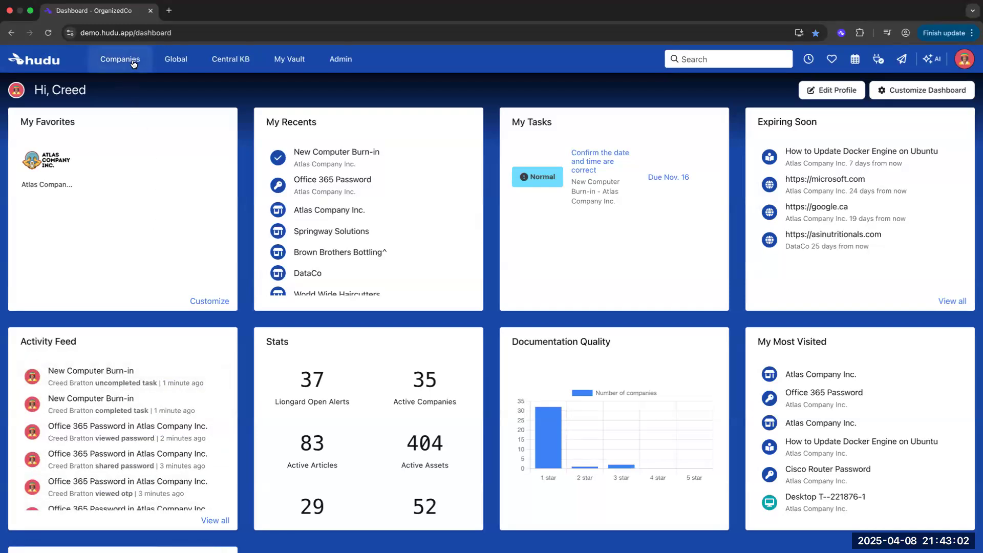
Go to the Companies list showing recents, favorites and all 35 active companies
click(120, 59)
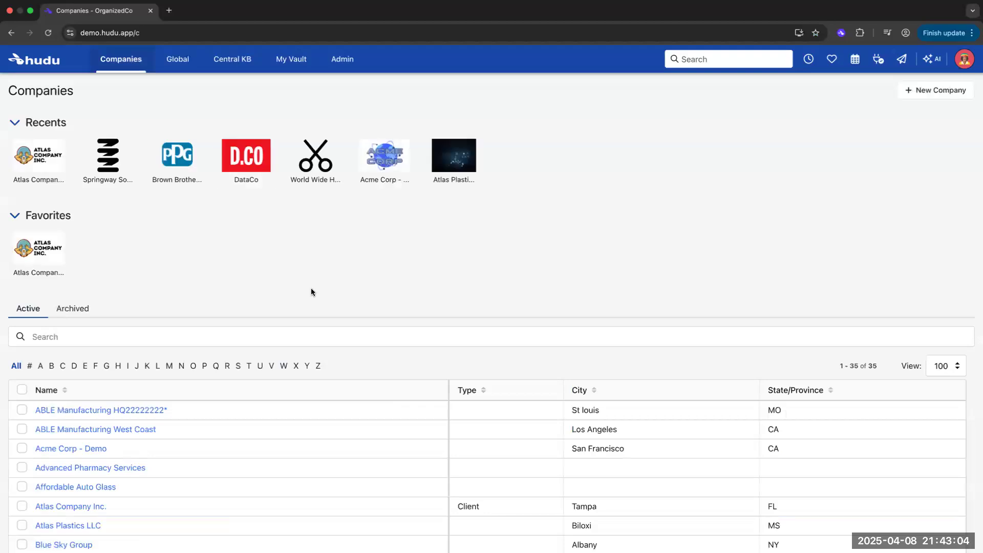
scroll(down, 3)
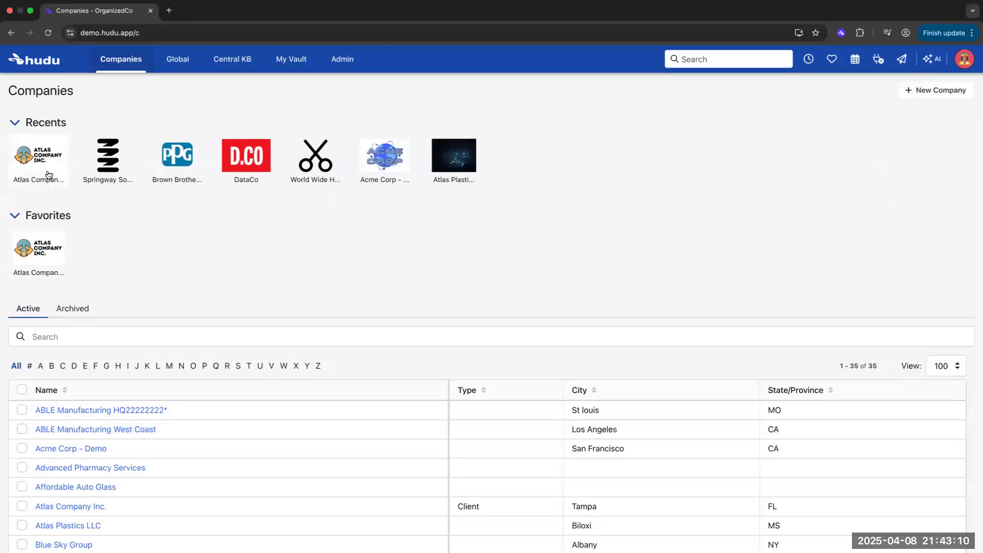
Open Atlas Company Inc. and bring up the AI assistant with the Quick Notes Template prompt rule
click(37, 156)
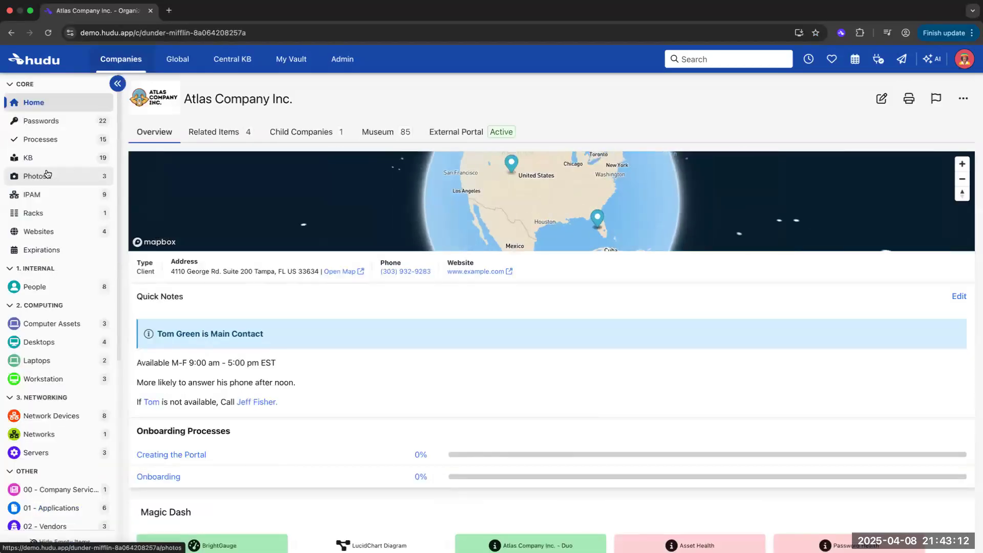
scroll(down, 3)
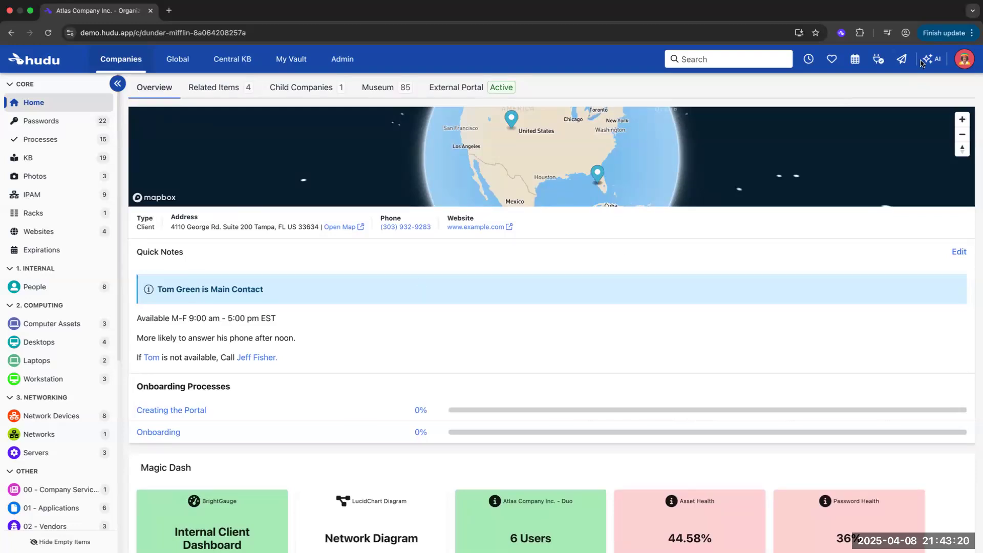
click(931, 59)
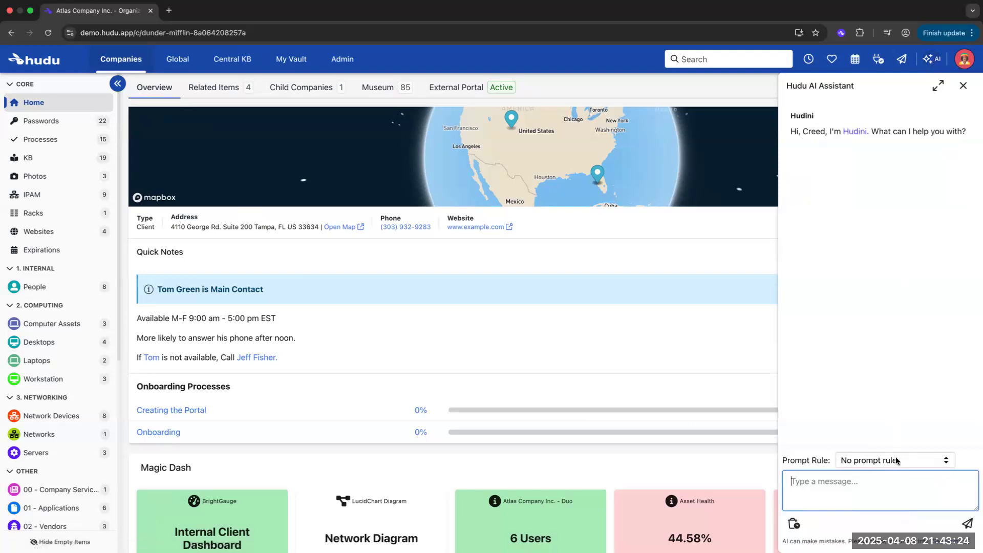
click(894, 461)
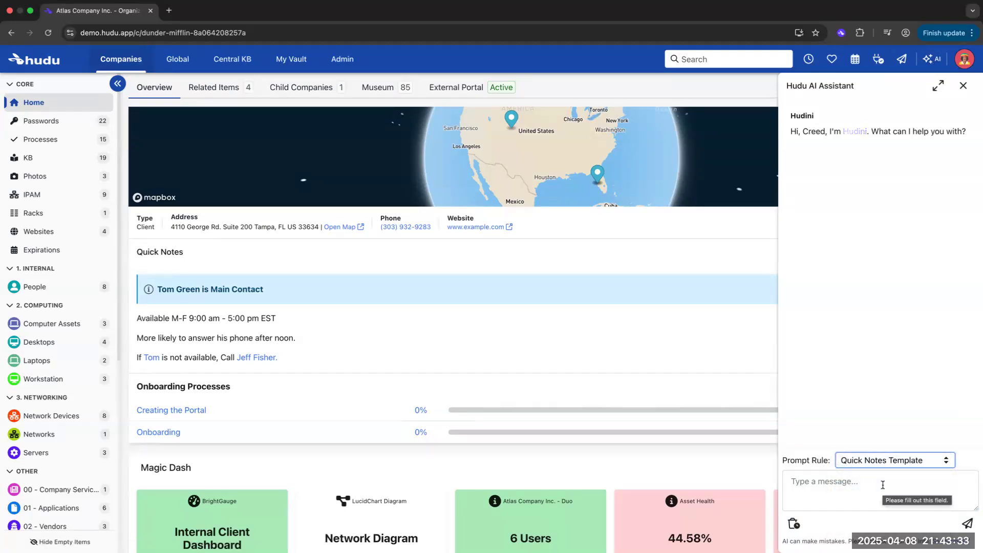
mouse_move(963, 86)
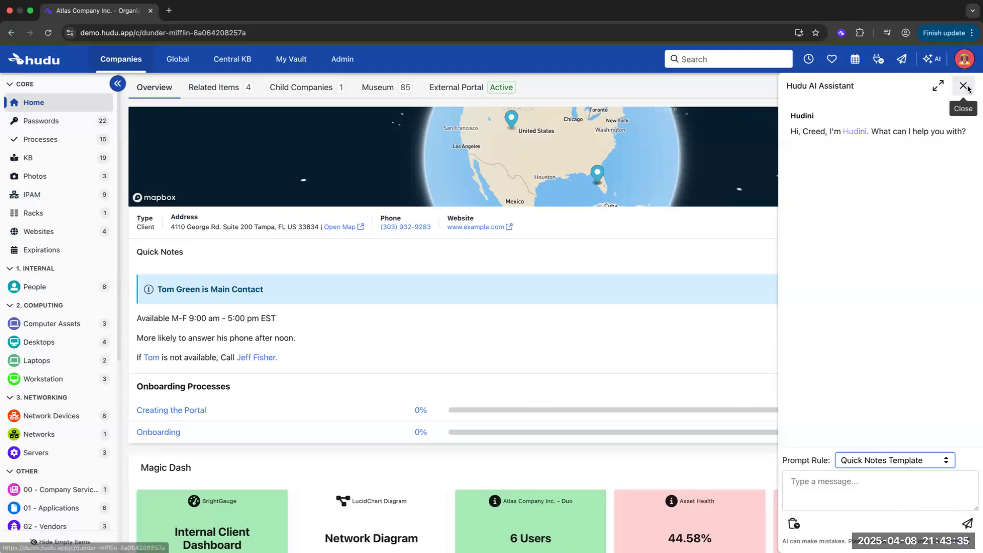
Close the AI assistant and view the Museum listing five archived passwords
click(964, 86)
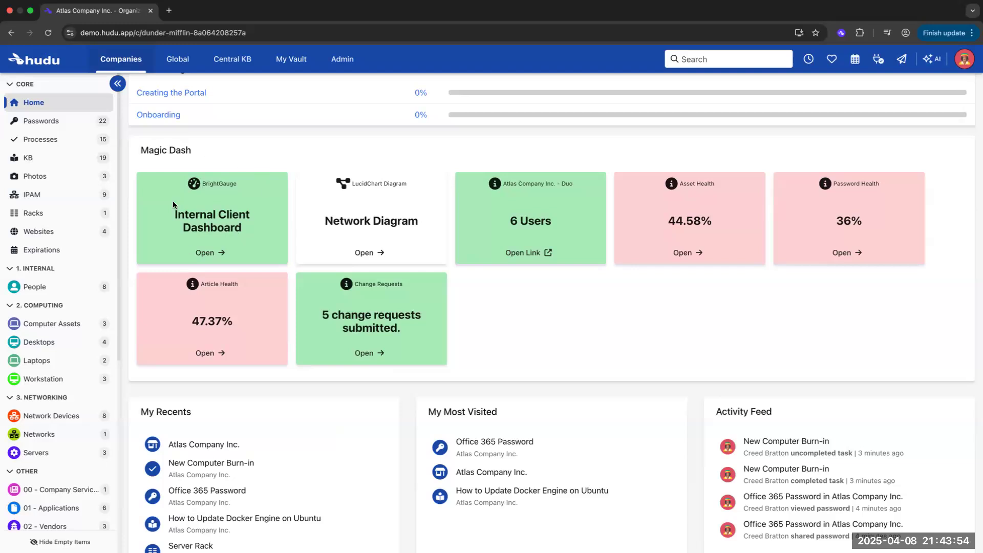
mouse_move(377, 199)
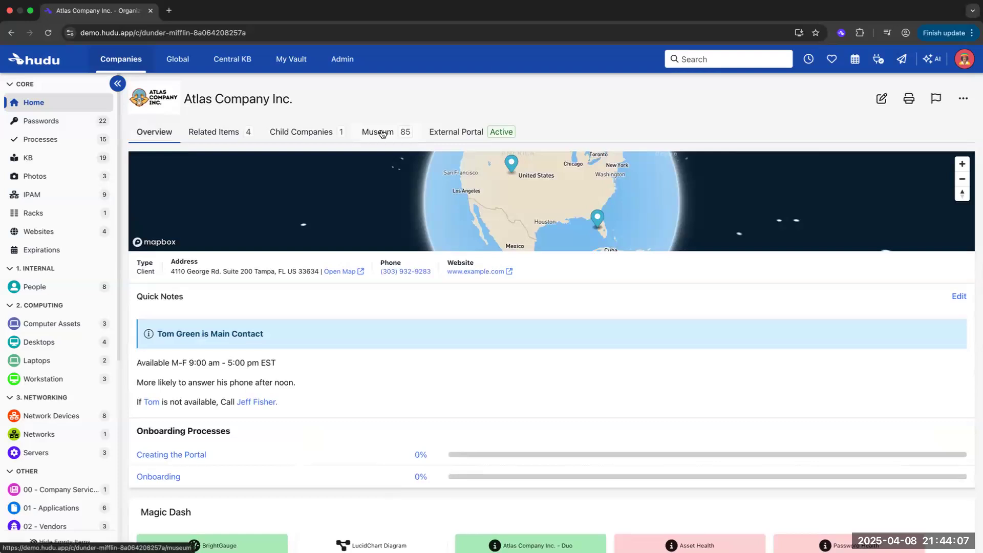
click(377, 131)
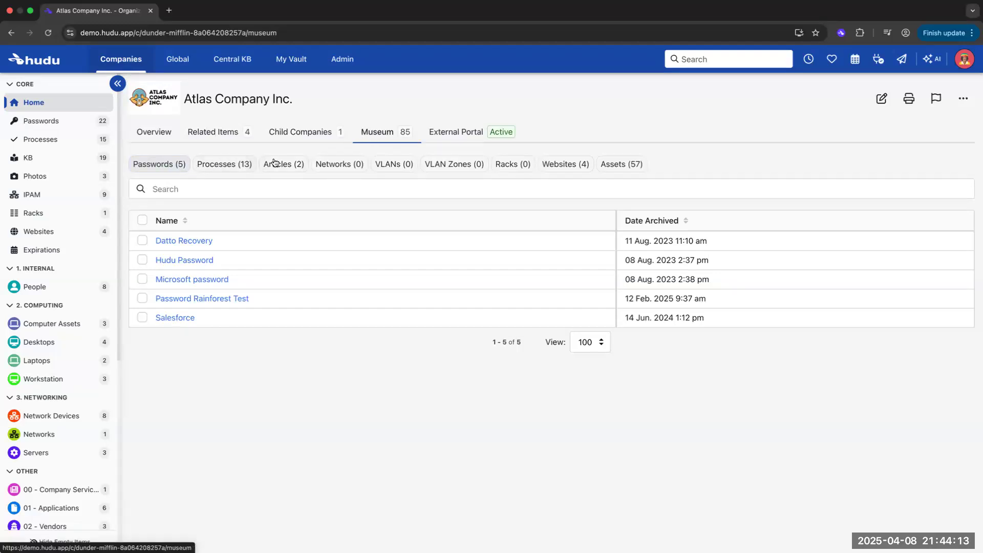
click(620, 164)
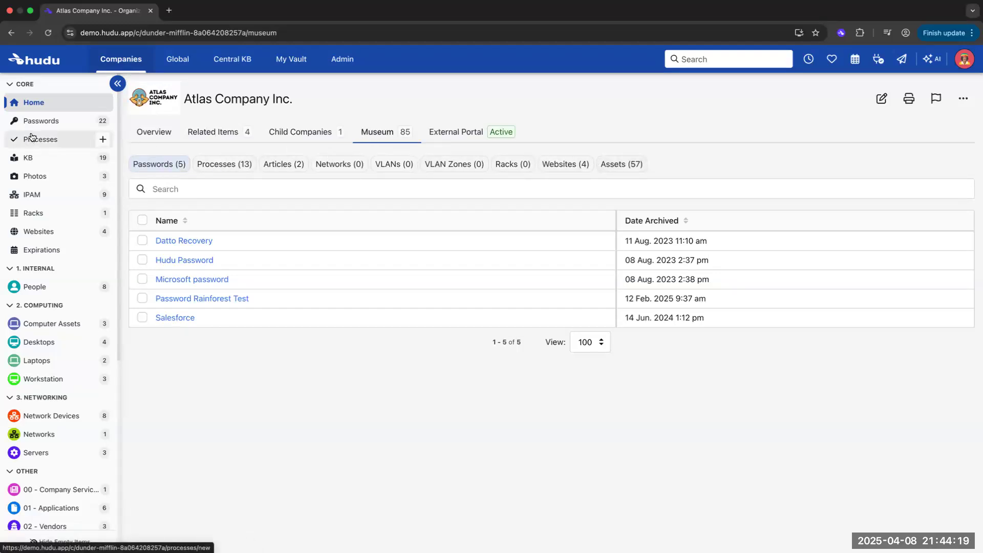
Go to Atlas Company Inc.'s Passwords page, select all passwords, then clear the selection
click(41, 120)
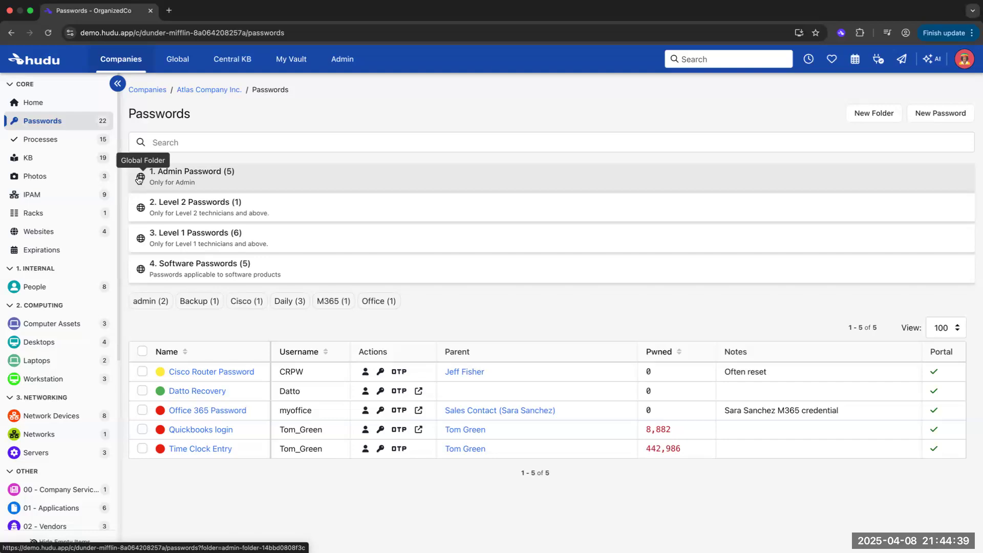
click(142, 351)
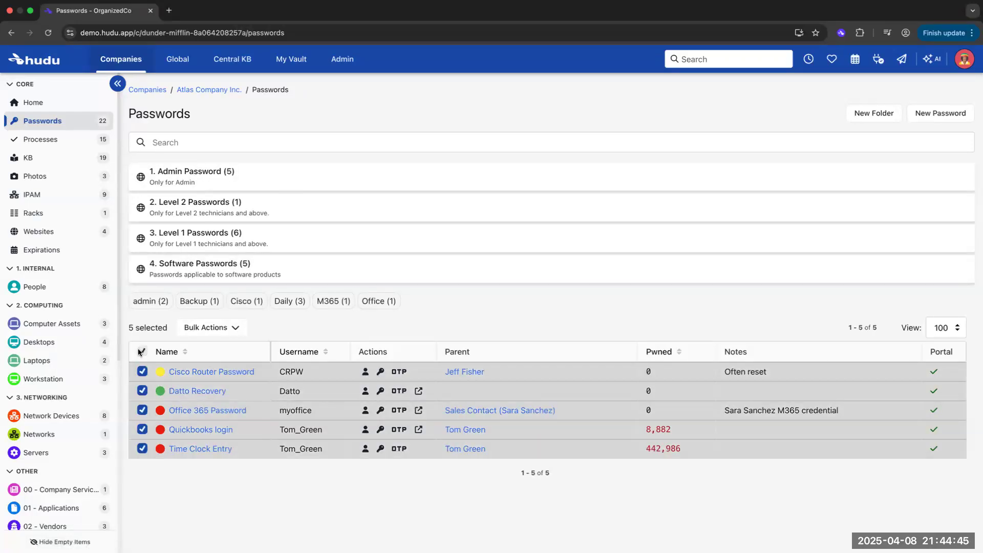
click(143, 351)
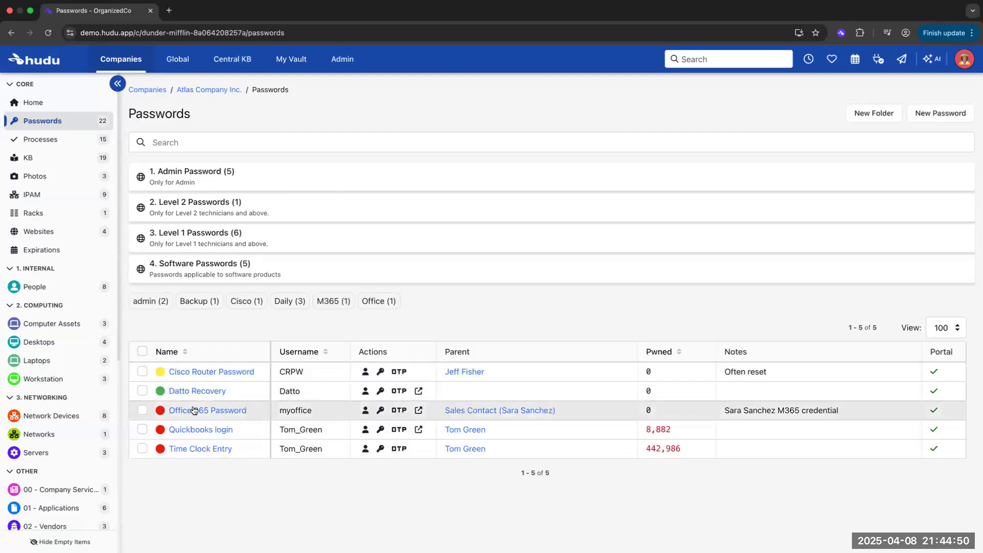
mouse_move(365, 410)
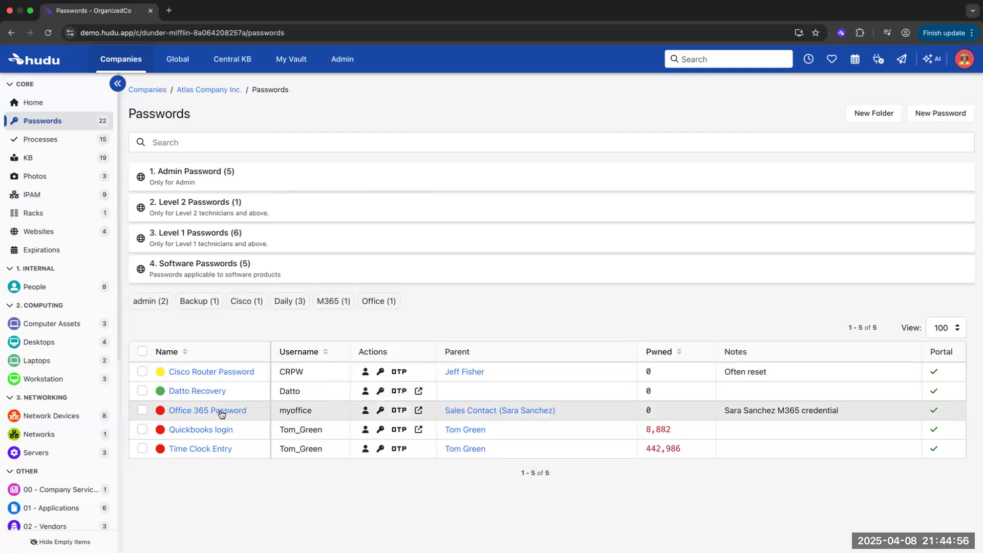
Open the Office 365 Password record and reveal its password and one-time code
click(207, 410)
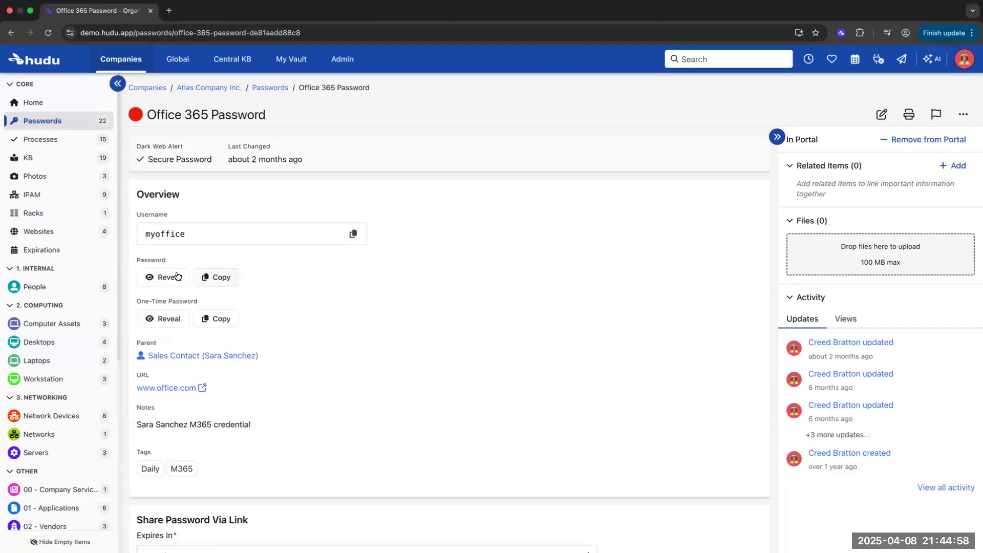
click(163, 277)
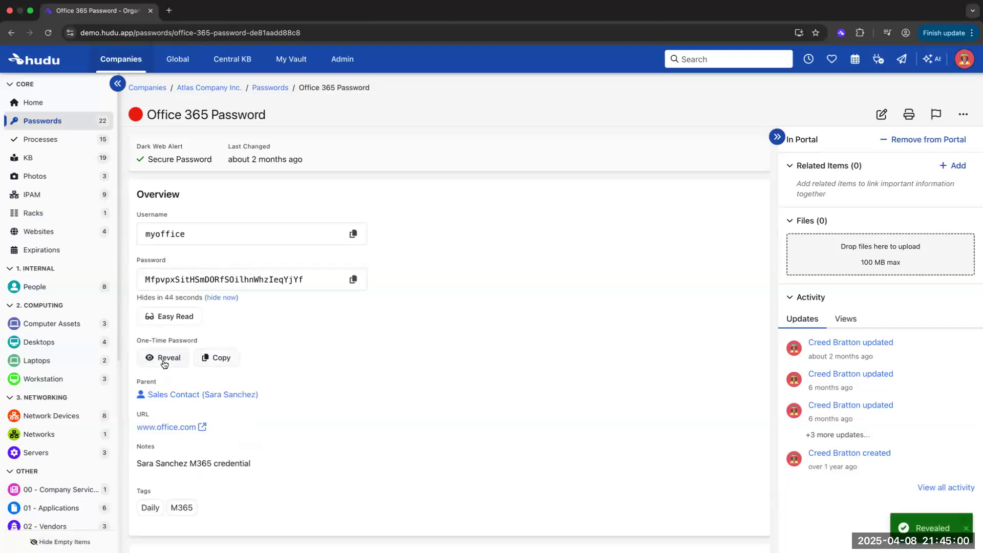
click(164, 358)
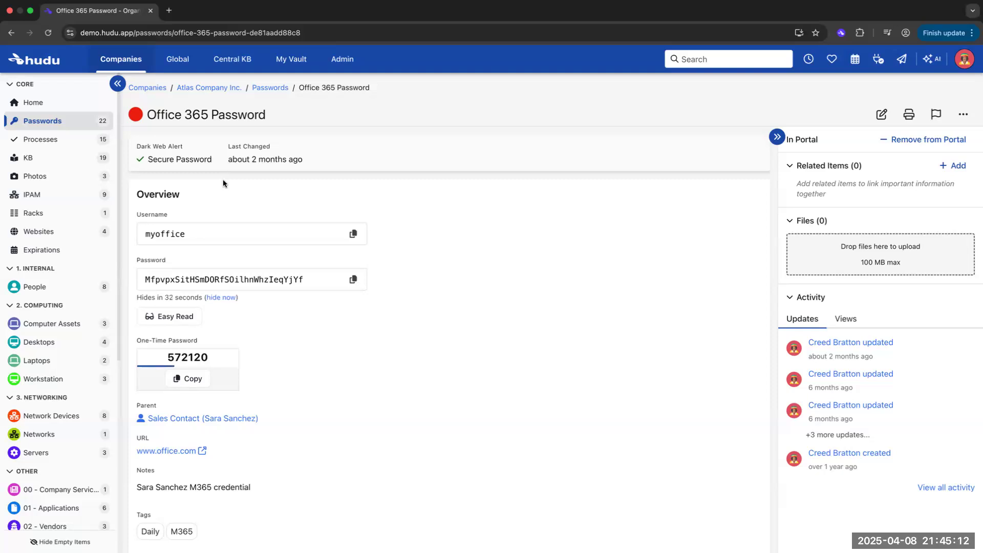
mouse_move(426, 255)
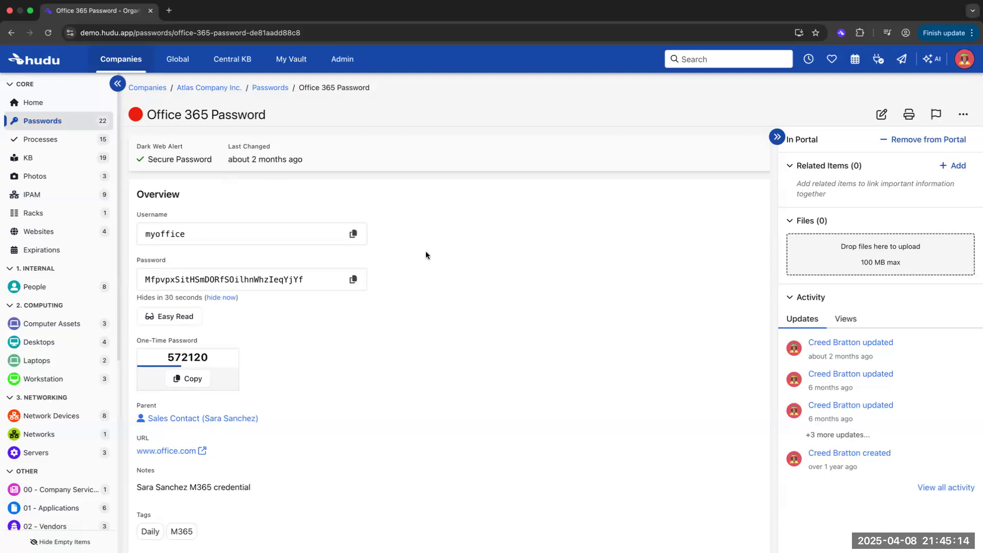
Create a share link for the Office 365 Password and copy it
scroll(down, 3)
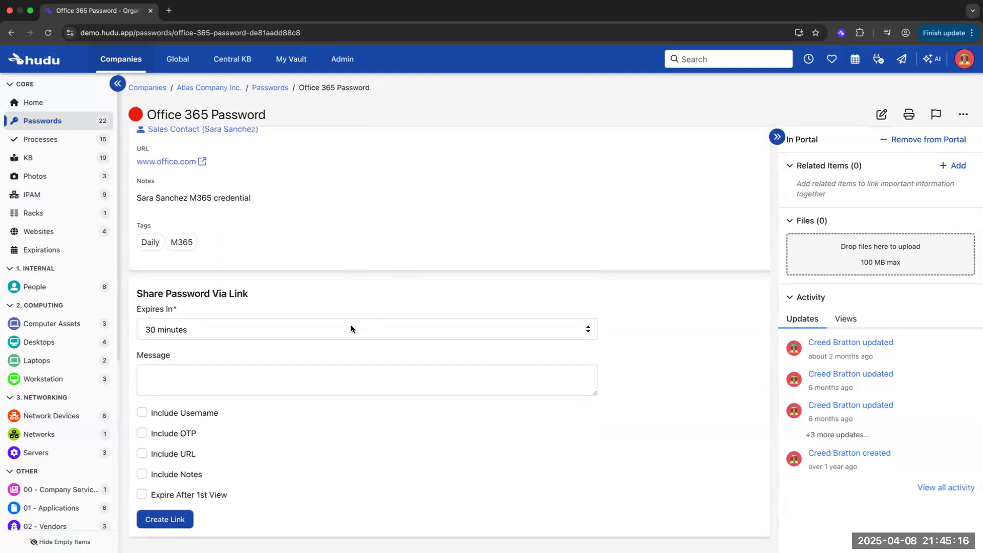
click(365, 330)
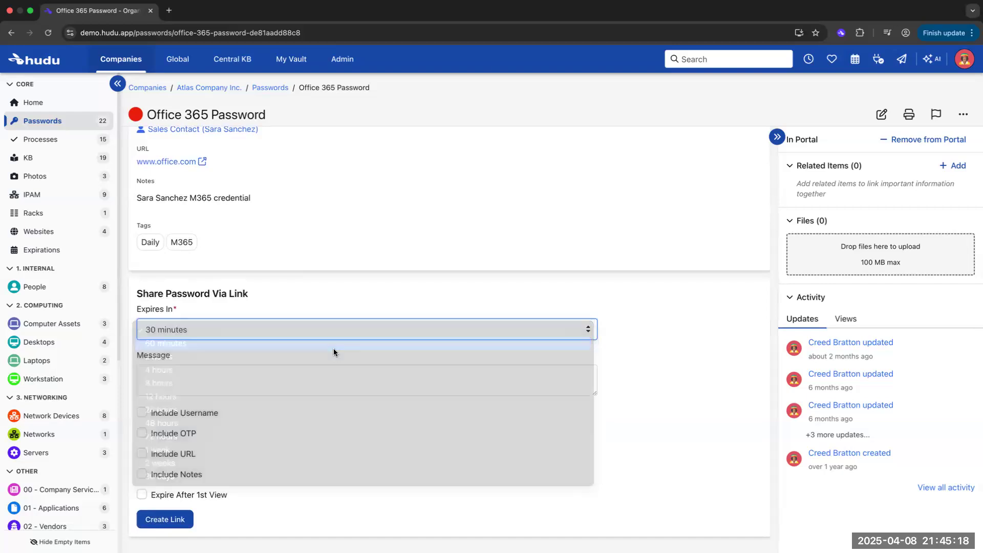
click(165, 344)
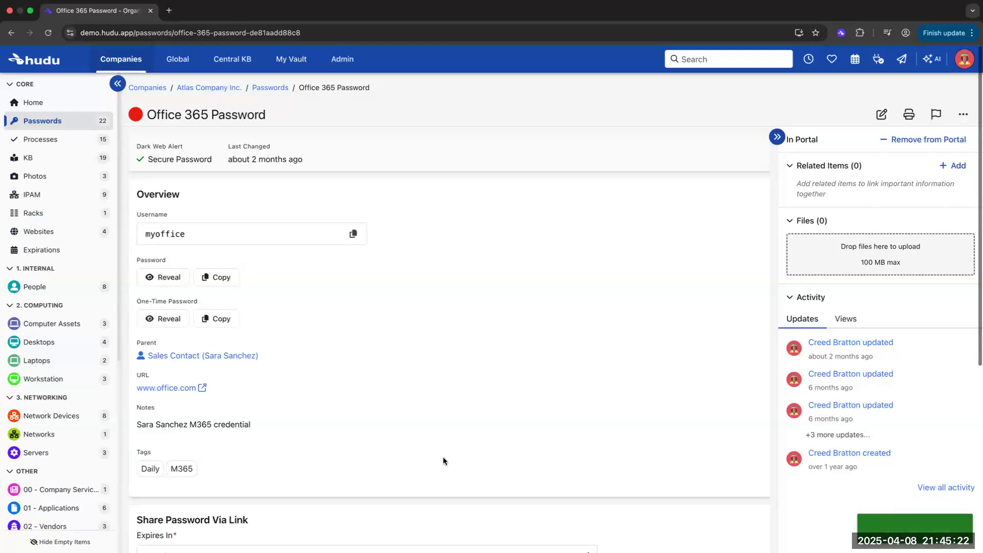
click(164, 452)
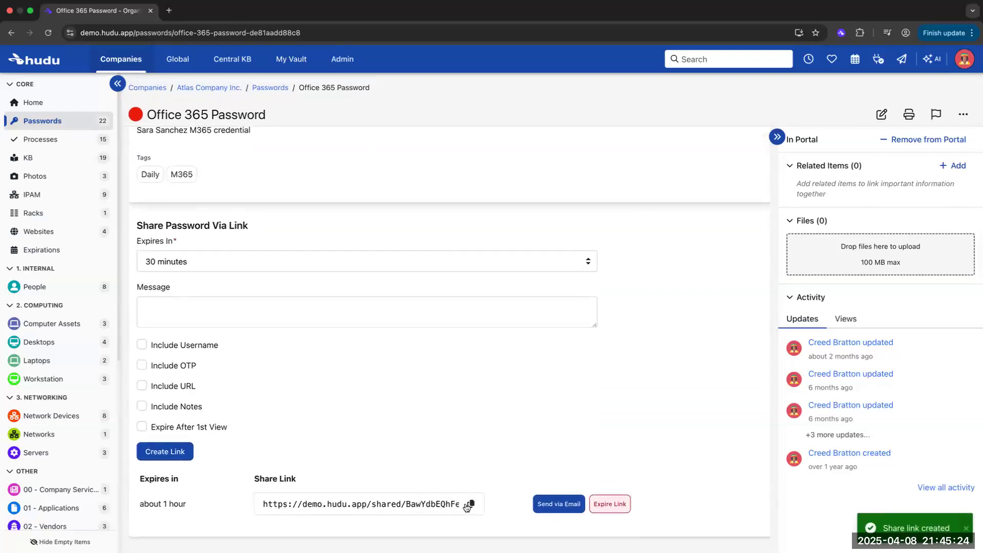
Expire the share link and confirm, leaving no active link
click(557, 504)
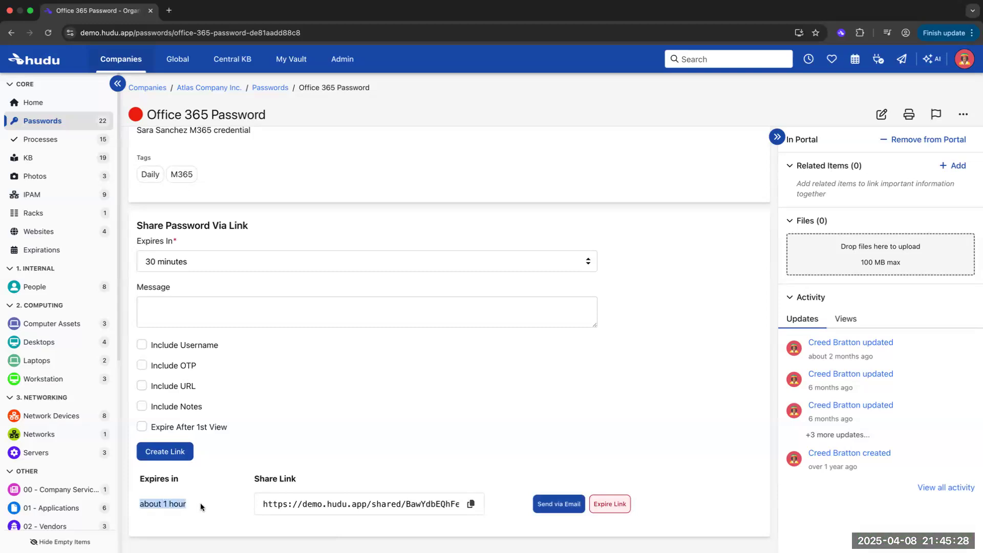
click(608, 503)
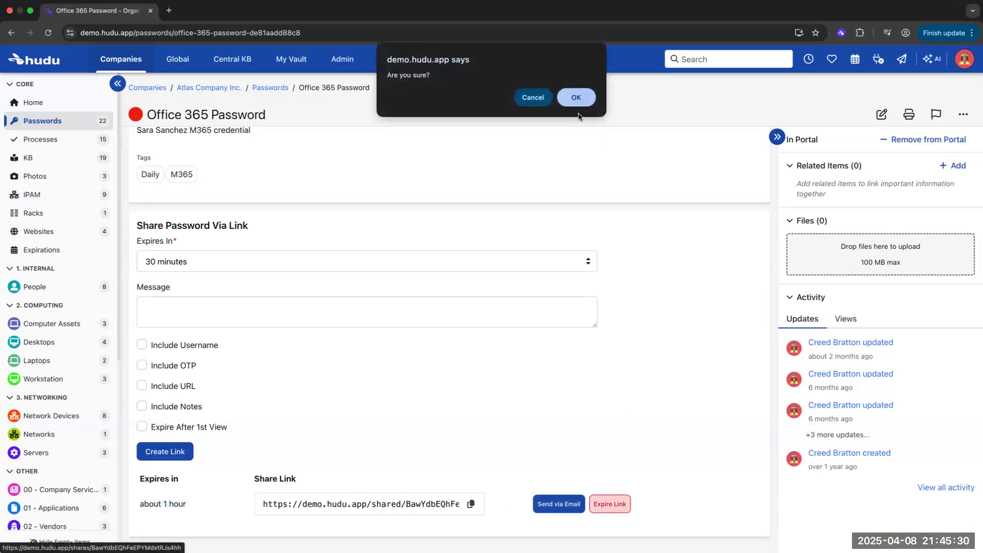
click(575, 97)
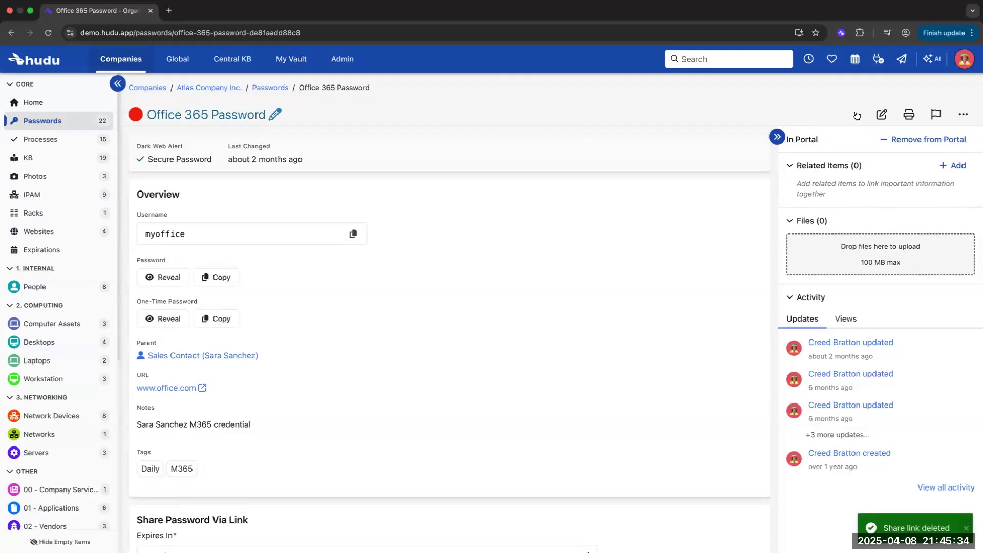
Edit the Office 365 Password and generate a memorable word-based passphrase of 11 words
click(880, 114)
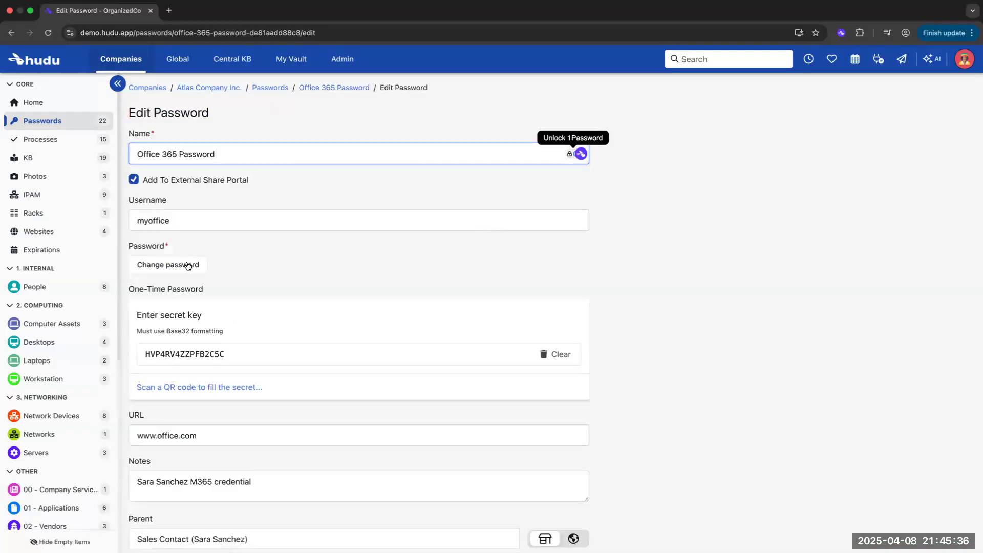
click(167, 264)
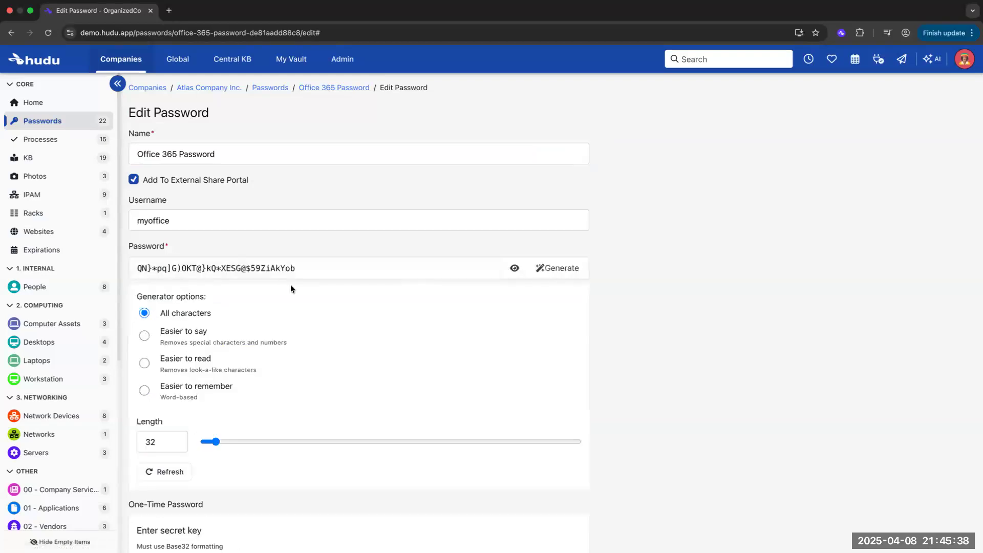
click(144, 336)
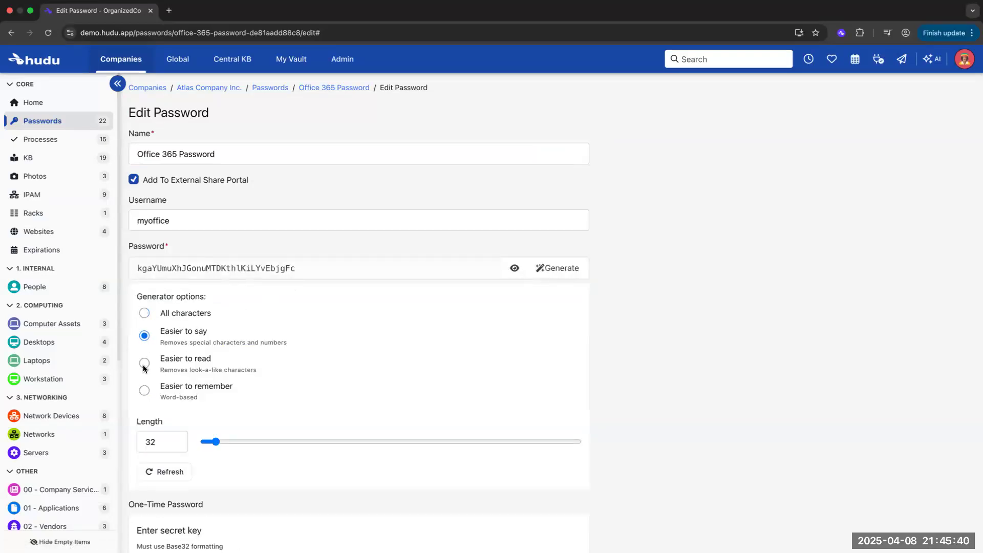
click(144, 390)
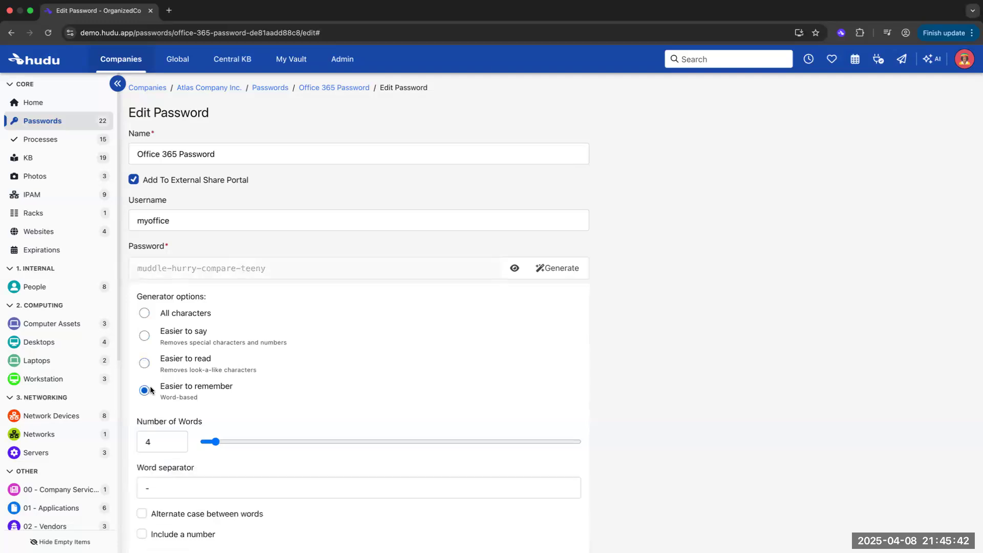
drag(214, 441, 238, 442)
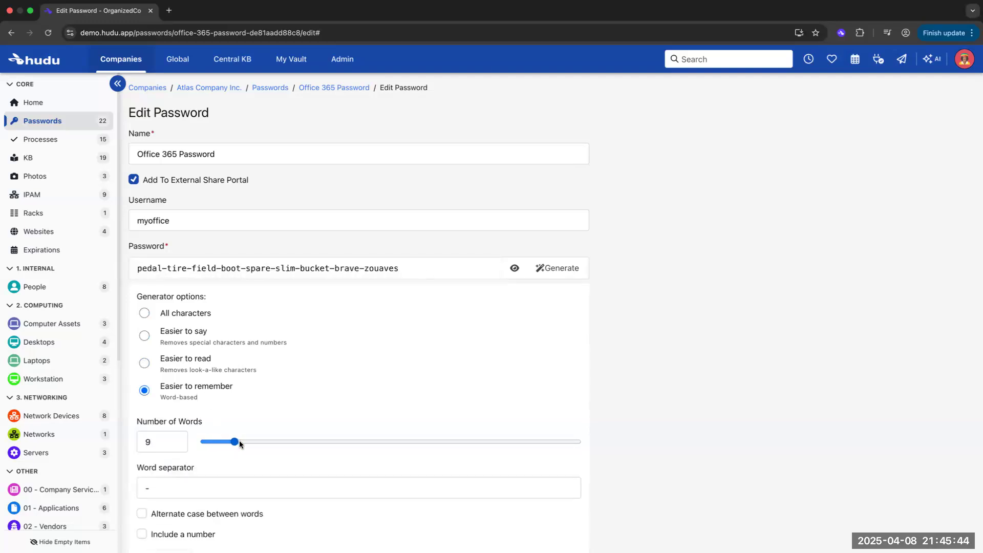
drag(235, 441, 242, 441)
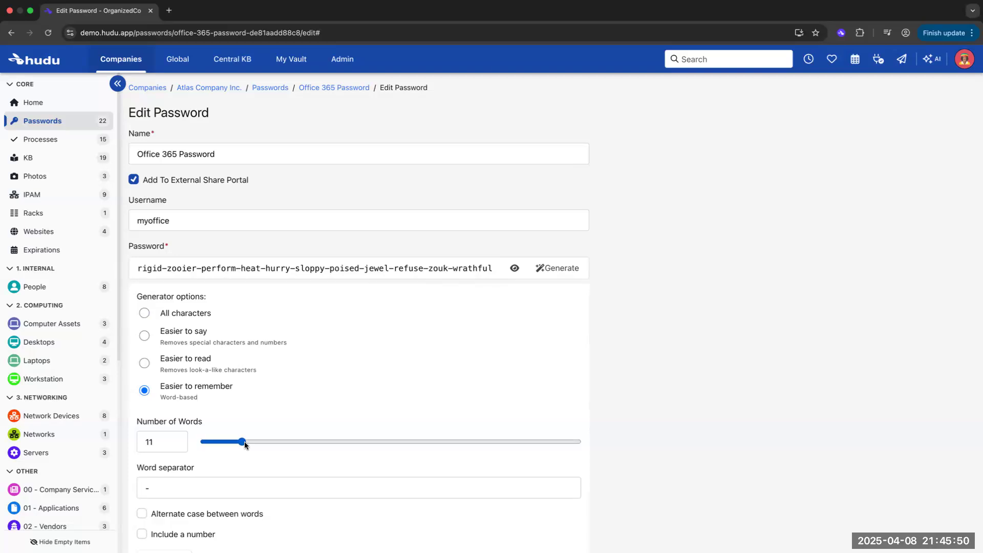
View Atlas Company Inc.'s processes and the new-process form, then return to the list
click(42, 140)
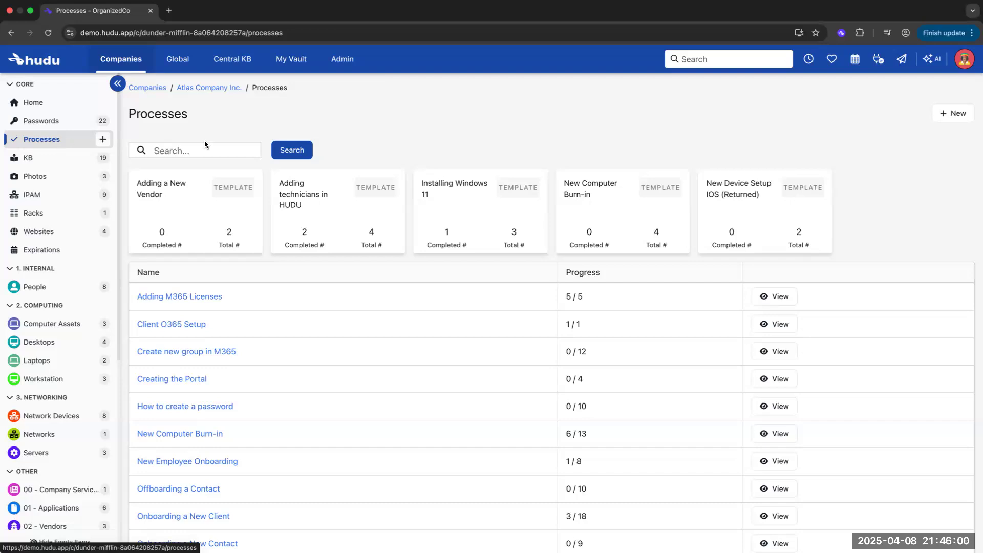
click(952, 114)
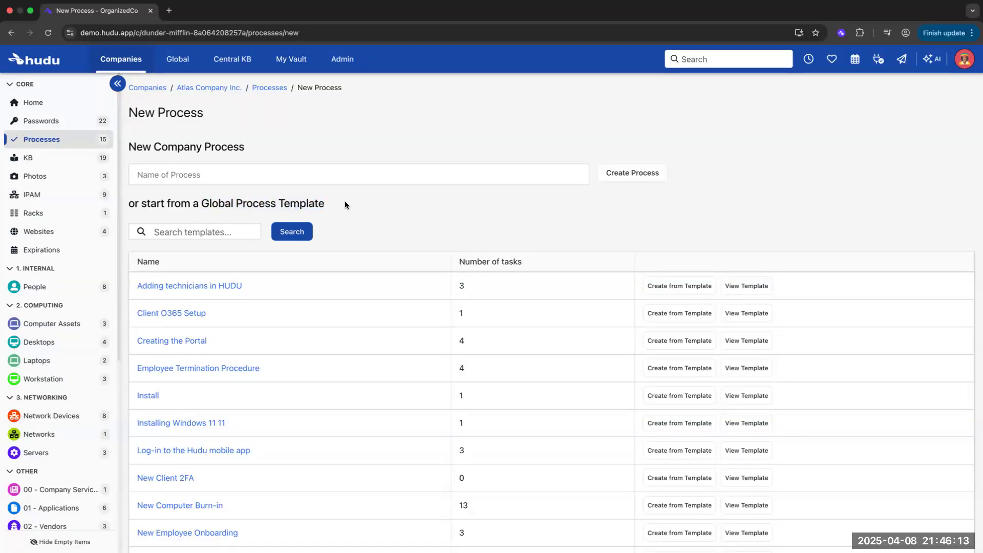
scroll(down, 3)
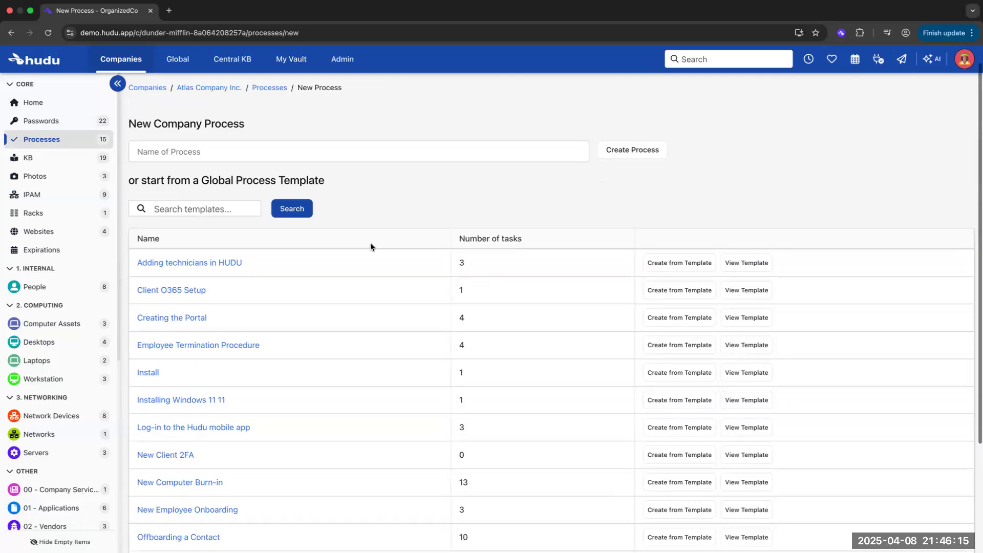
scroll(down, 3)
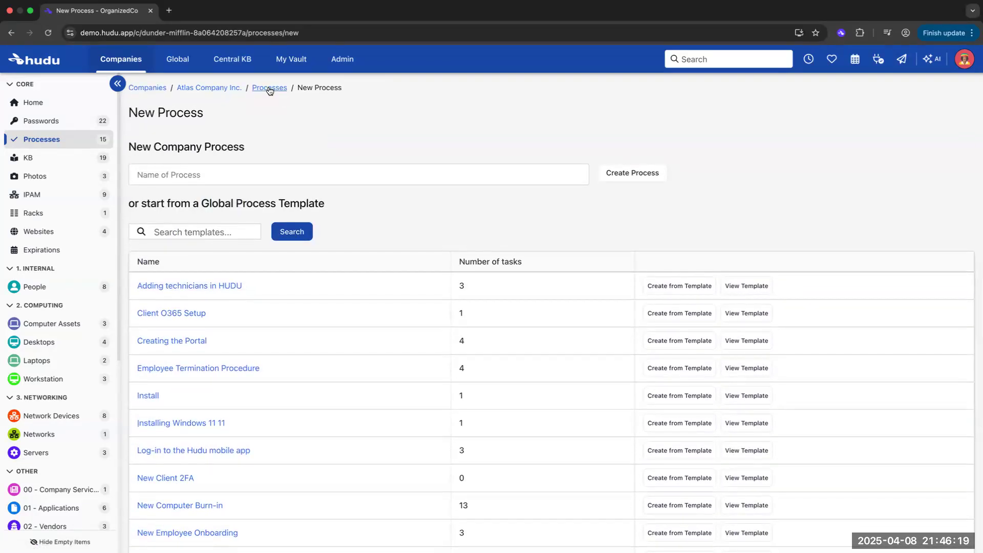
click(269, 87)
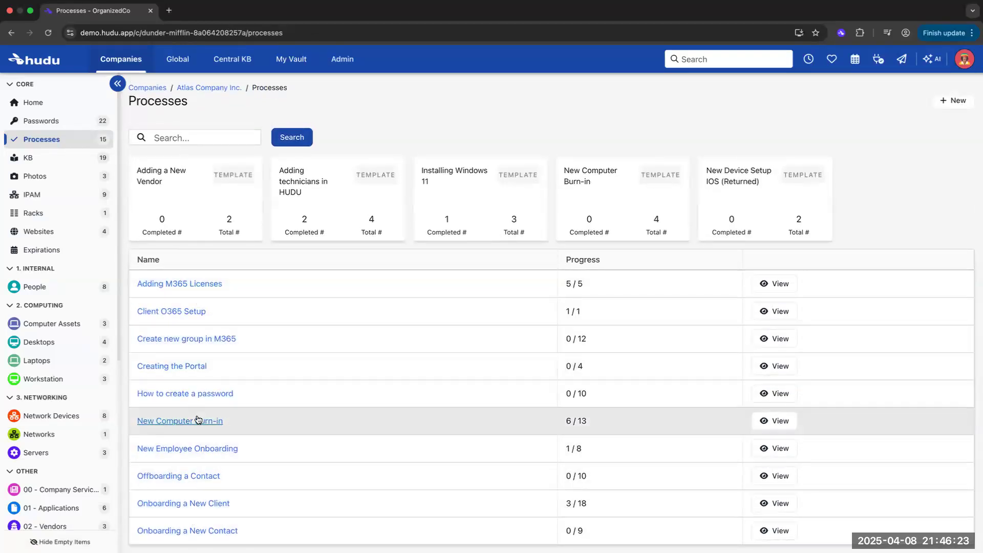
Open the New Computer Burn-in process, make its title editable and copy its status report link
click(179, 421)
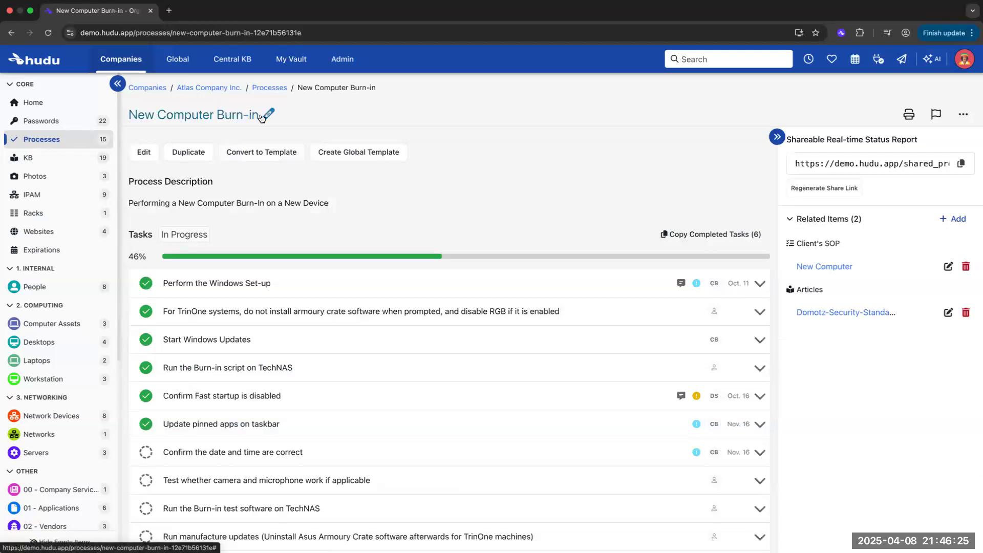
click(270, 115)
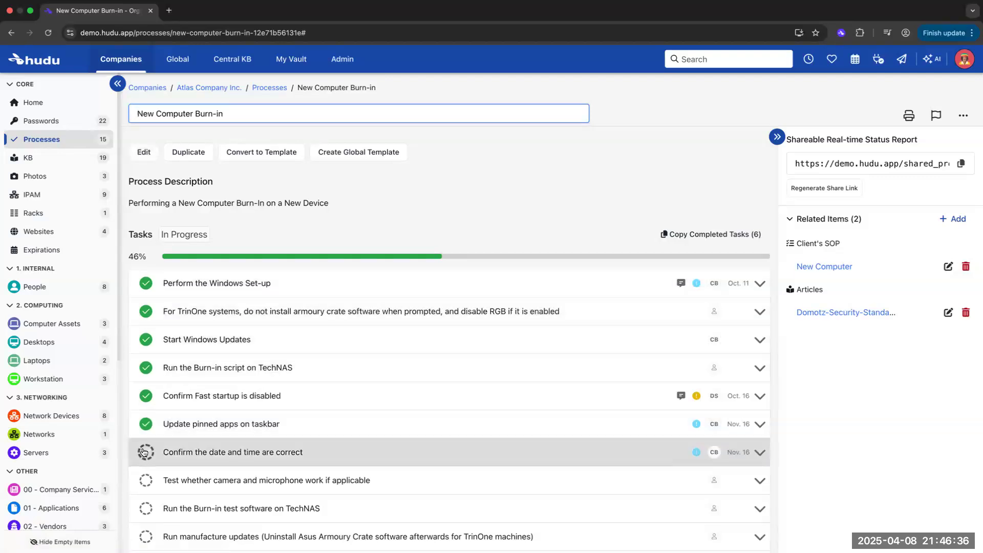
click(145, 452)
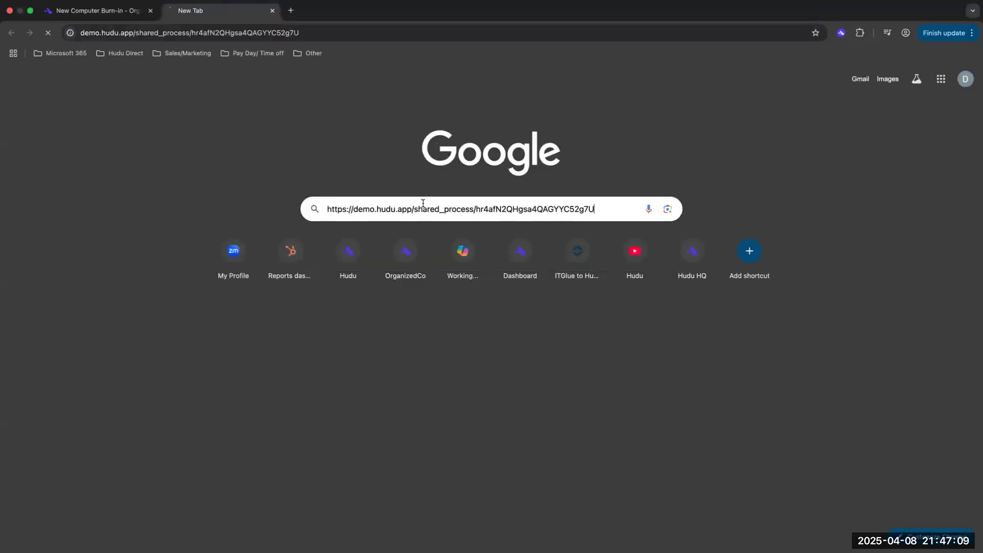
Load the shared New Computer Burn-in status report showing six completed steps at 46%
key(Enter)
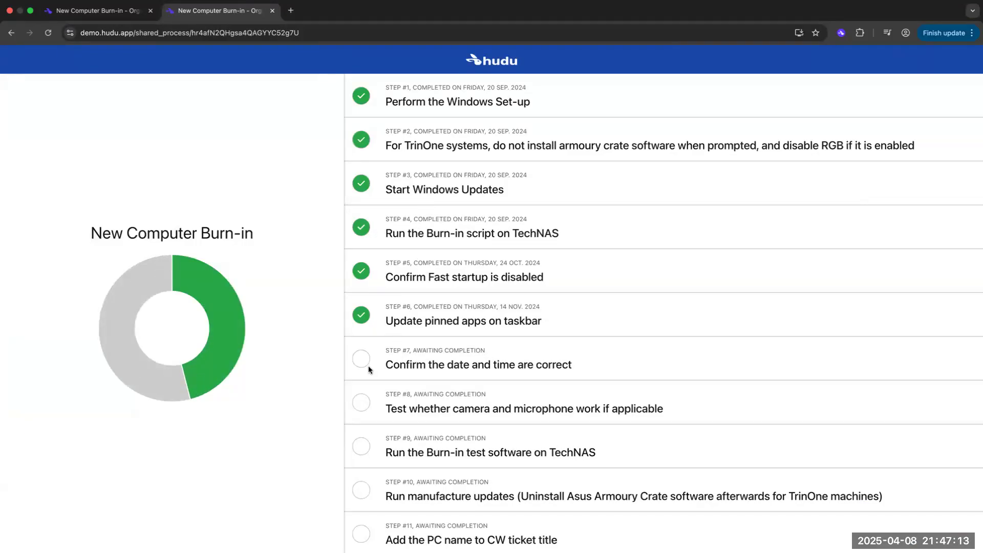
scroll(down, 3)
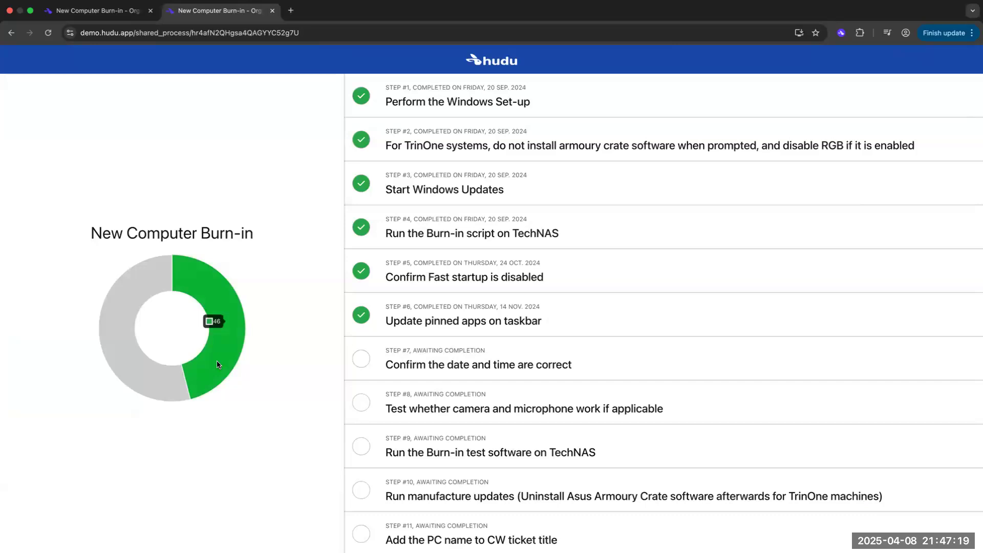
mouse_move(155, 372)
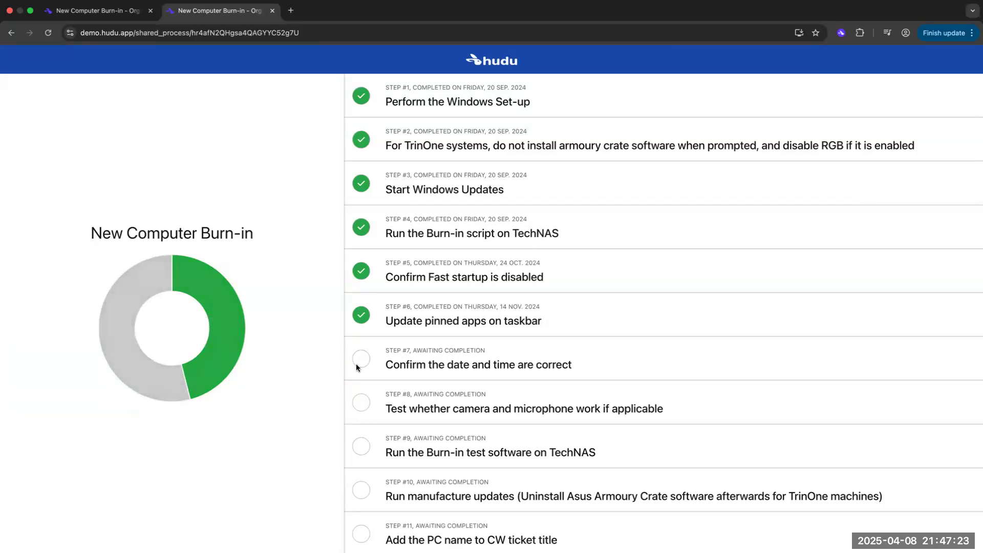
mouse_move(351, 464)
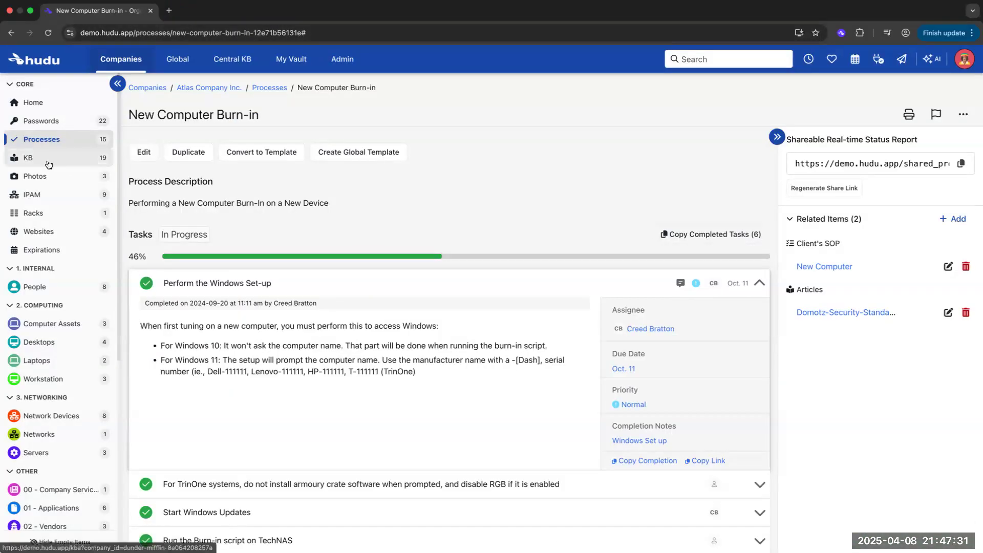
Go to the company knowledge base and expand then collapse the SOPs folder
click(28, 158)
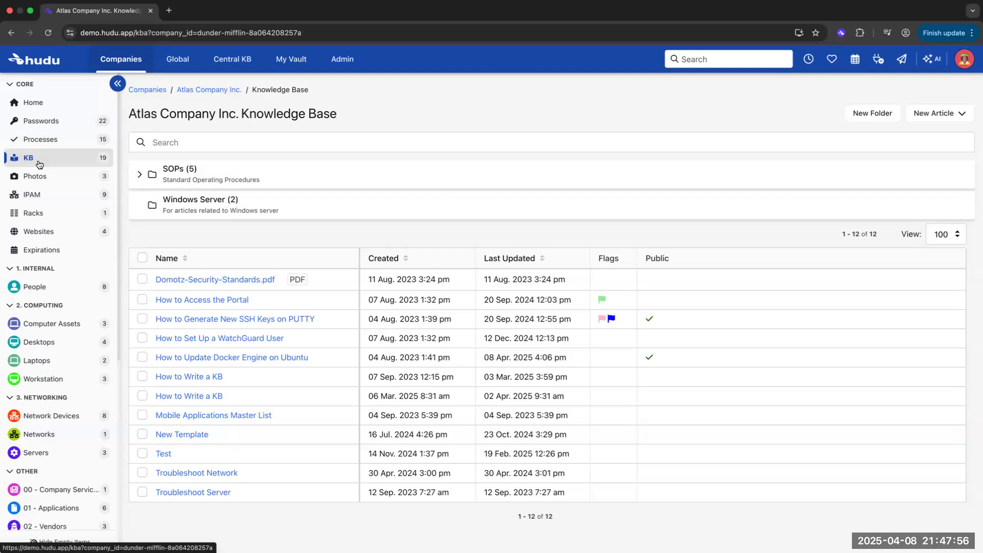
mouse_move(134, 113)
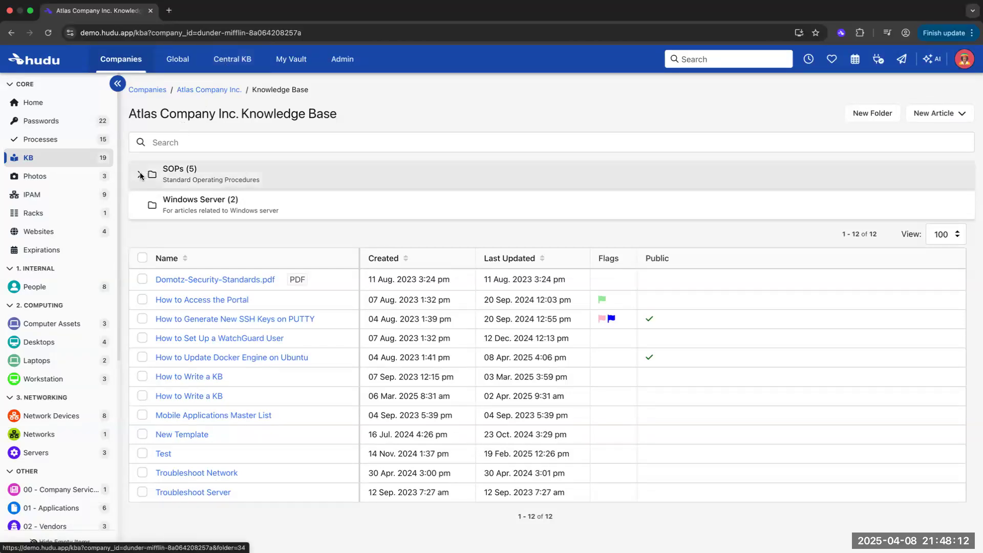
click(139, 174)
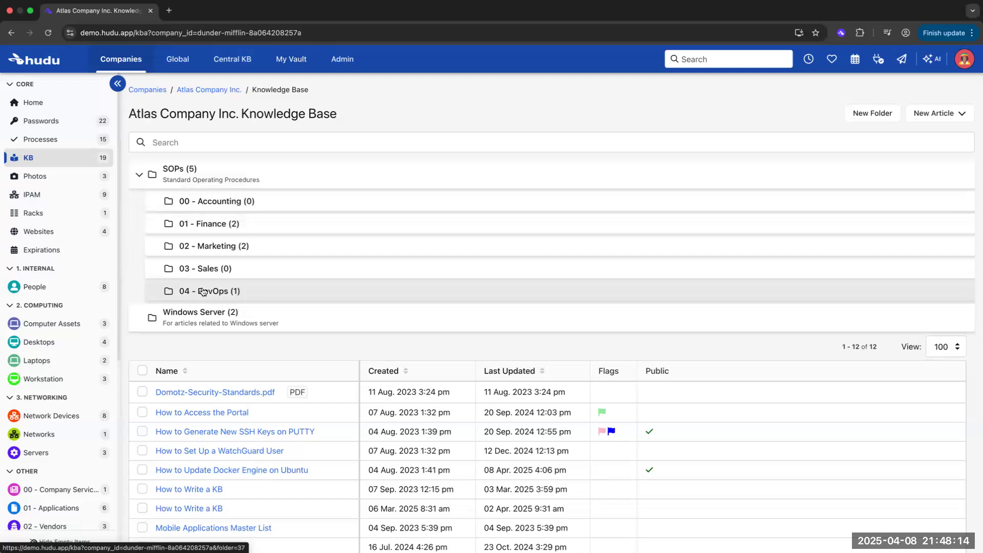
click(140, 174)
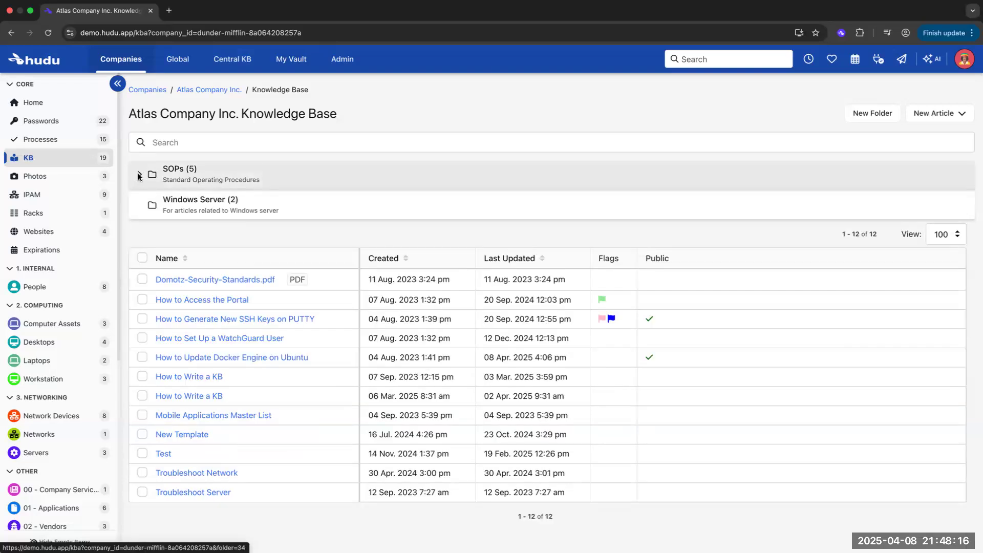
Start a new article from a template and preview the How to Tie your Shoe template
click(939, 114)
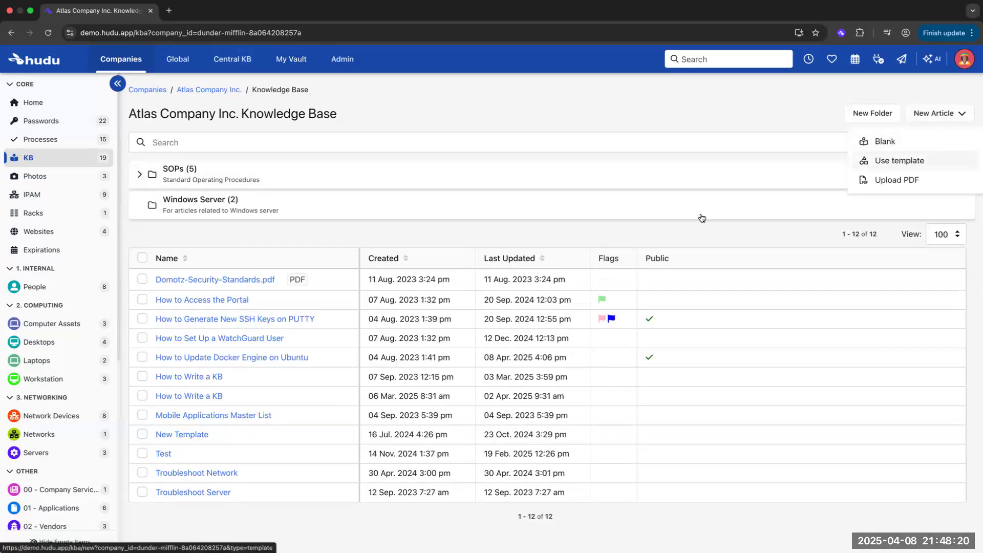
click(898, 160)
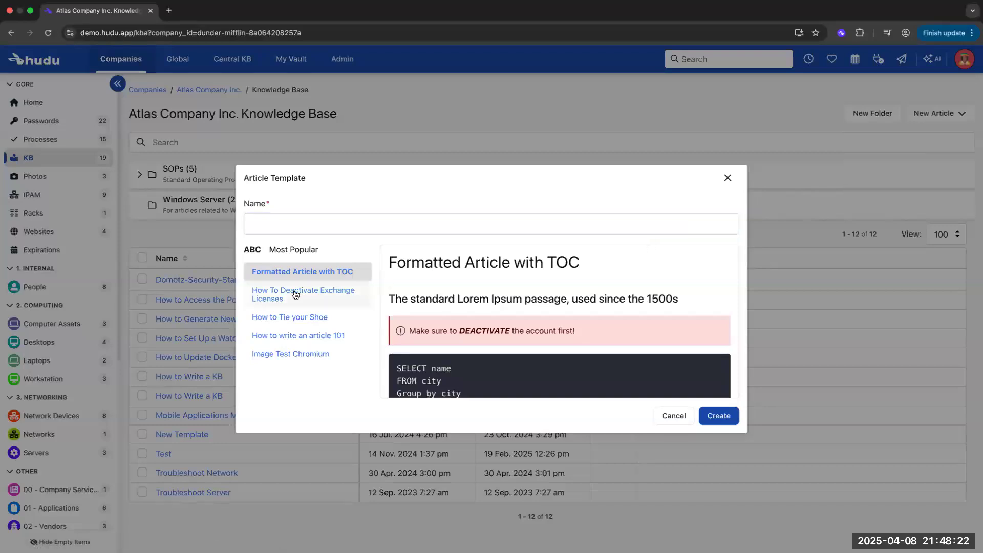
click(289, 317)
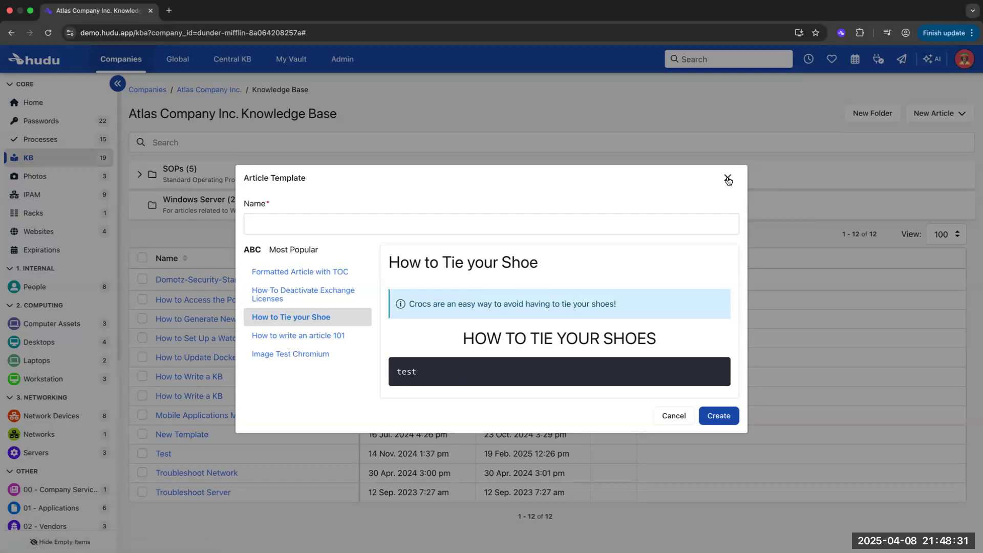
Dismiss the template chooser and open the How to Update Docker Engine on Ubuntu article
click(728, 180)
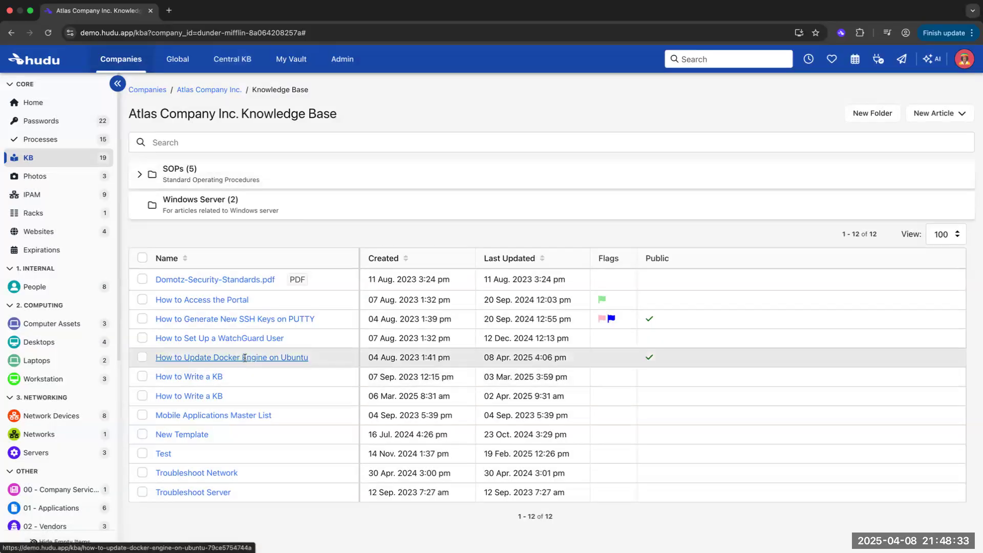
click(232, 357)
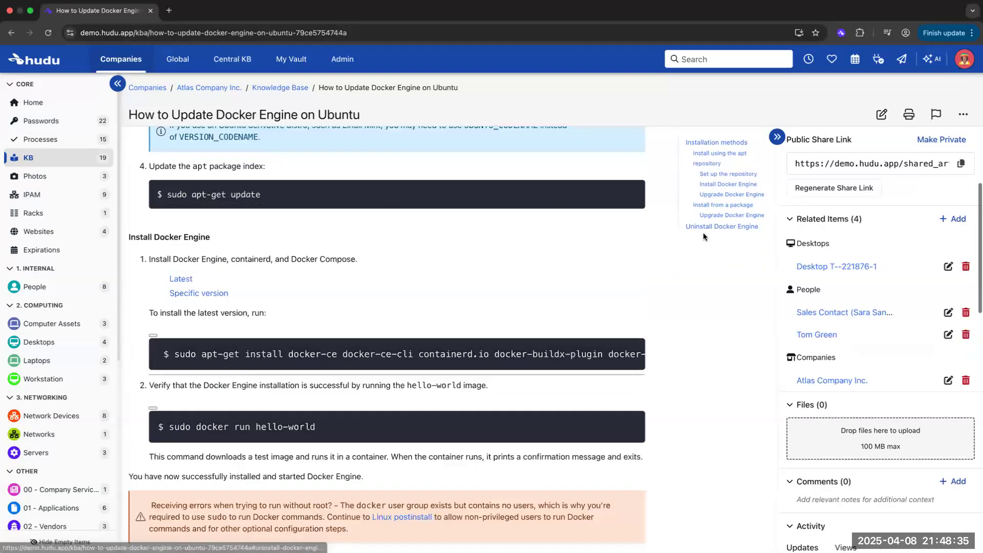
Jump to the Installation methods section and copy the repository setup commands
click(716, 142)
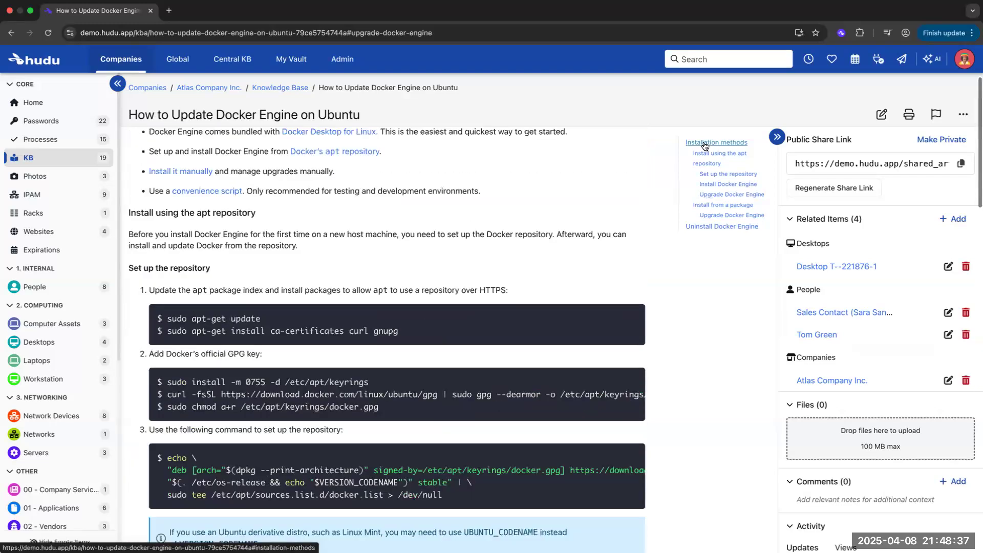
click(716, 143)
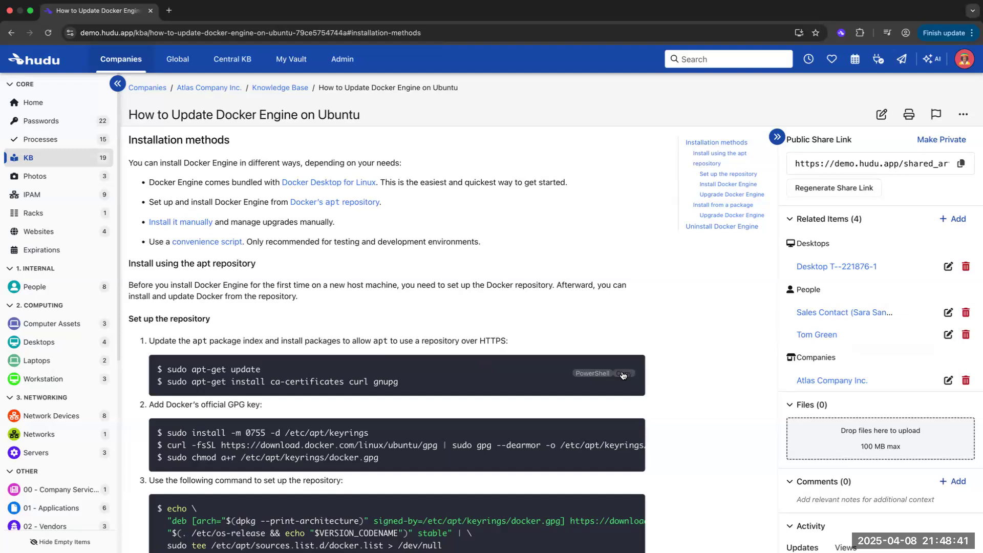
click(621, 373)
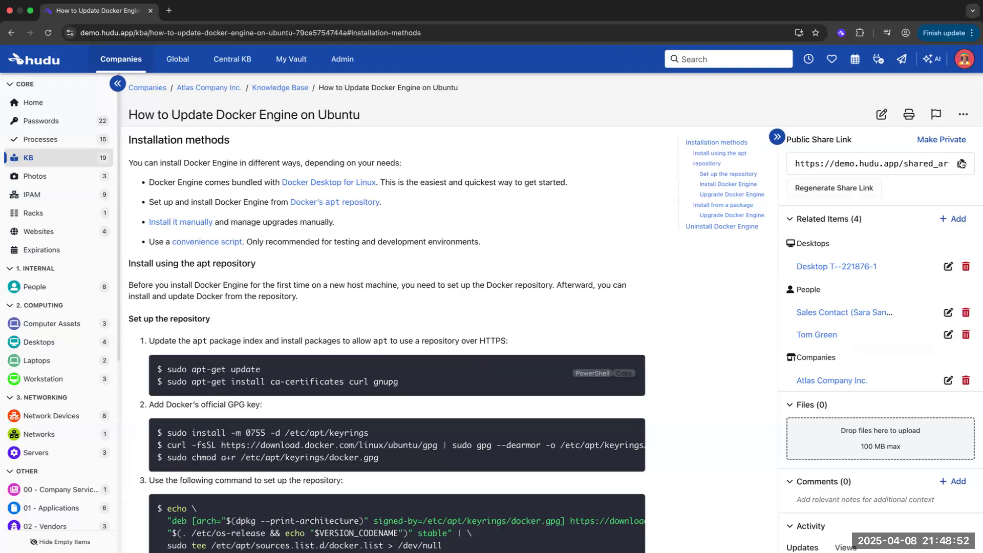
Edit the Docker Engine article, review the Paragraph style options, and publish it again
click(882, 114)
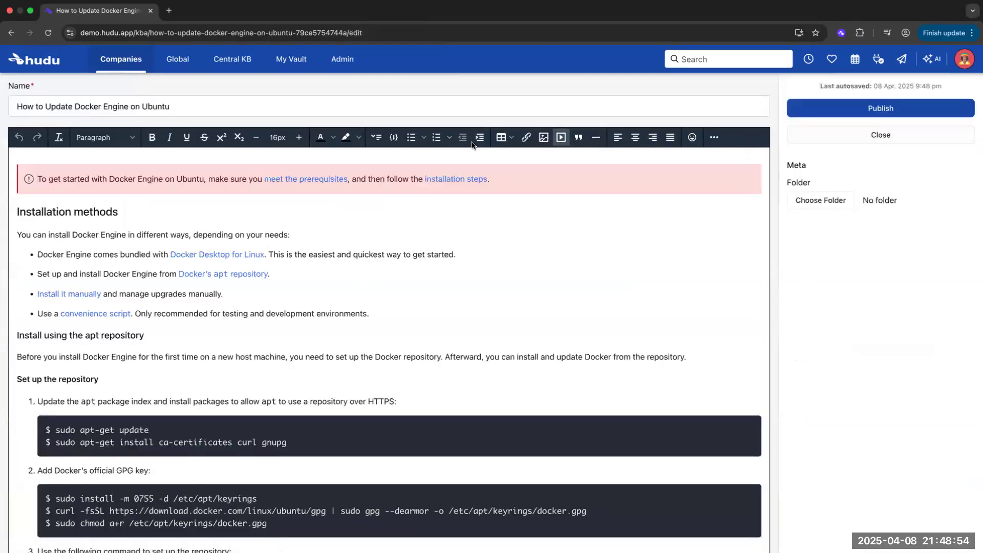
click(104, 137)
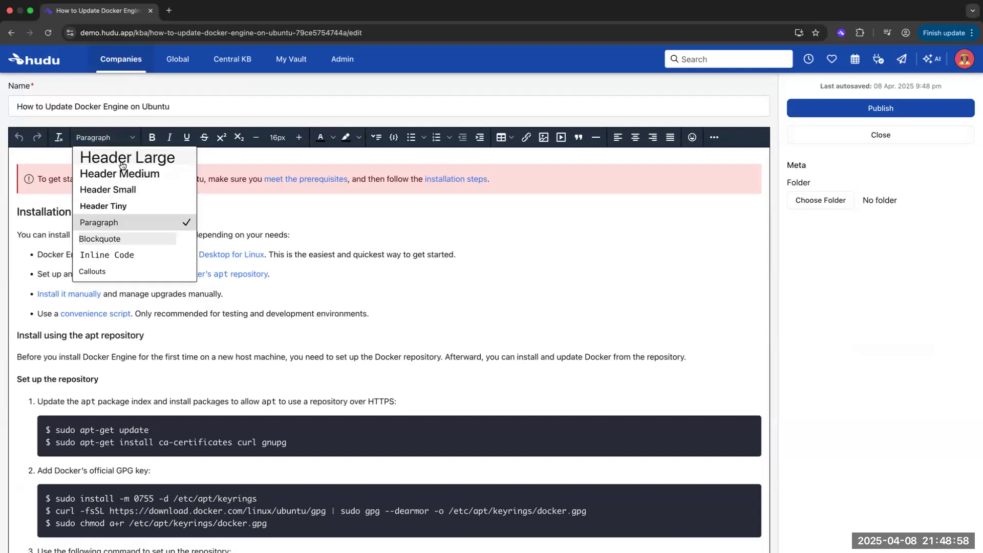
mouse_move(118, 191)
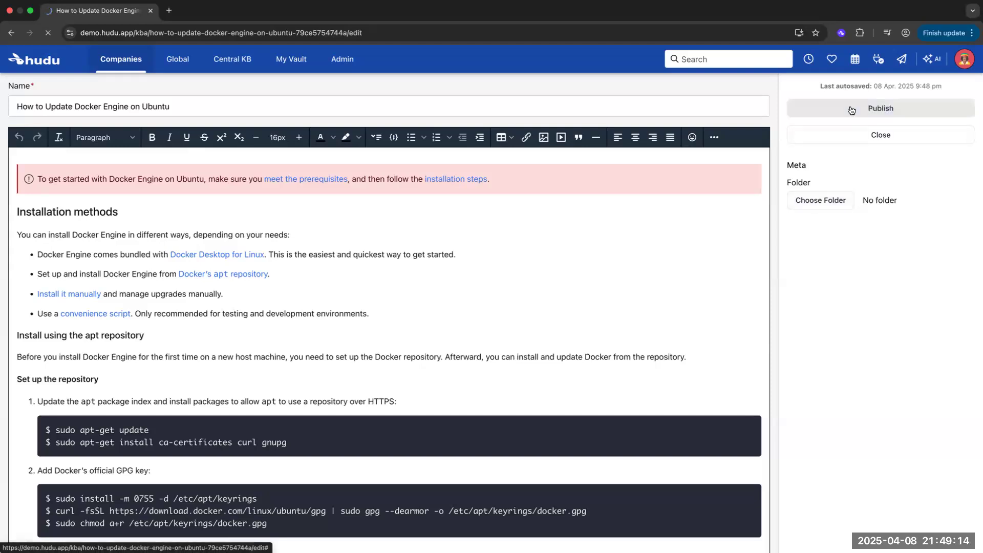
click(880, 108)
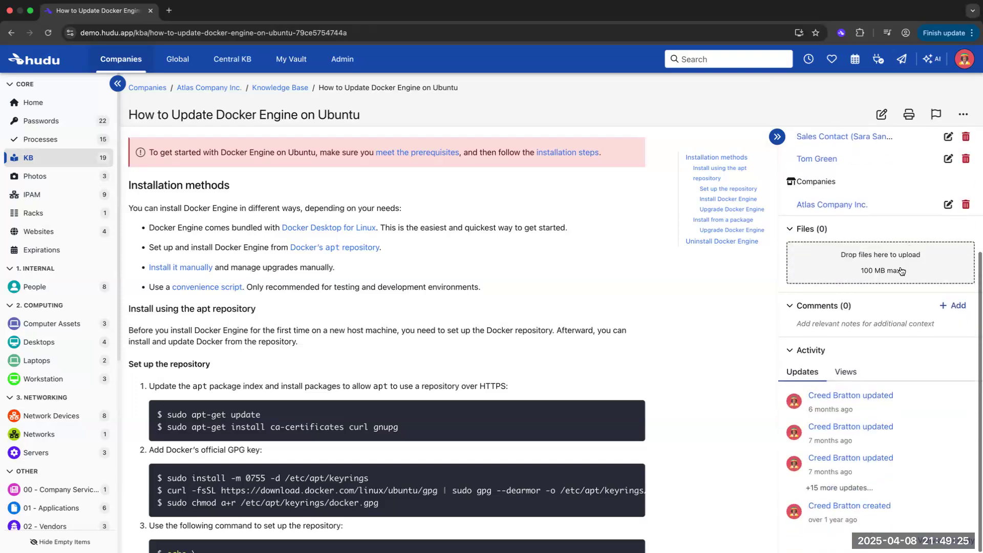
mouse_move(840, 449)
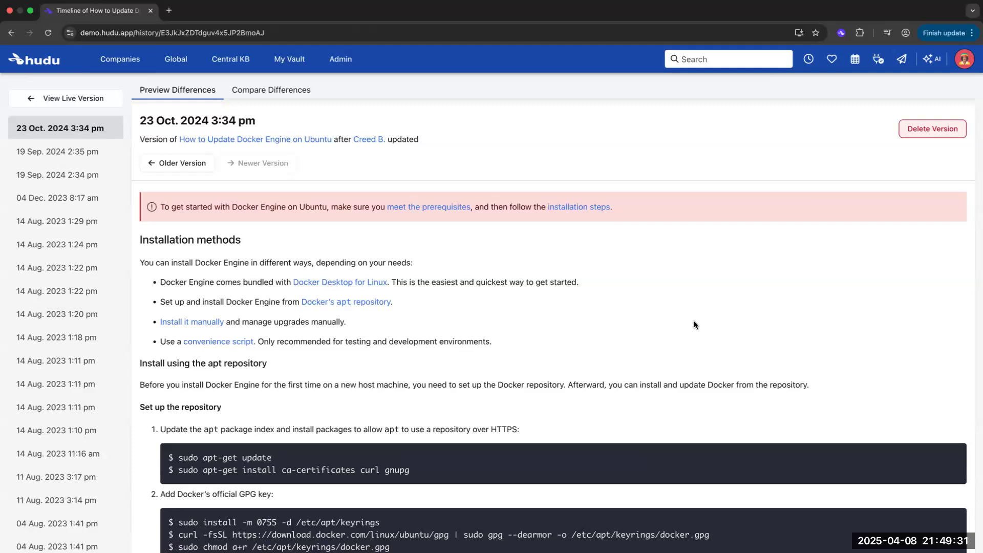
Compare an older revision's markup differences in the article's version history
scroll(down, 3)
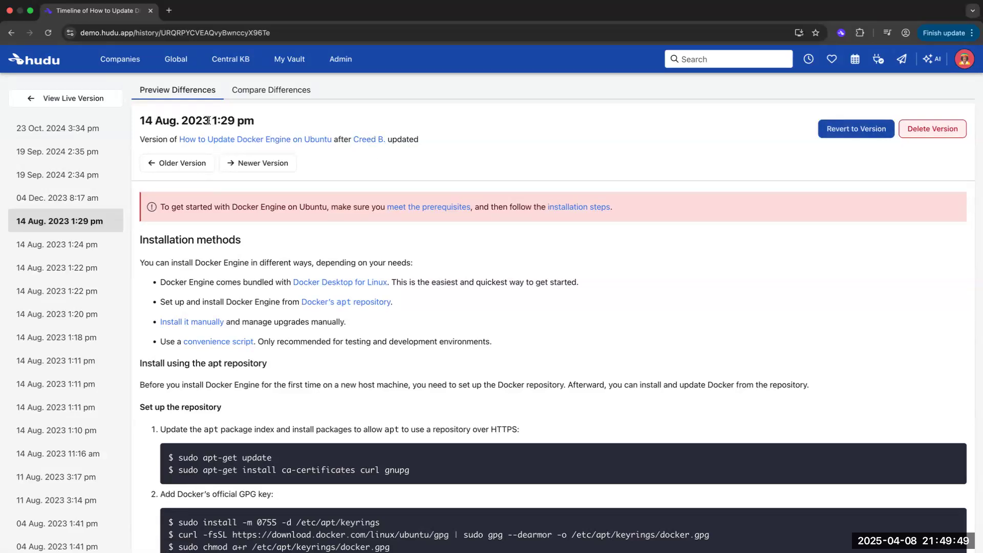
click(270, 89)
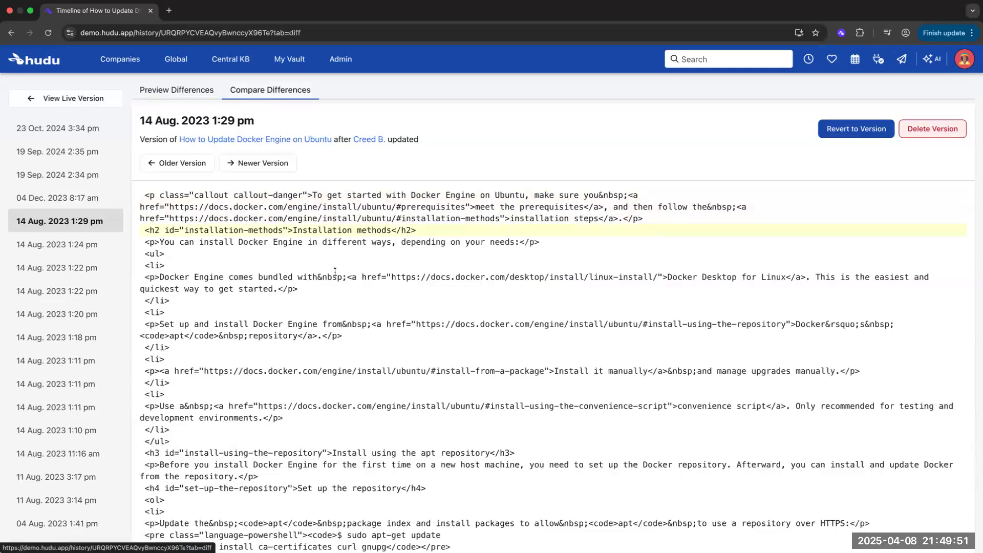
scroll(down, 3)
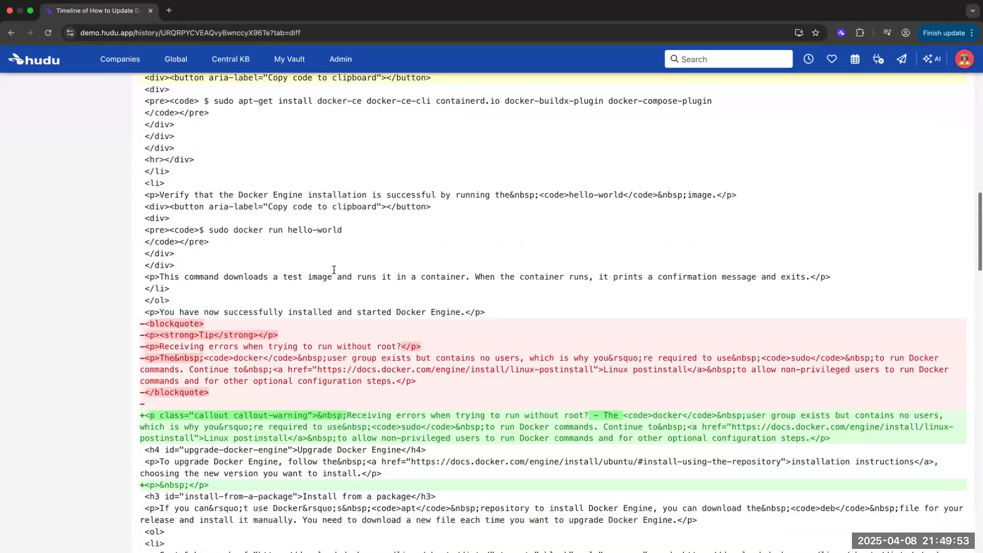
scroll(down, 3)
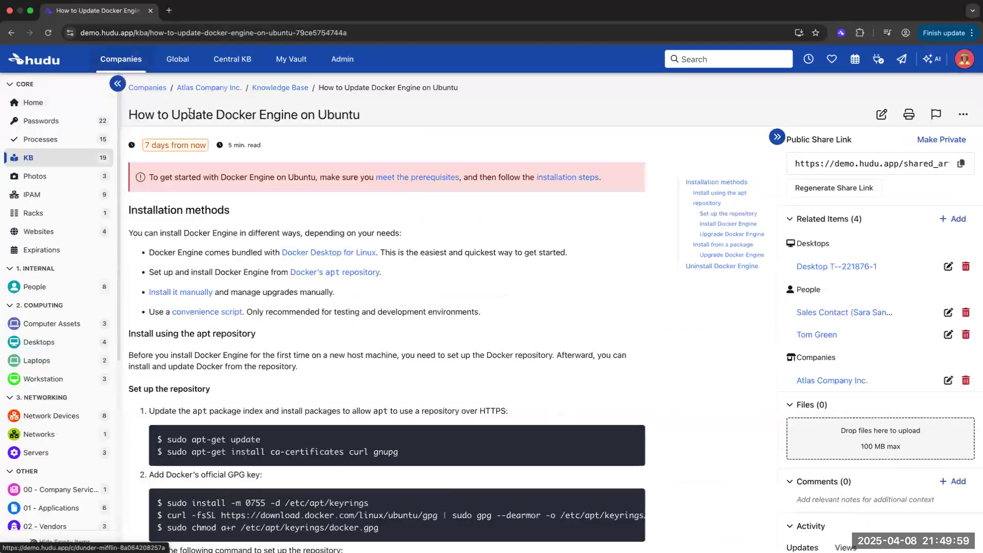
mouse_move(52, 165)
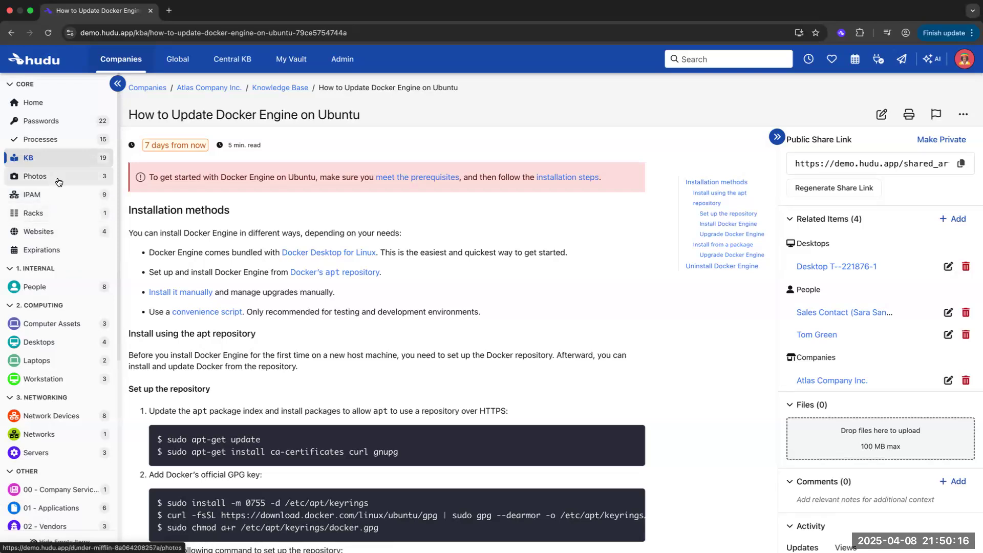
View Atlas Company Inc.'s photo gallery, then its IPAM networks list
click(34, 176)
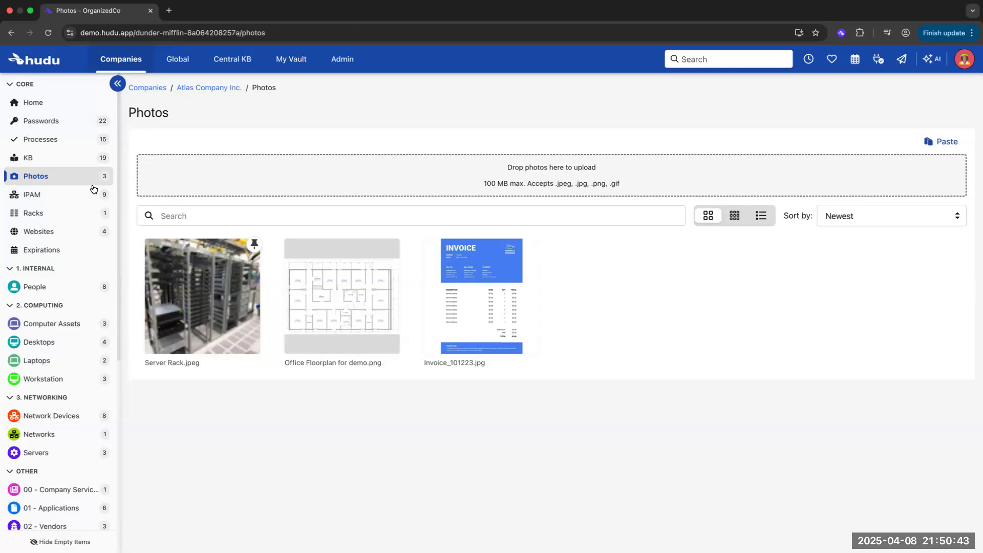
click(31, 195)
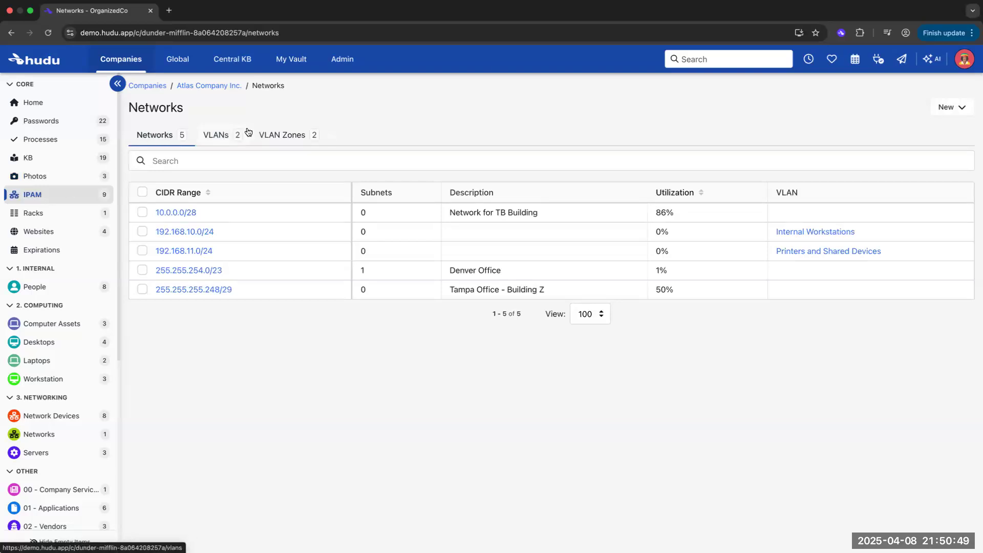
Check the company's VLAN Zones and return to the Networks list
click(282, 134)
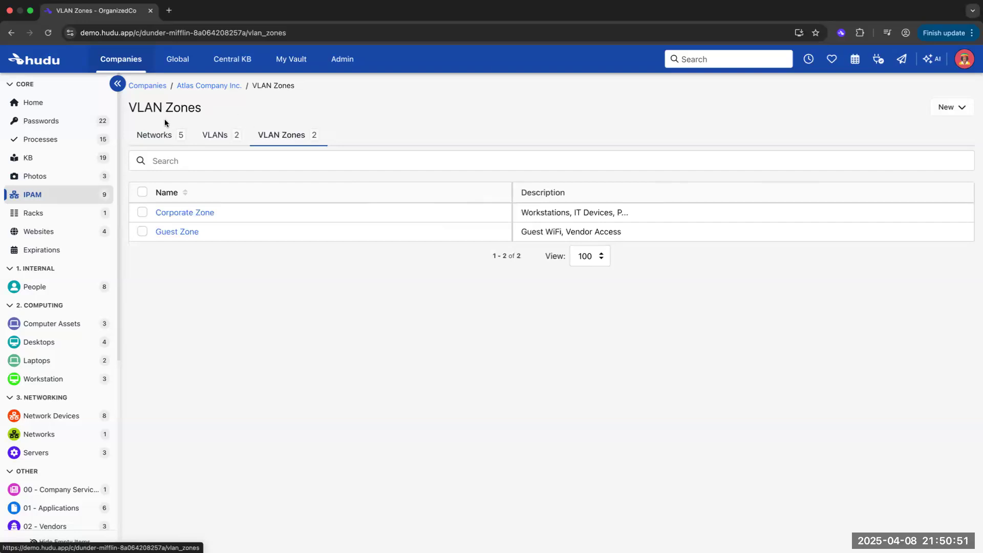
click(153, 134)
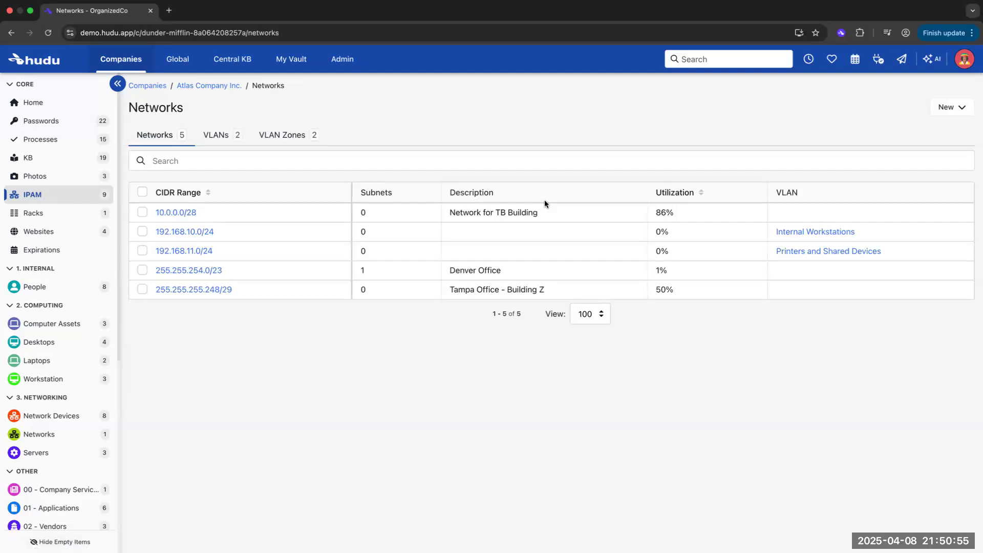
Open the 10.0.0.0/28 network record and review its utilization and IP addresses
click(175, 212)
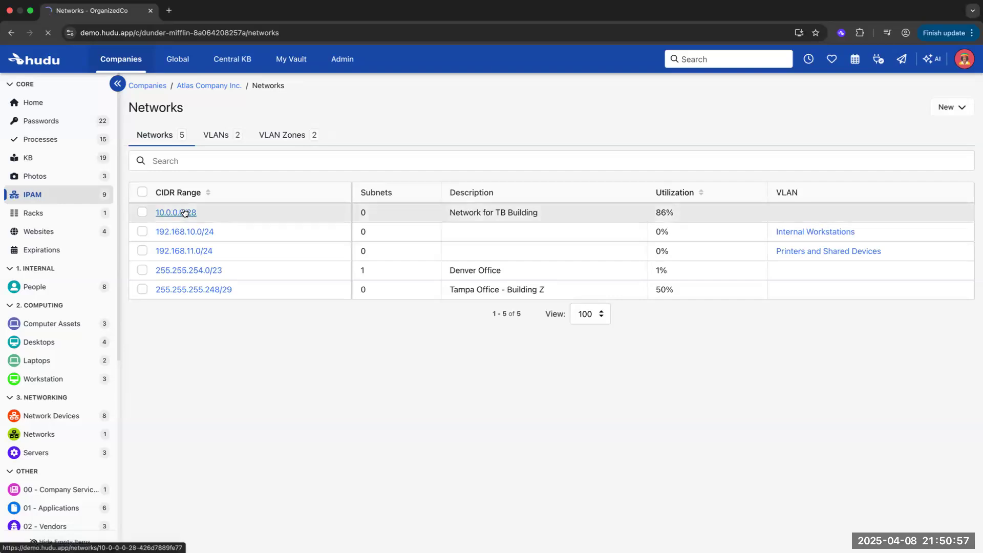
click(176, 212)
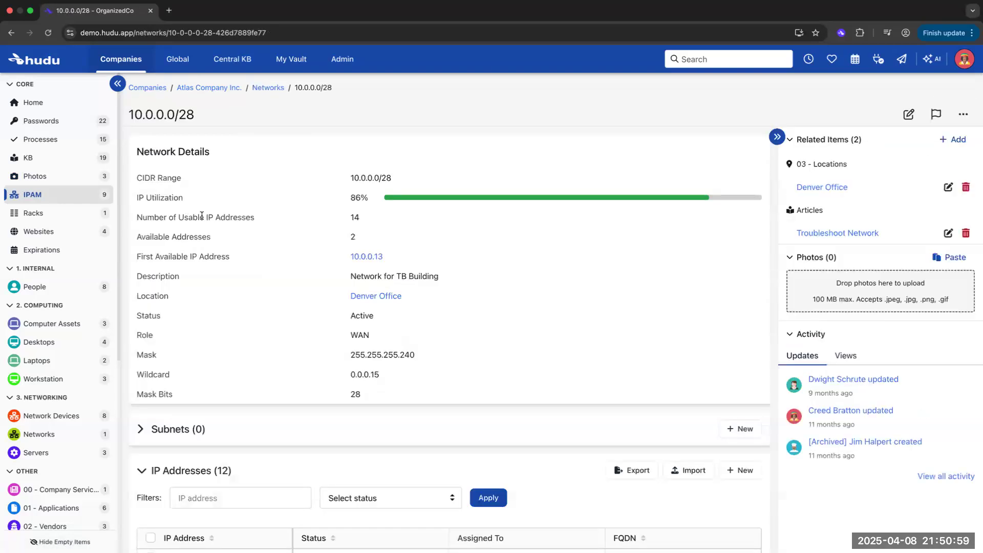
scroll(down, 3)
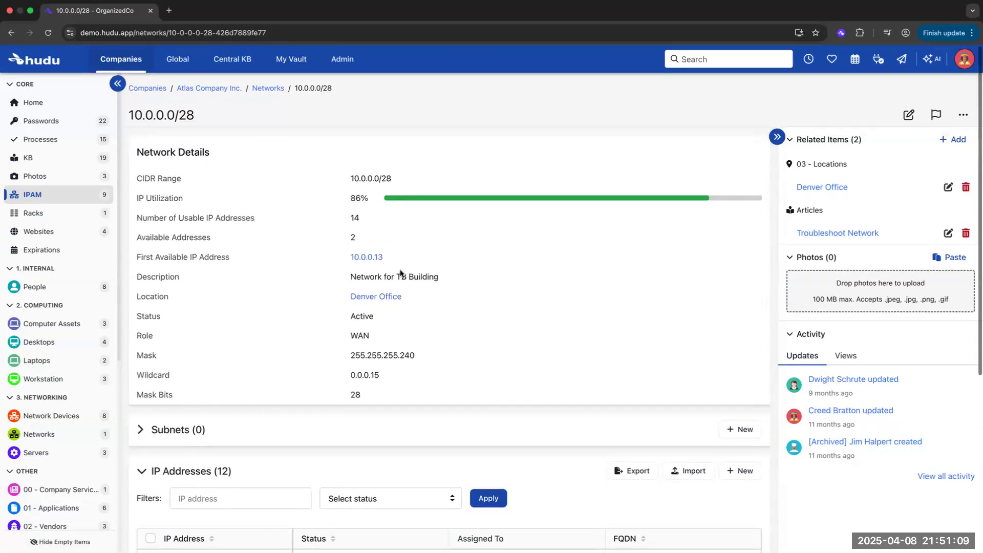
mouse_move(375, 399)
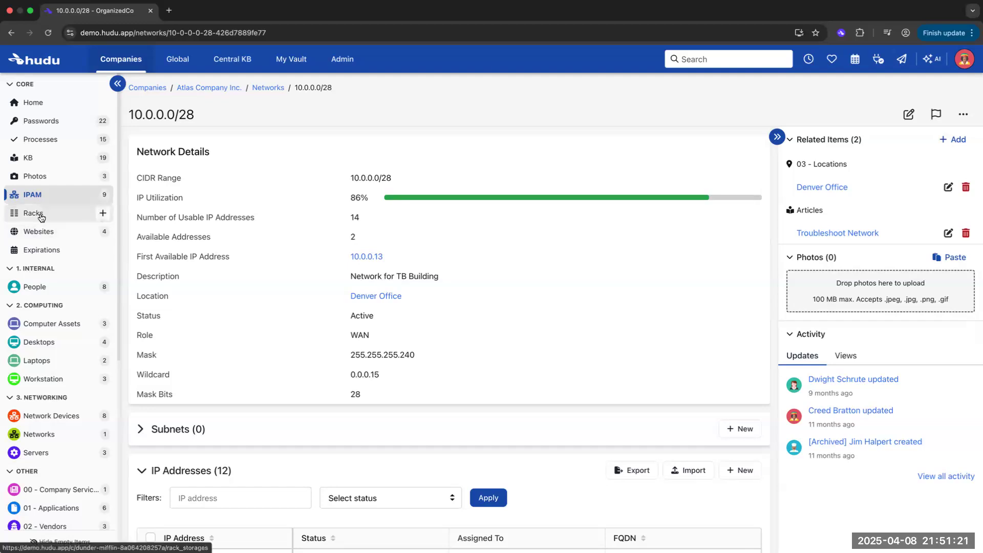
Open the company's Racks and the Server Rack layout
click(33, 213)
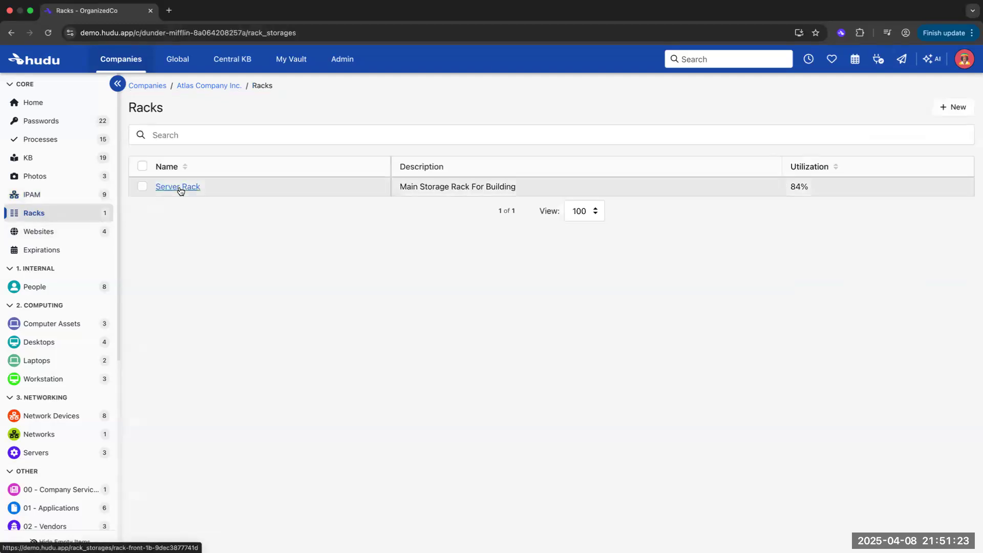
click(178, 187)
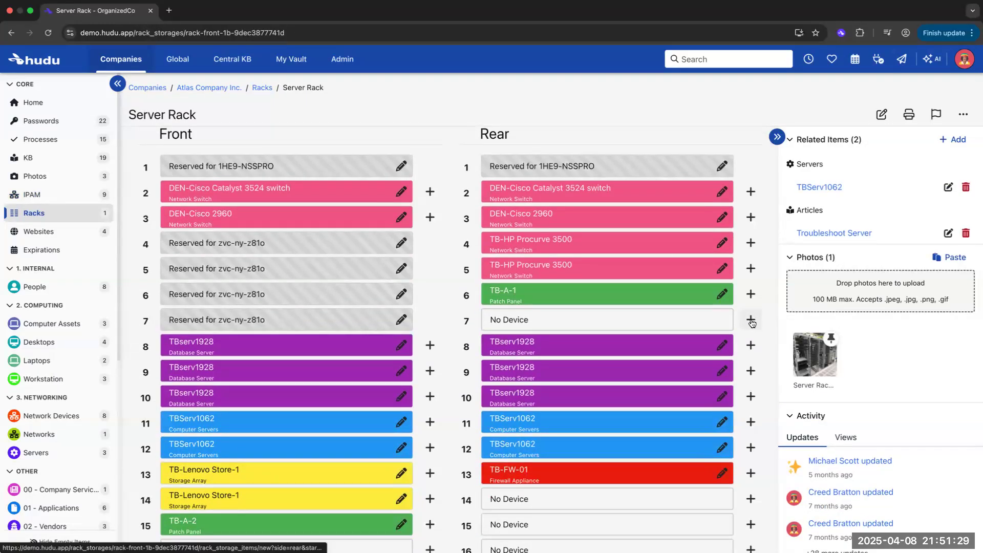
Start adding a device to rear unit 7, marked Used by device, without saving it
click(750, 321)
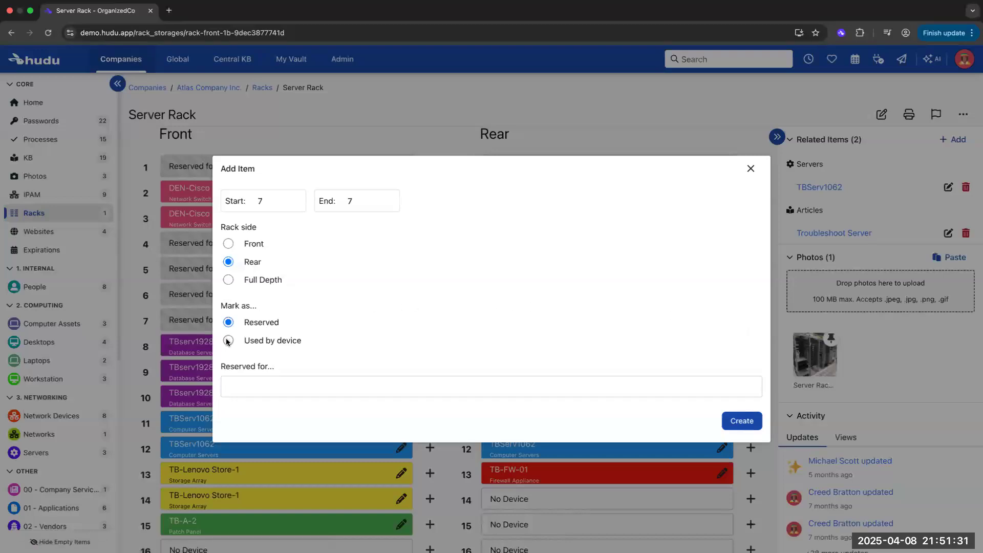
click(228, 341)
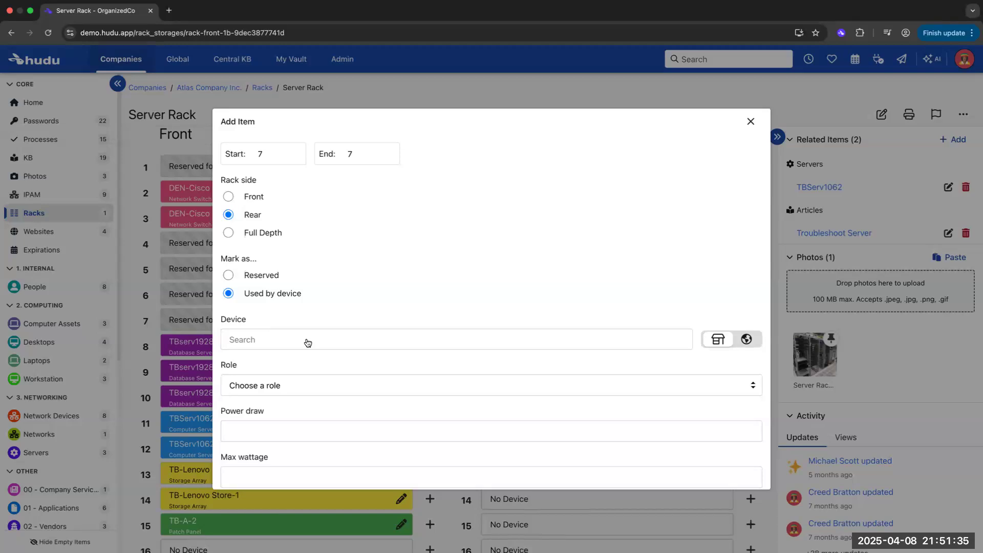
text(T)
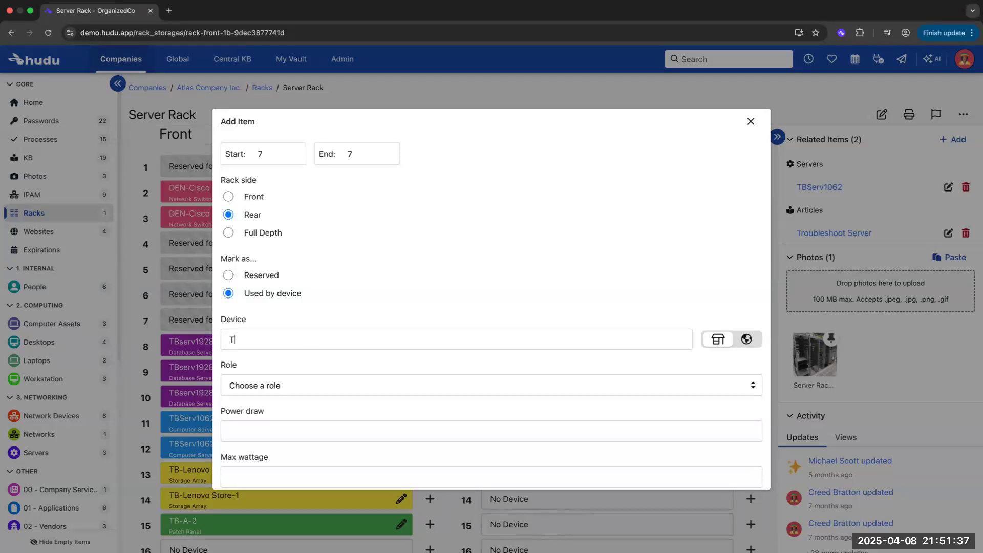
text(B)
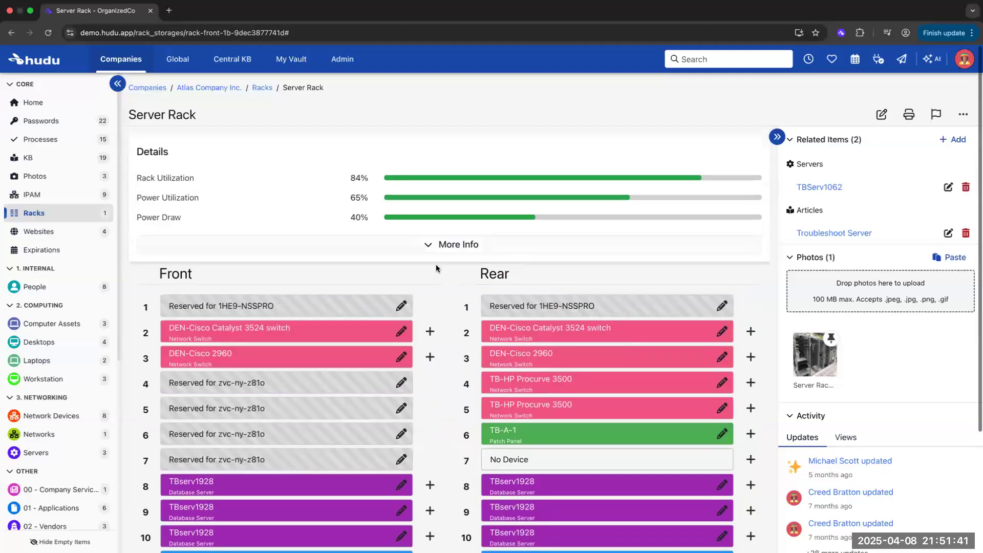
Expand the Server Rack's More Info details and close its printable layout preview
click(456, 243)
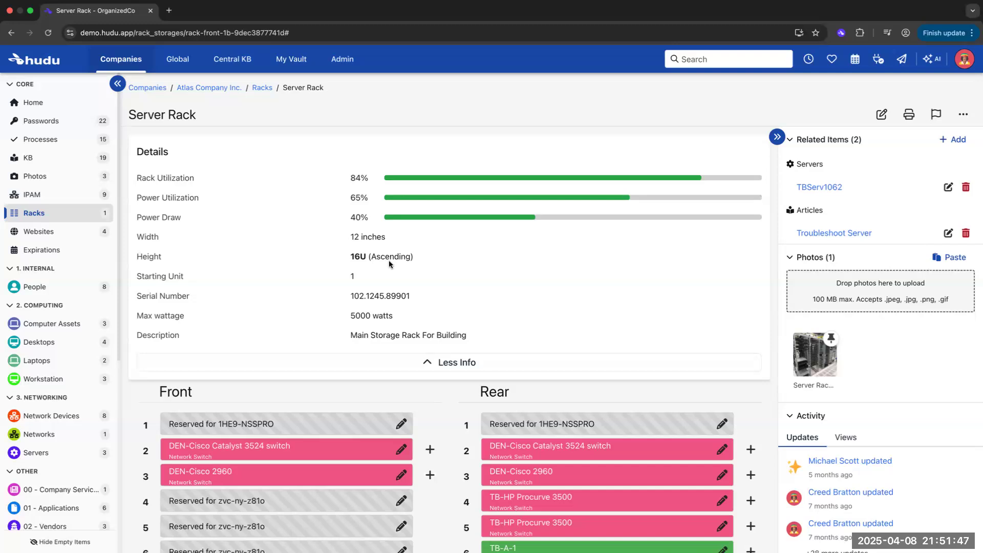
mouse_move(386, 264)
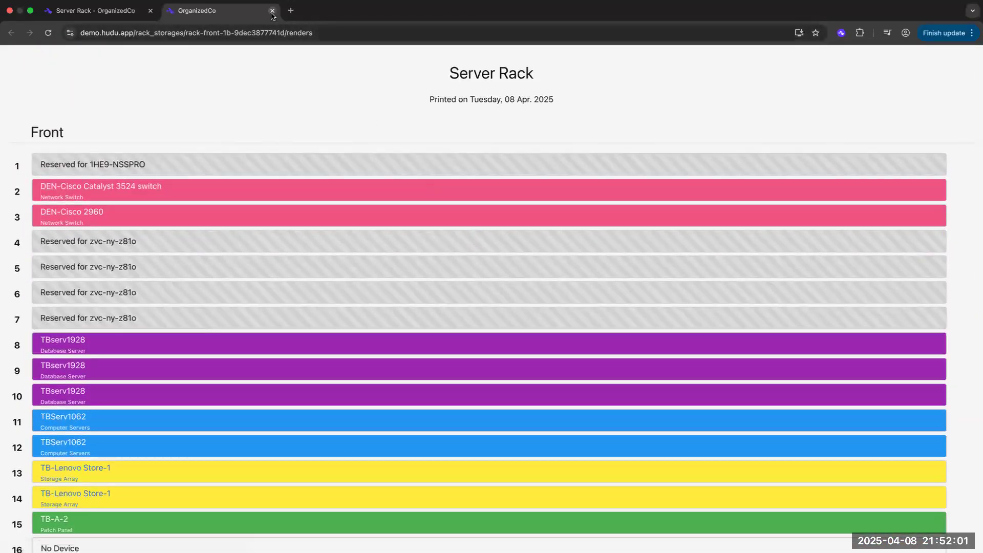
click(272, 11)
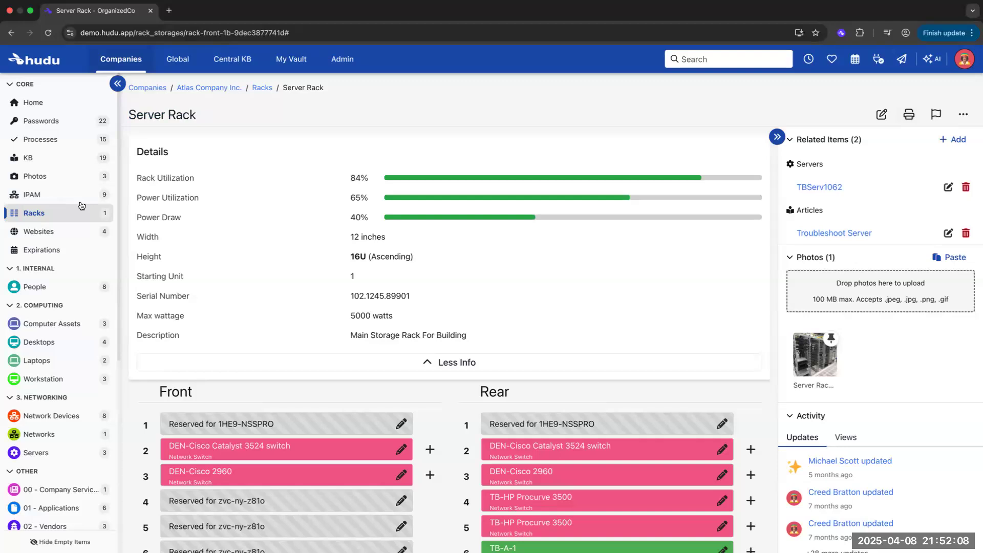
click(38, 231)
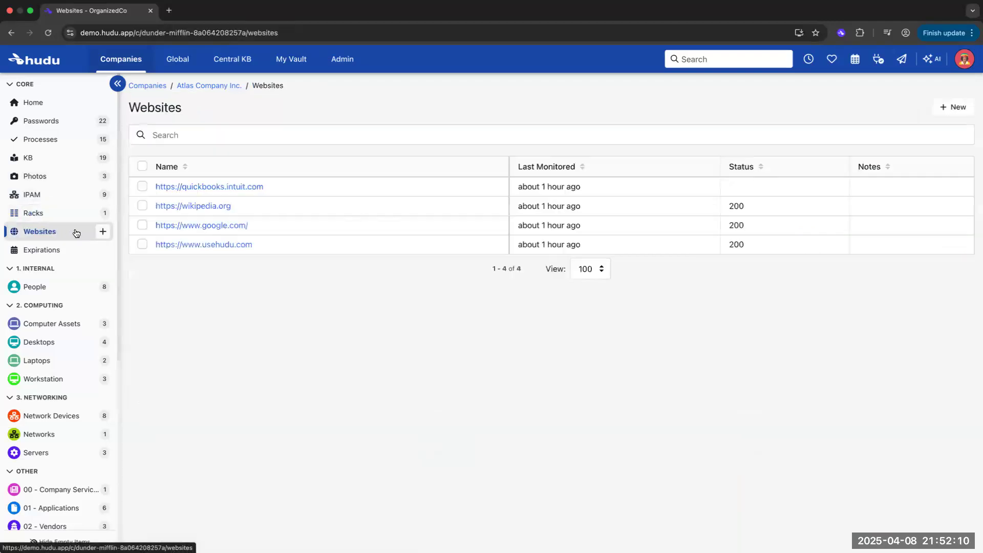
click(192, 206)
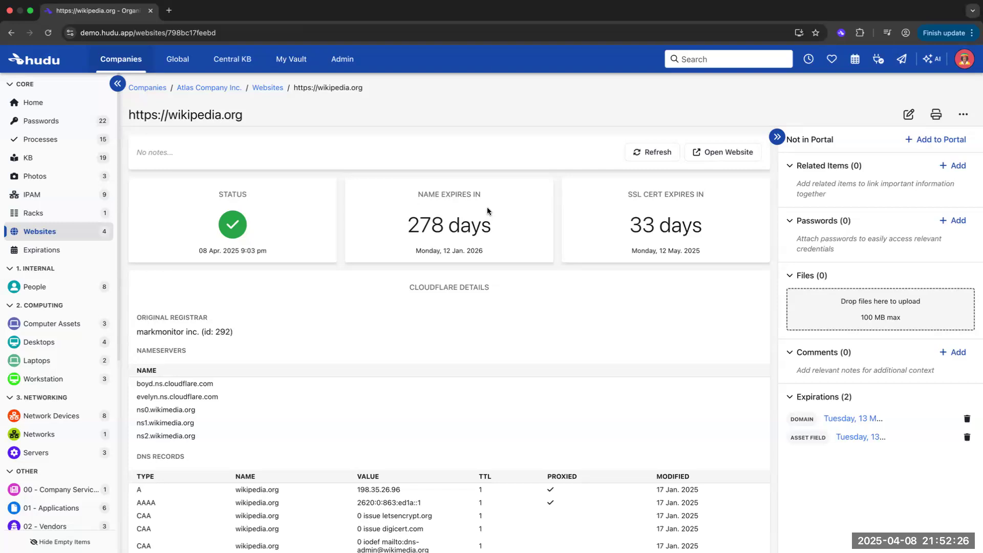
mouse_move(40, 254)
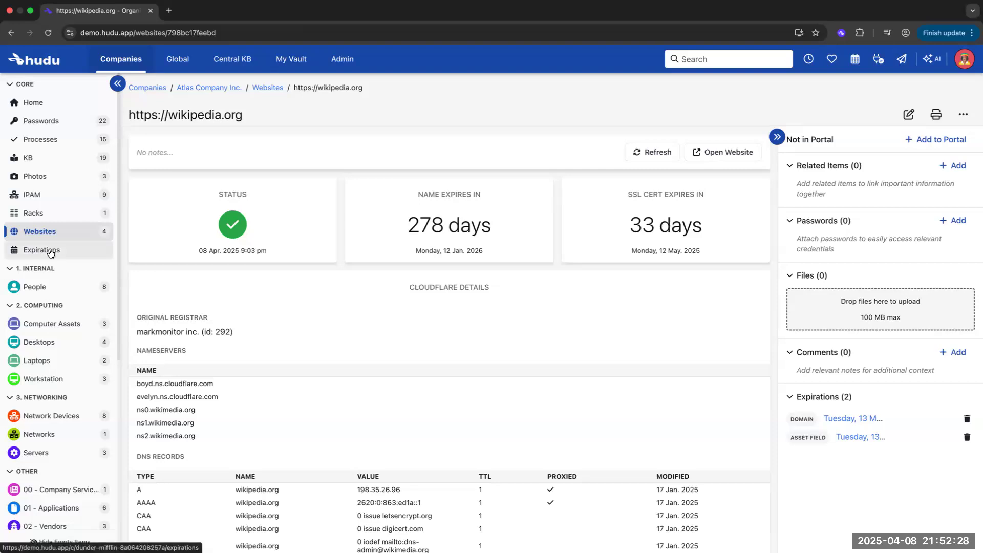
Open the company's Expirations list and sort it by Type
click(42, 249)
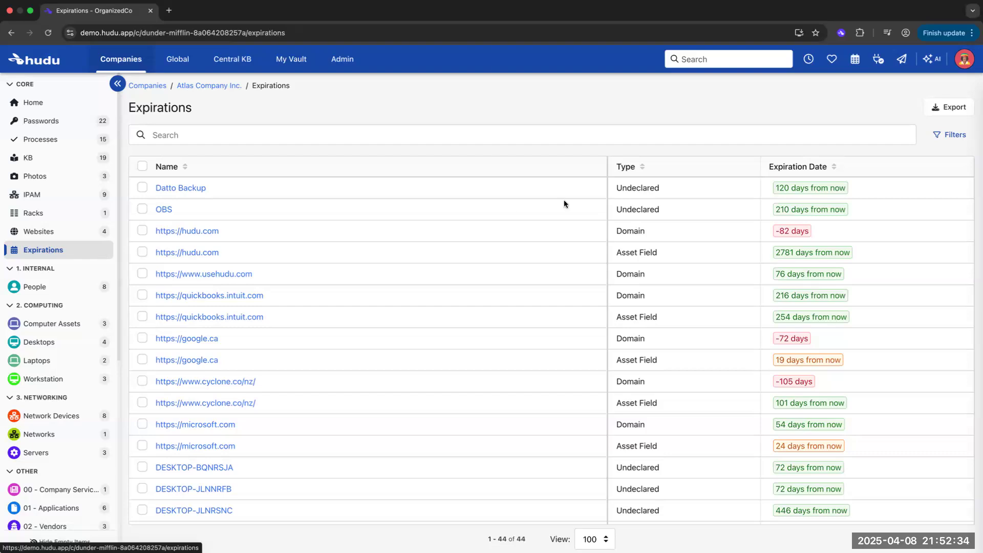
click(625, 166)
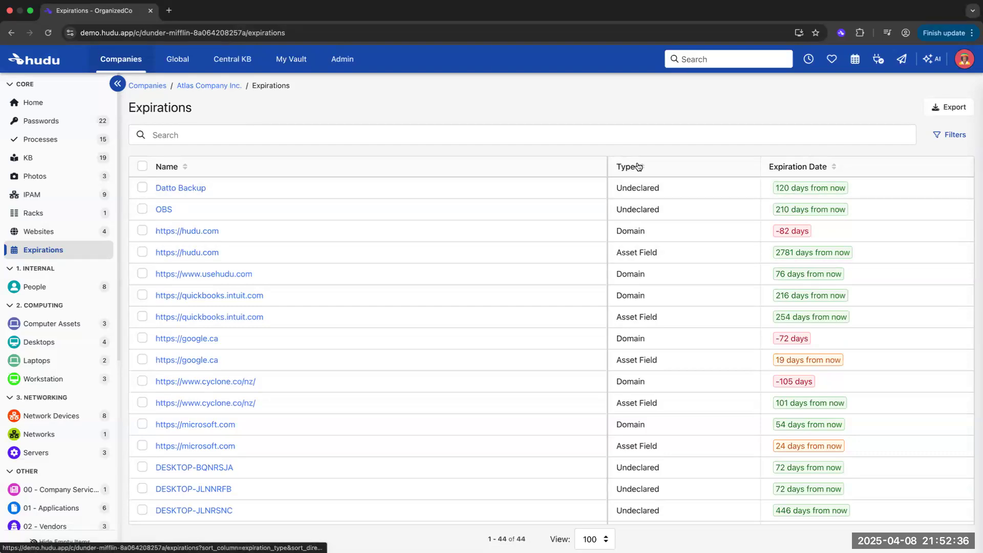
click(628, 166)
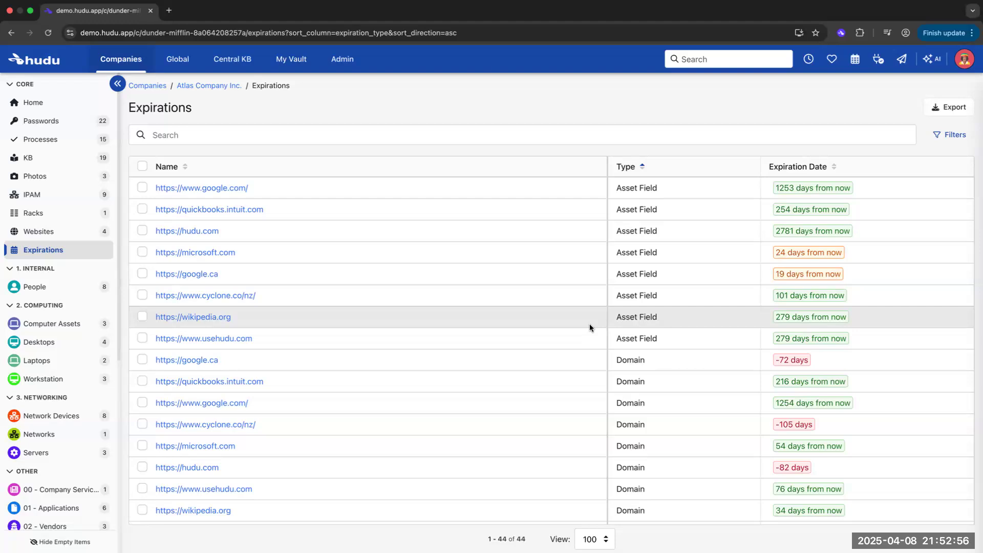
mouse_move(491, 282)
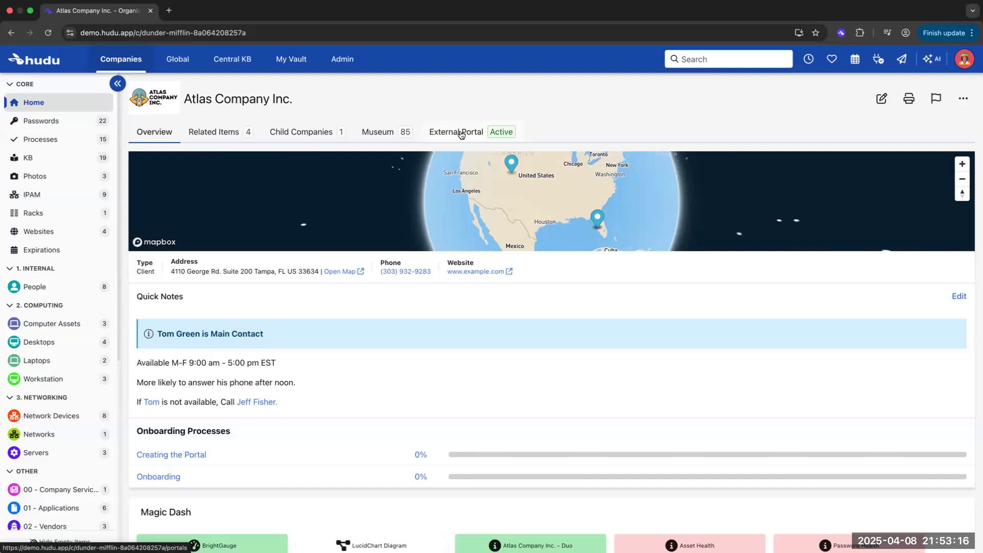
Open the External Portal sharing settings and preview the company's client portal
click(457, 131)
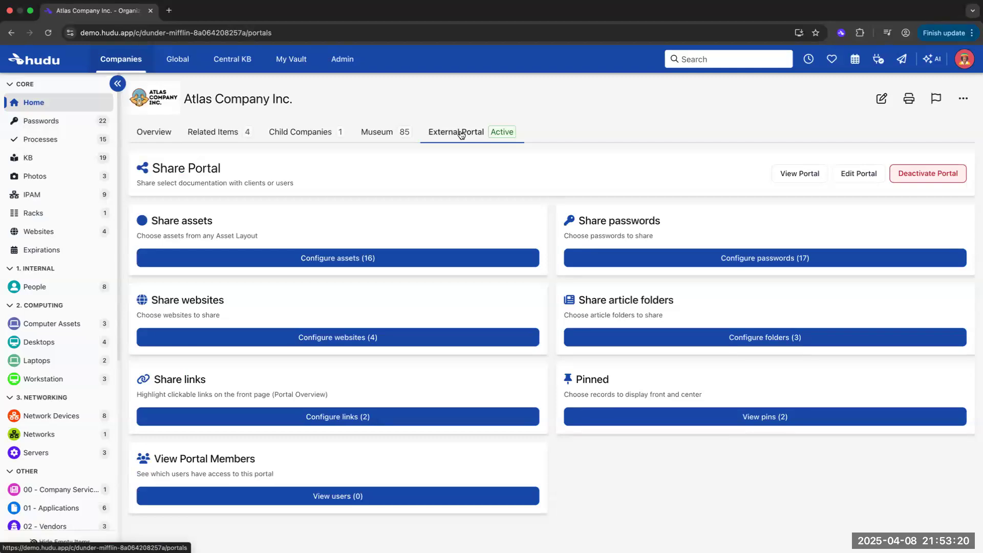
click(338, 257)
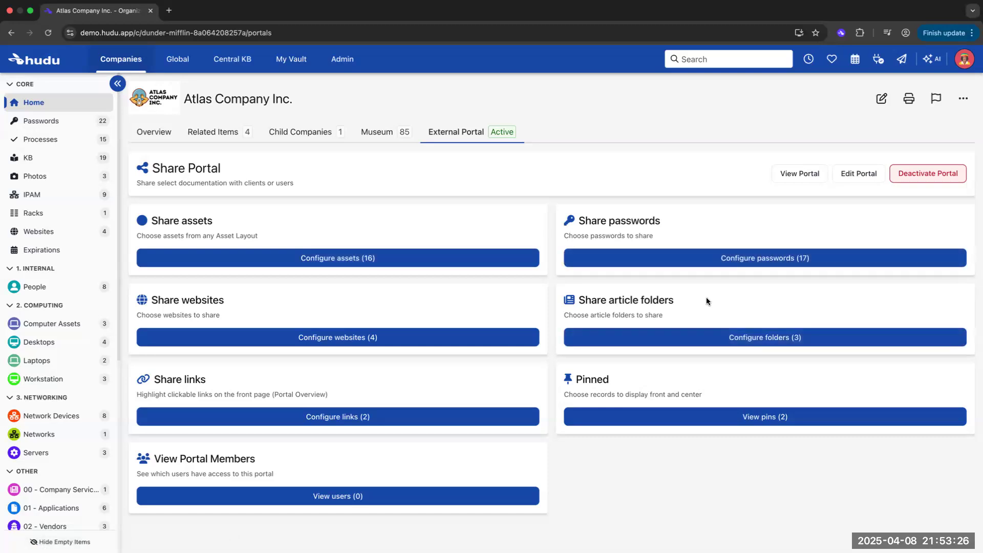
mouse_move(721, 290)
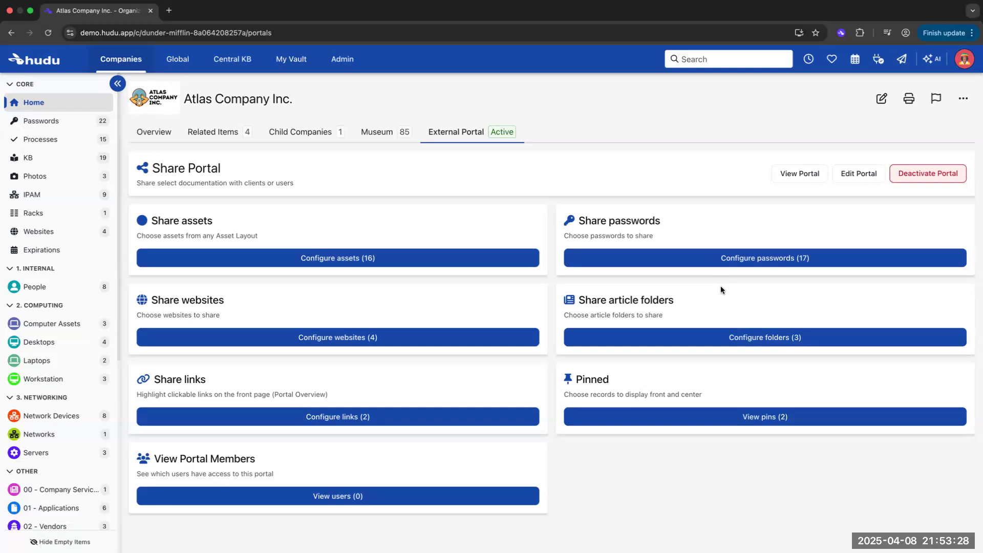
click(798, 174)
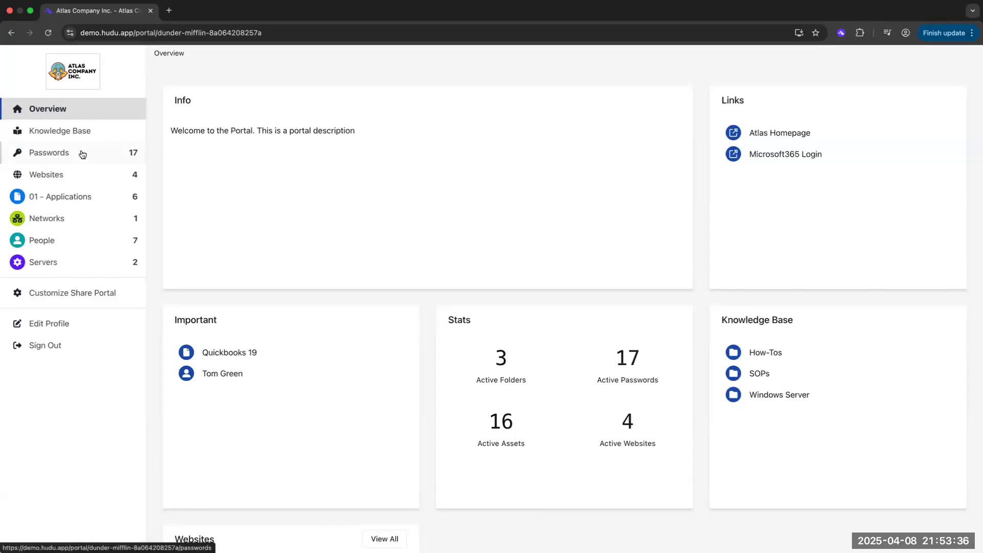
Copy the Cisco Router Password from the portal's Passwords and return to the sharing settings
click(49, 152)
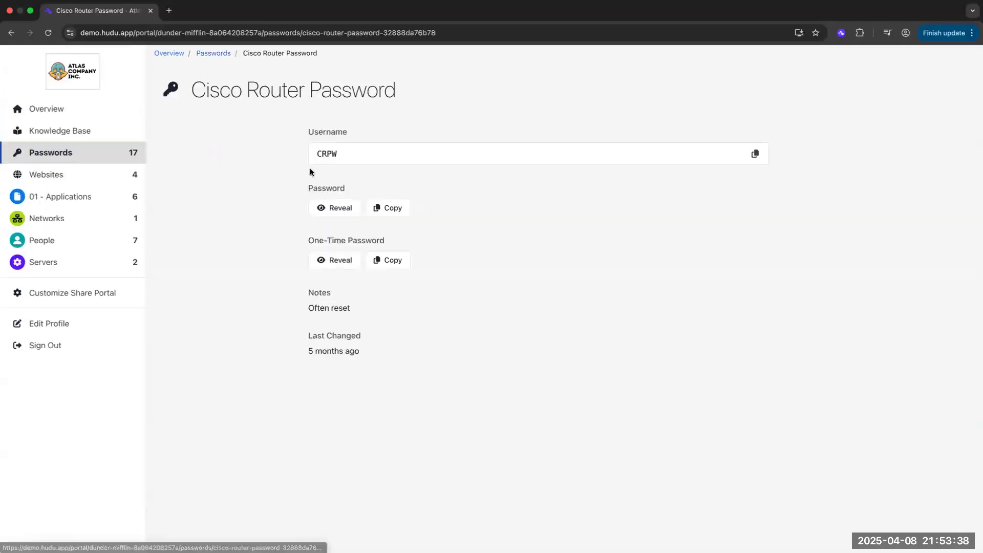
click(387, 207)
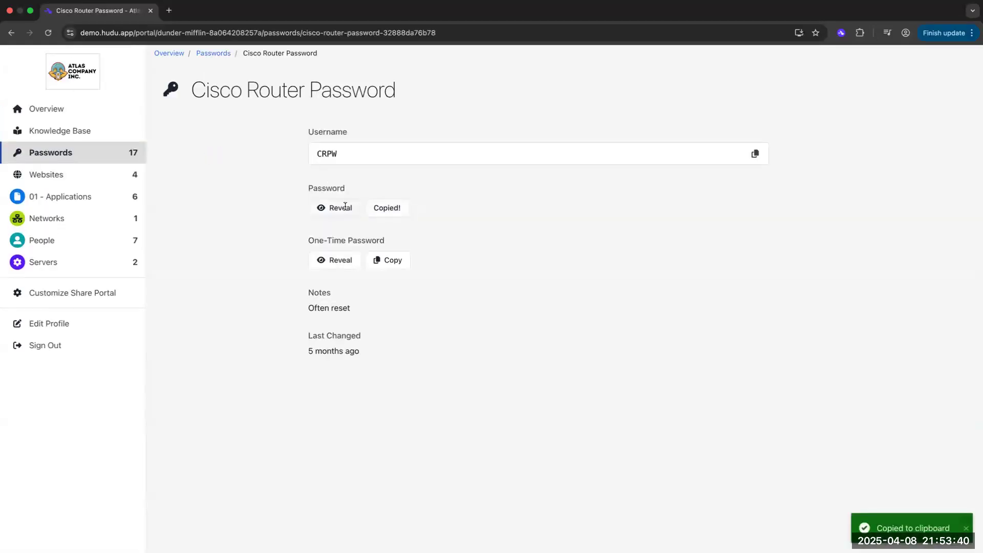
click(335, 207)
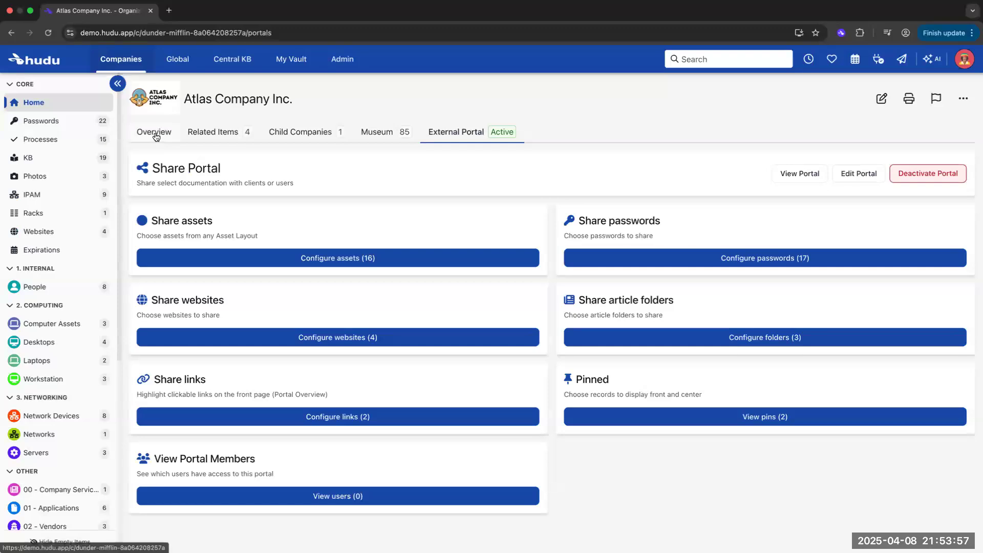
From the Atlas Company Inc. overview, open the Desktop T--221876-1 record under Desktops
click(153, 131)
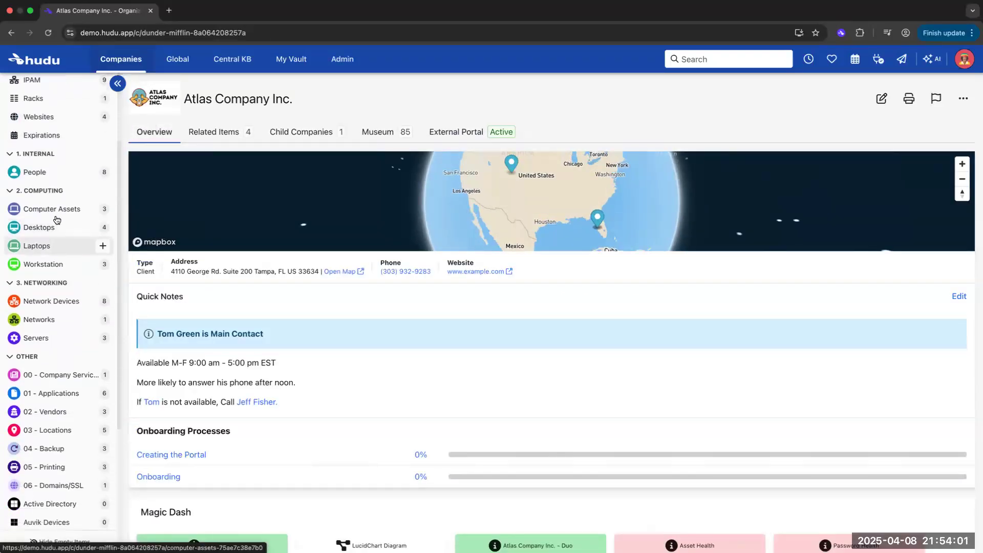
scroll(down, 3)
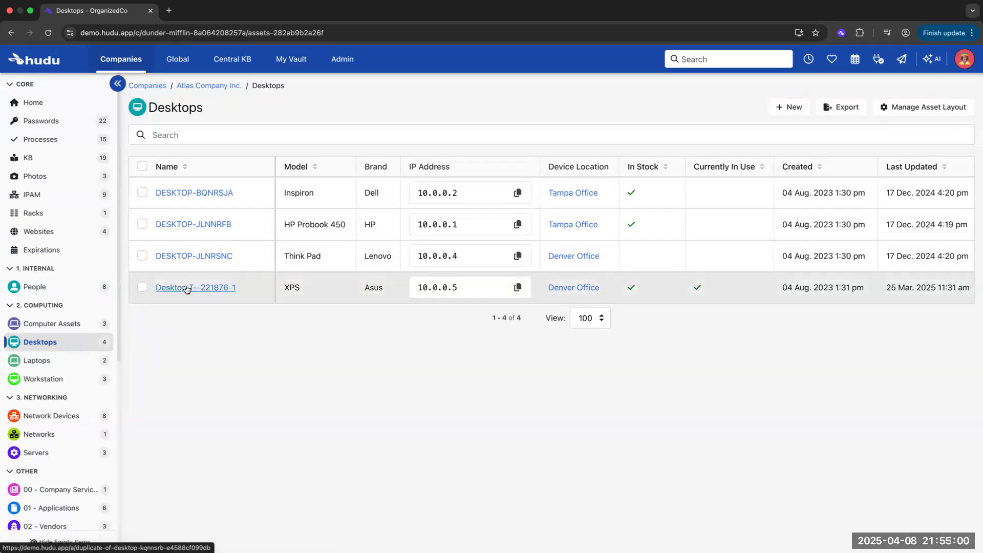
click(195, 287)
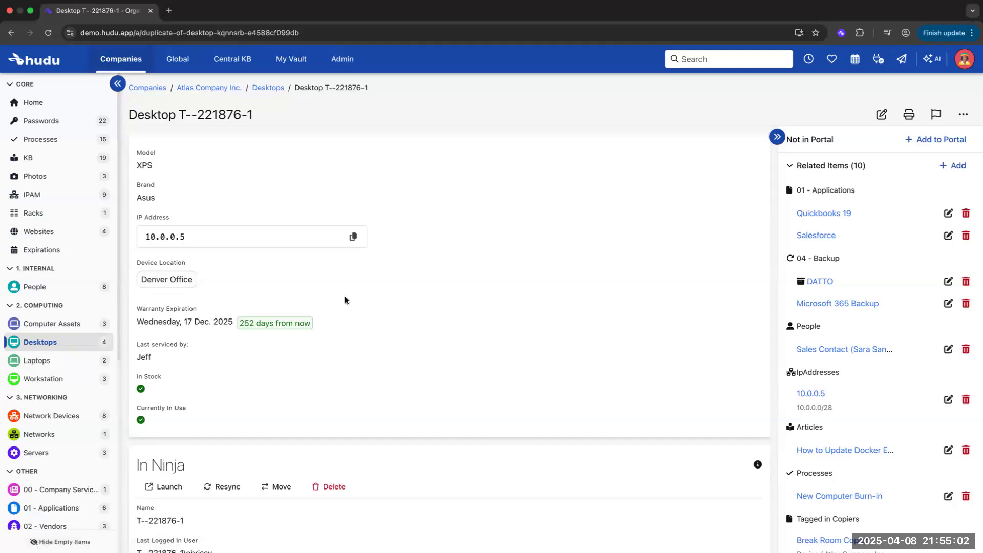
Review the desktop's XPS details, Ninja system data and related items
scroll(down, 3)
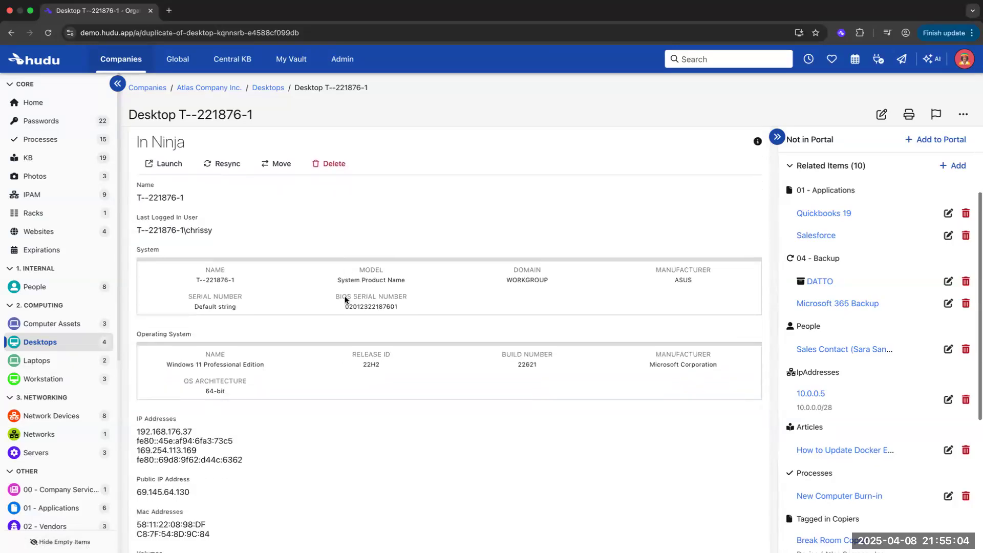
scroll(down, 3)
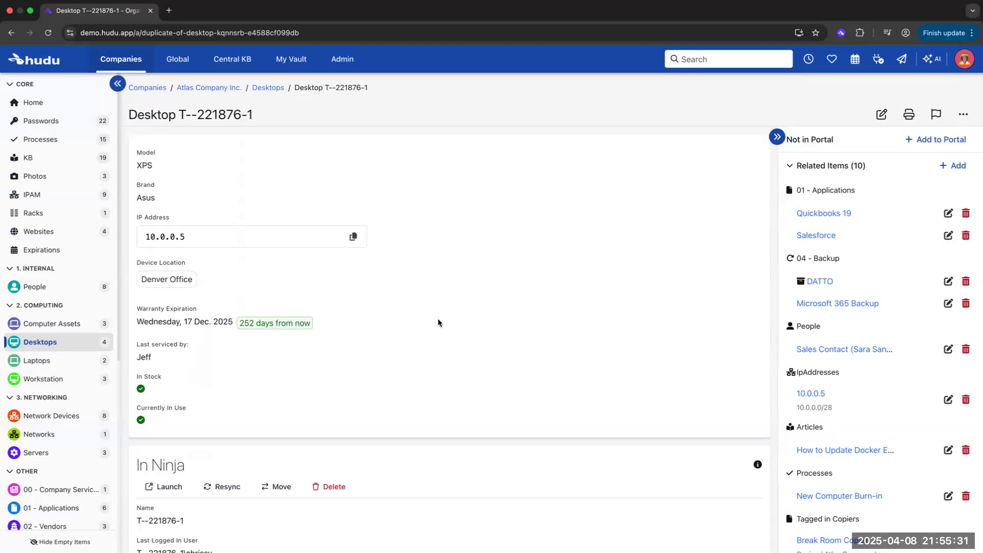
click(352, 237)
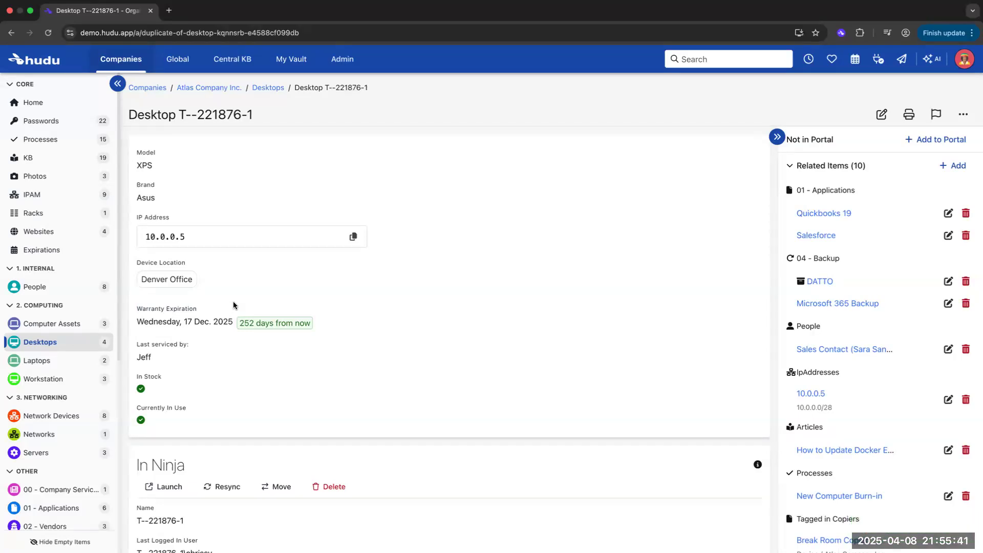
mouse_move(883, 199)
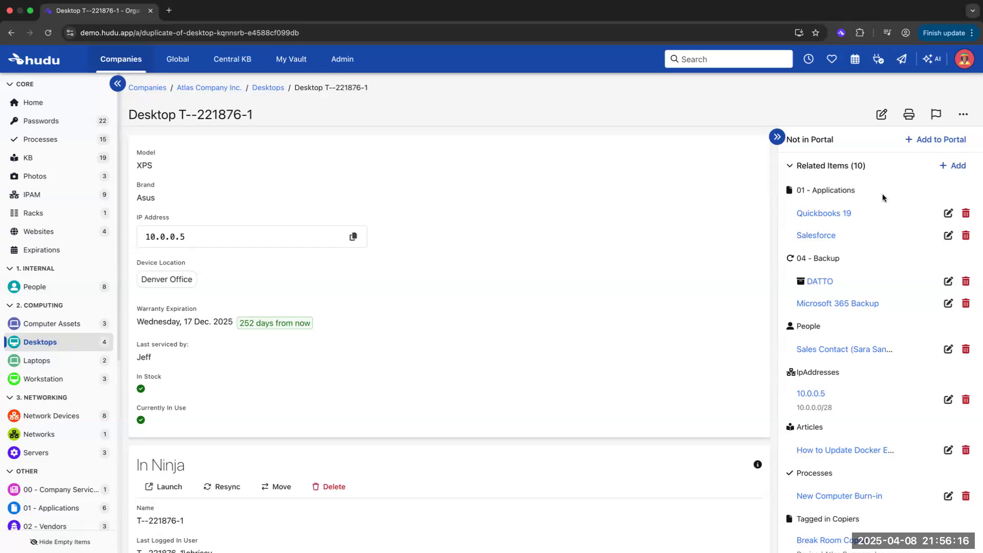
mouse_move(880, 243)
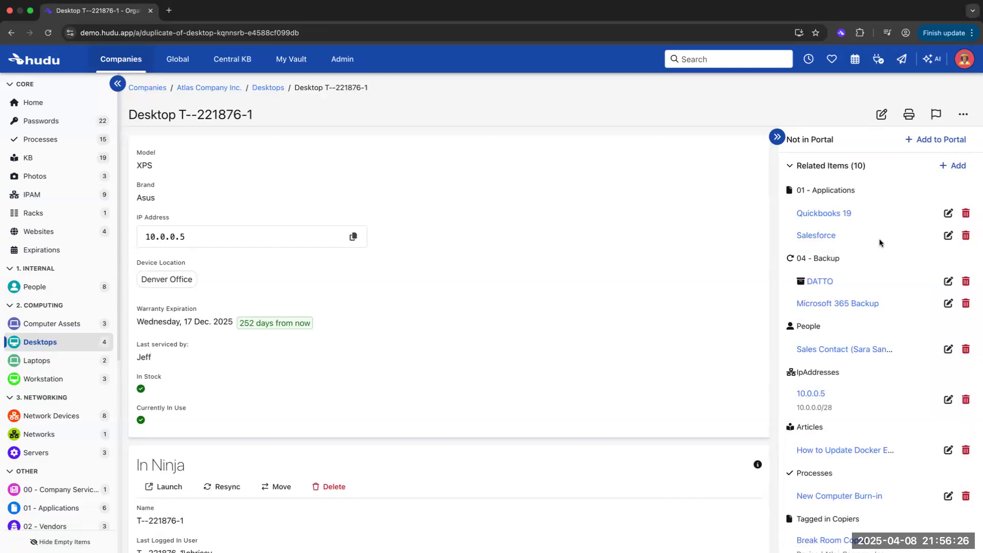
mouse_move(891, 251)
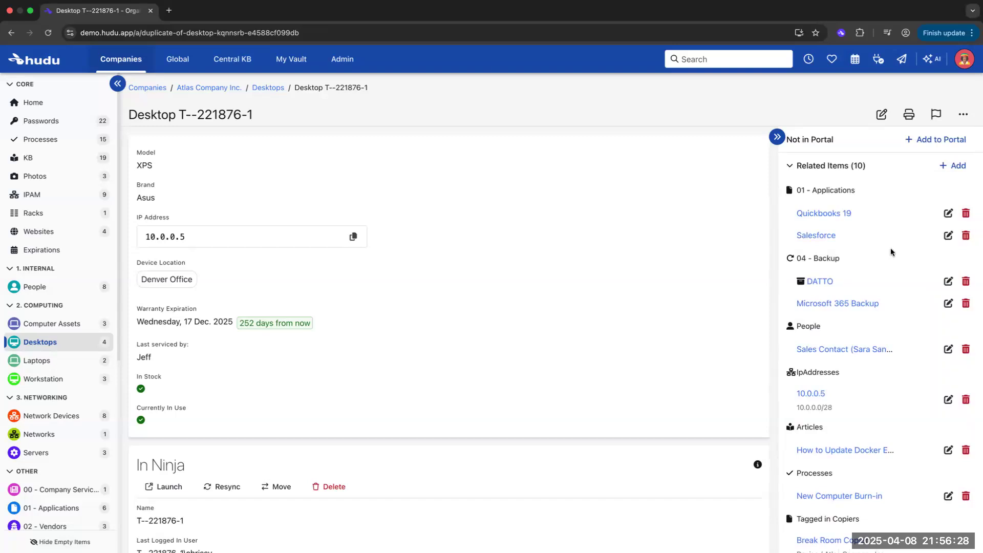
mouse_move(844, 350)
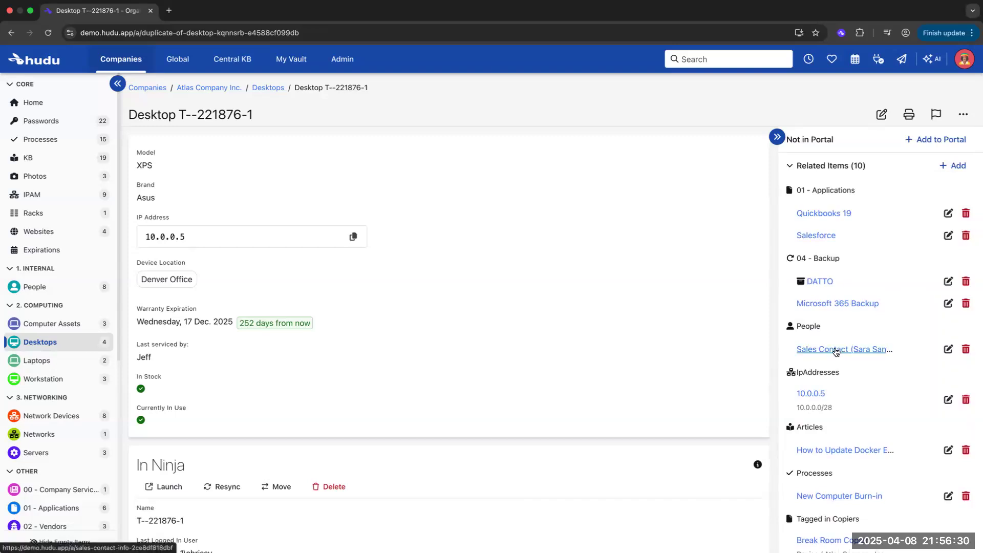
click(842, 349)
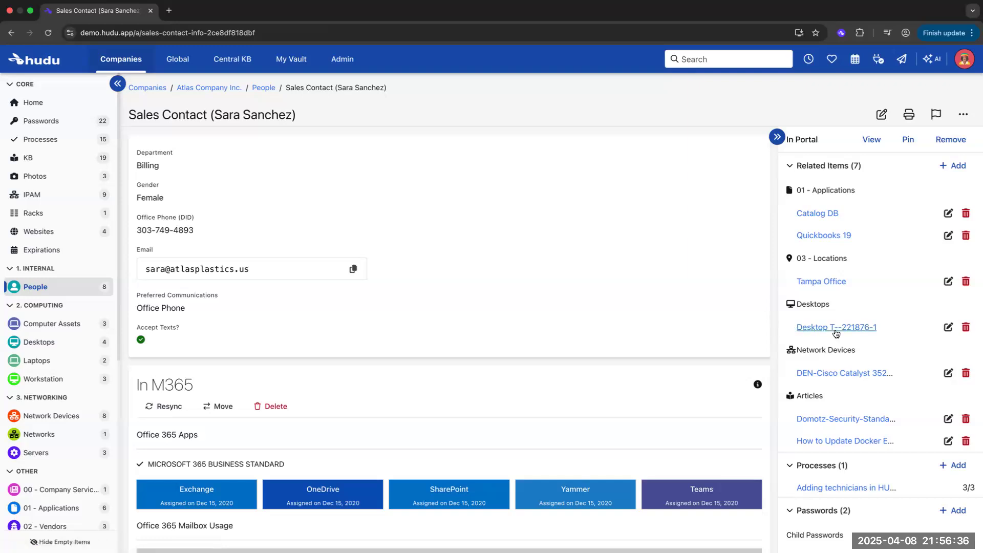
mouse_move(768, 329)
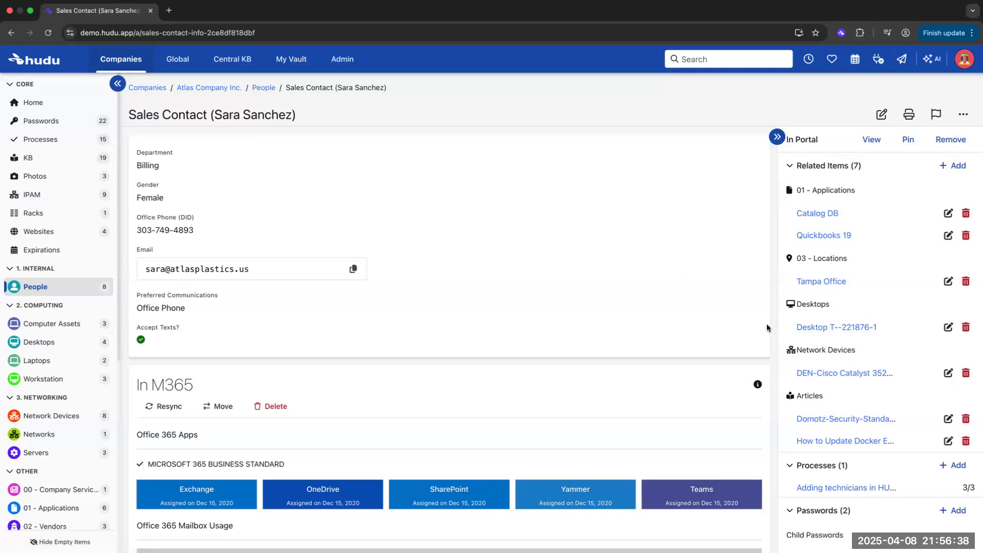
mouse_move(890, 293)
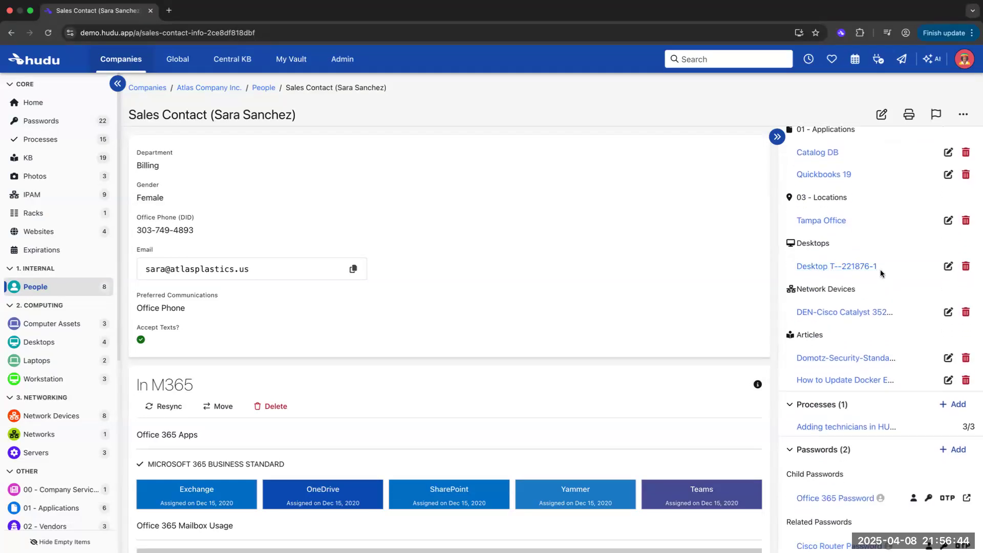
scroll(down, 3)
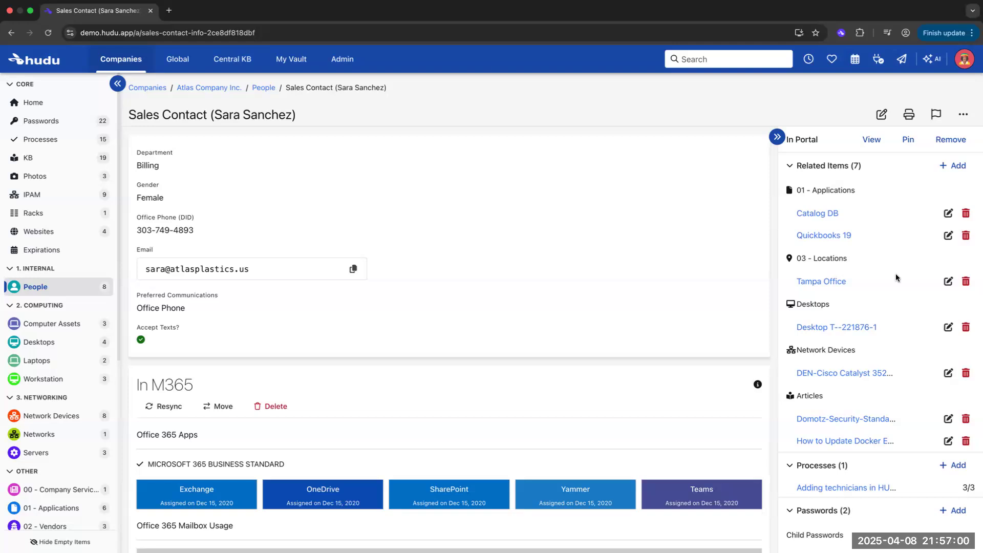
mouse_move(535, 174)
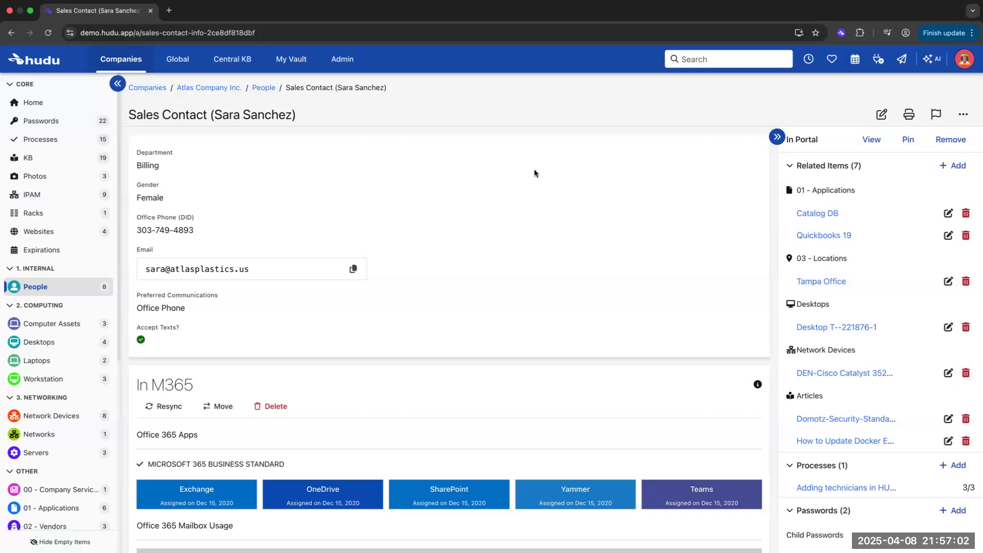
mouse_move(212, 84)
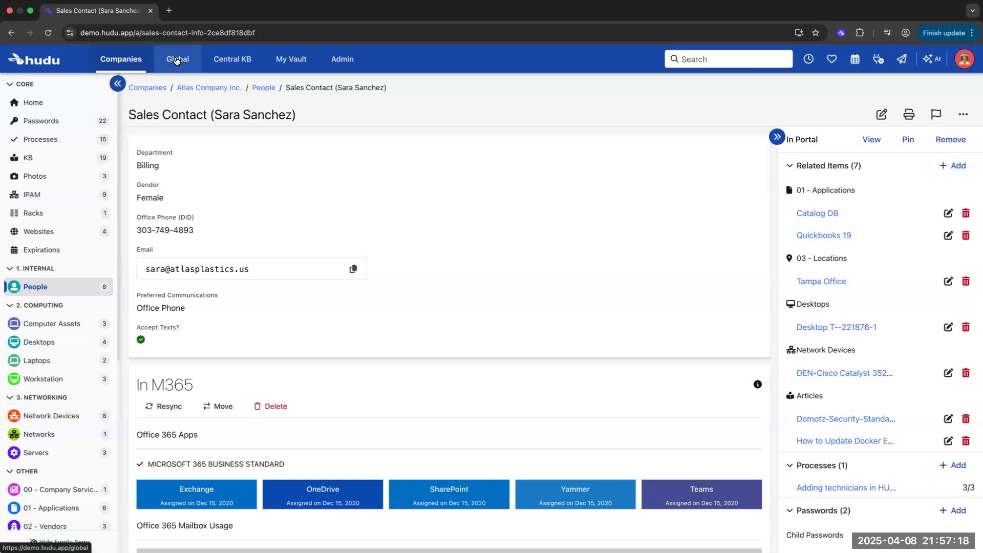
Switch to the Global overview and select the 00 - Company Services layout
click(176, 58)
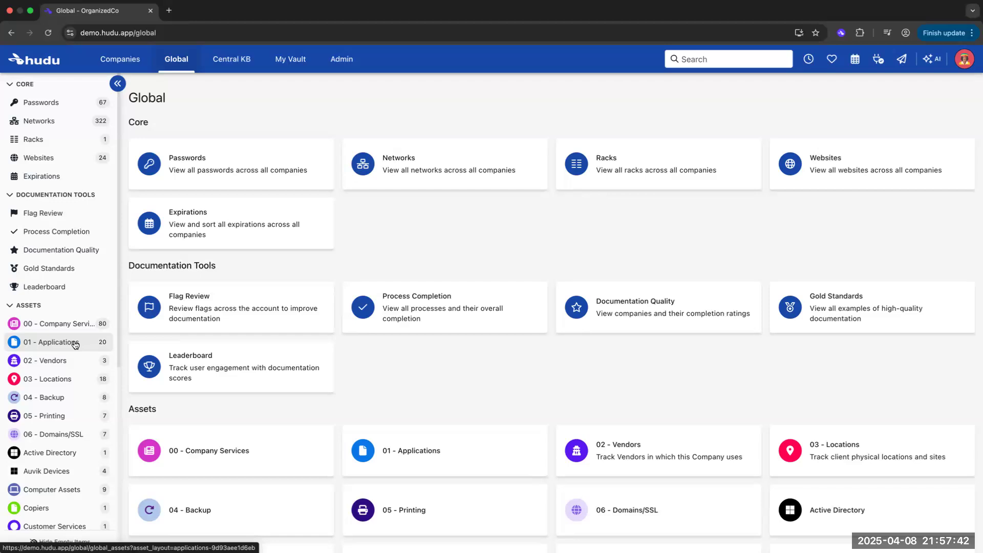
click(59, 324)
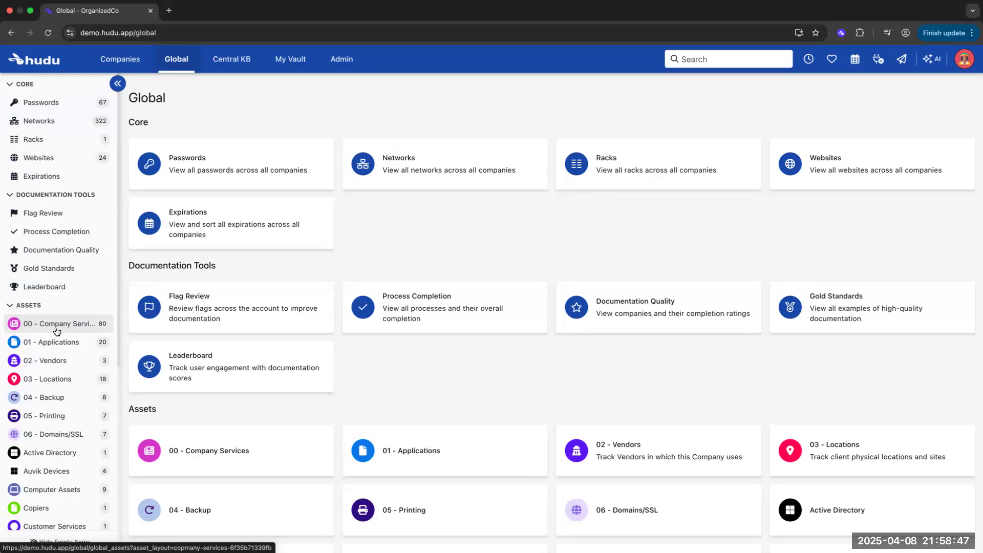
mouse_move(244, 229)
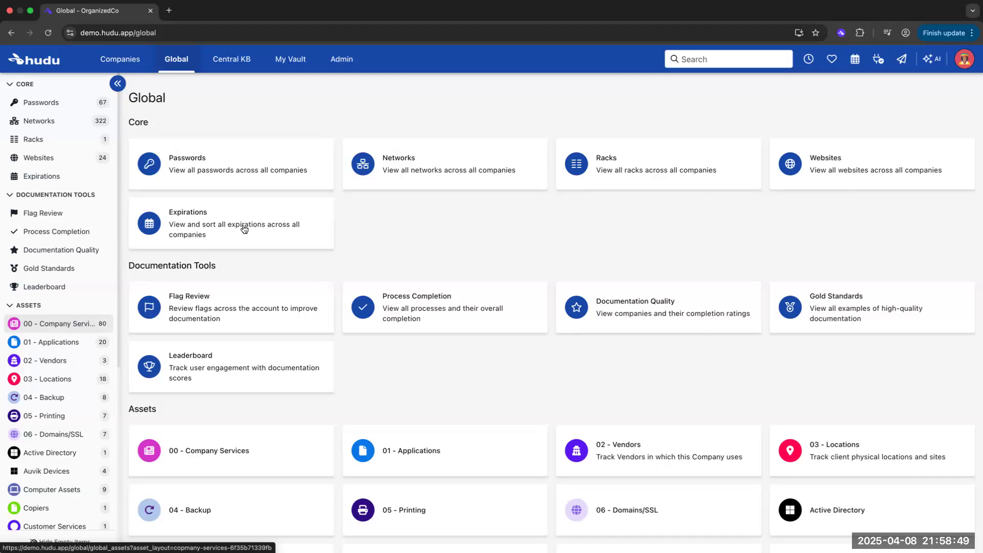
mouse_move(342, 59)
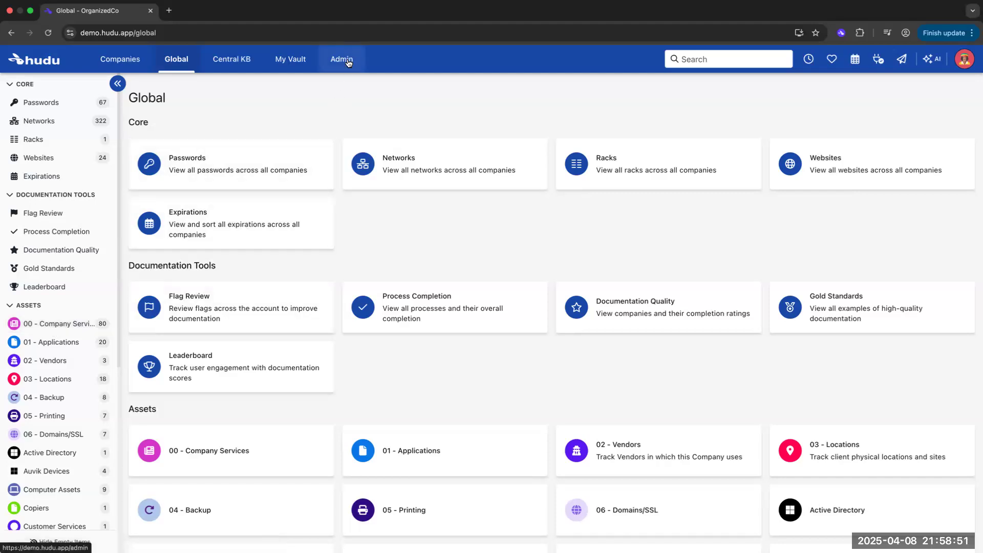
Go to Admin and list all 39 asset layouts with folders, status and asset counts
click(341, 59)
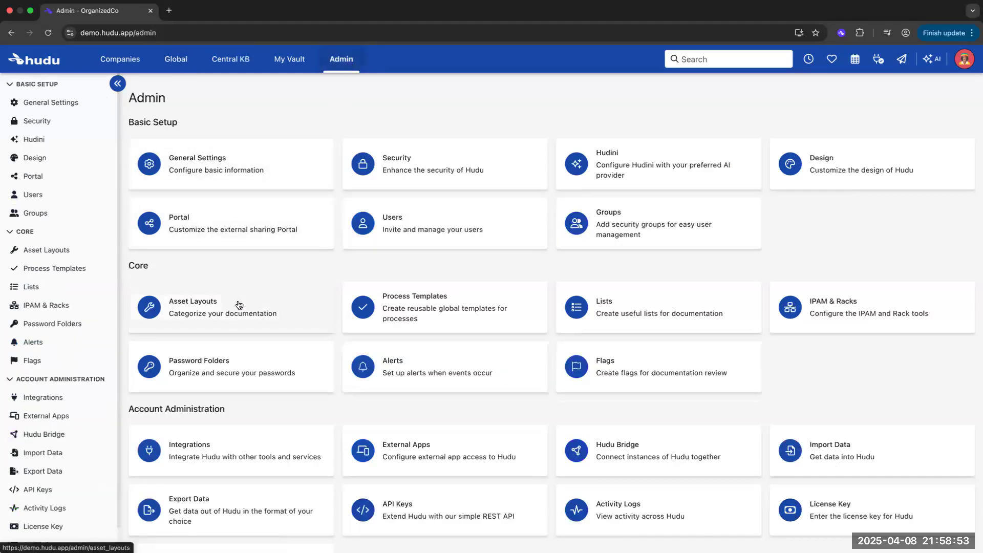
click(192, 306)
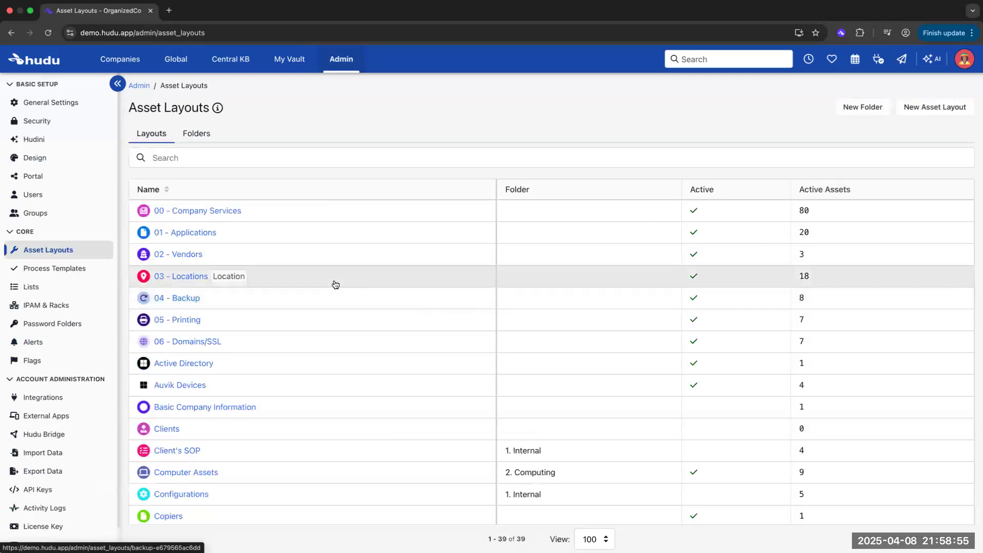
scroll(down, 3)
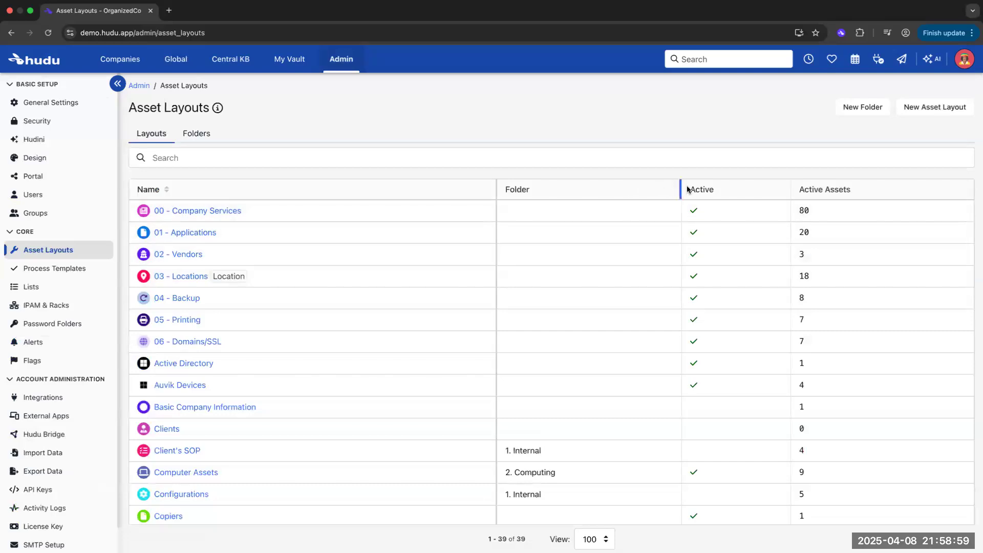
double_click(700, 190)
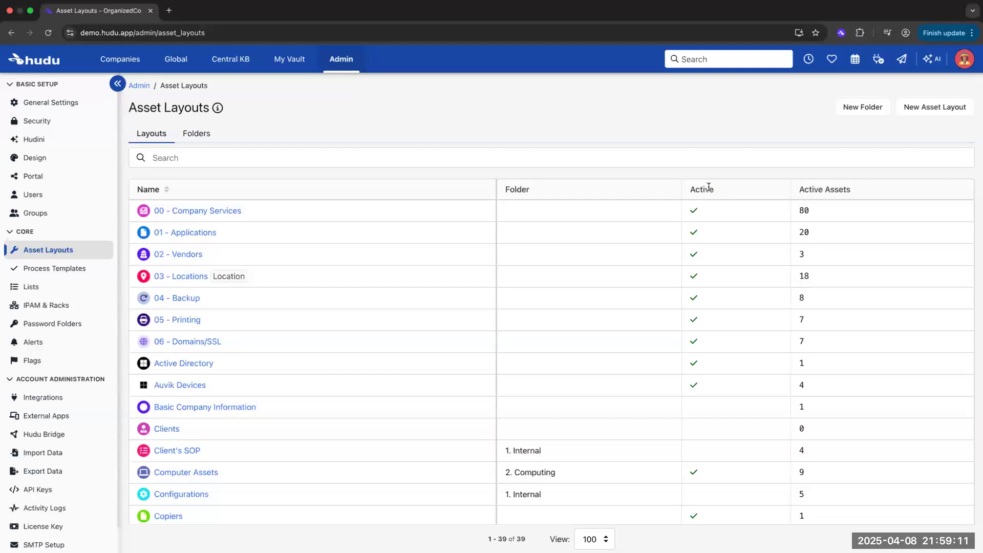
Start a New Asset Layout from scratch, then return to the Asset Layouts list
click(934, 107)
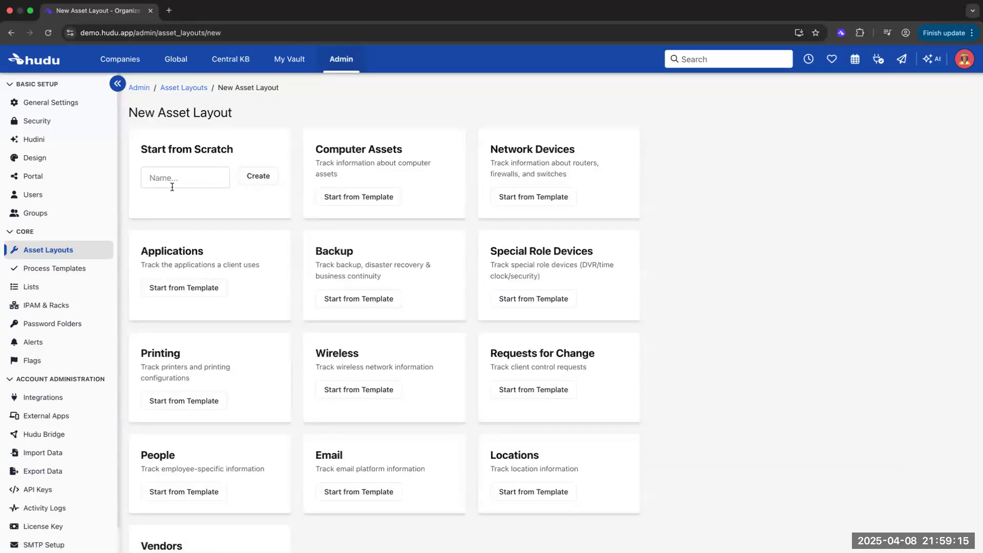
click(258, 176)
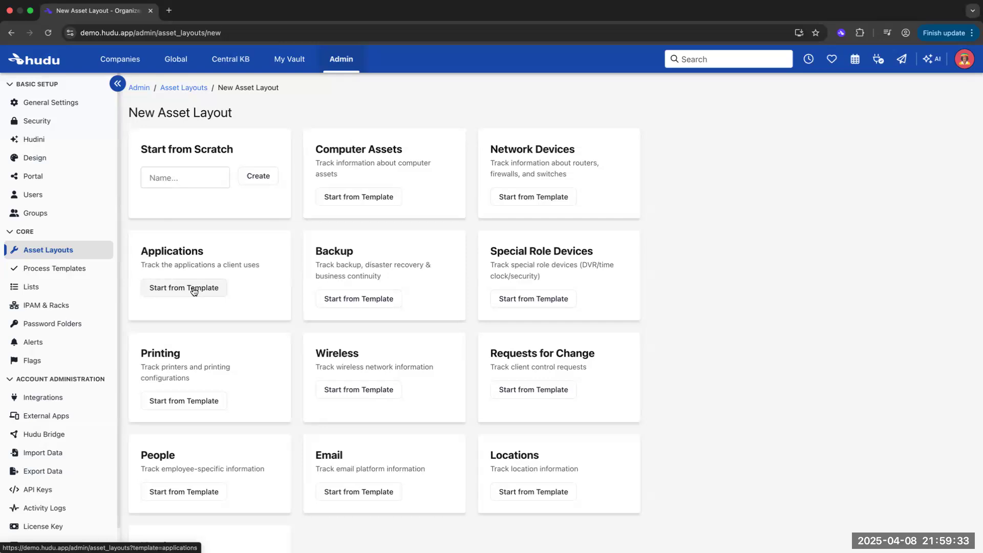
click(183, 87)
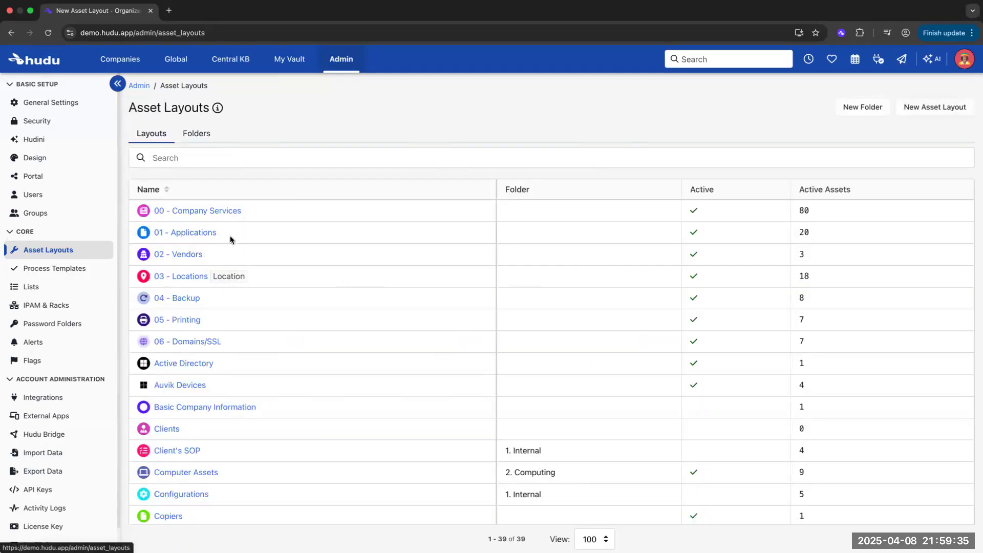
Open the 01 - Applications layout showing its 14 fields such as Category and Importance
click(185, 232)
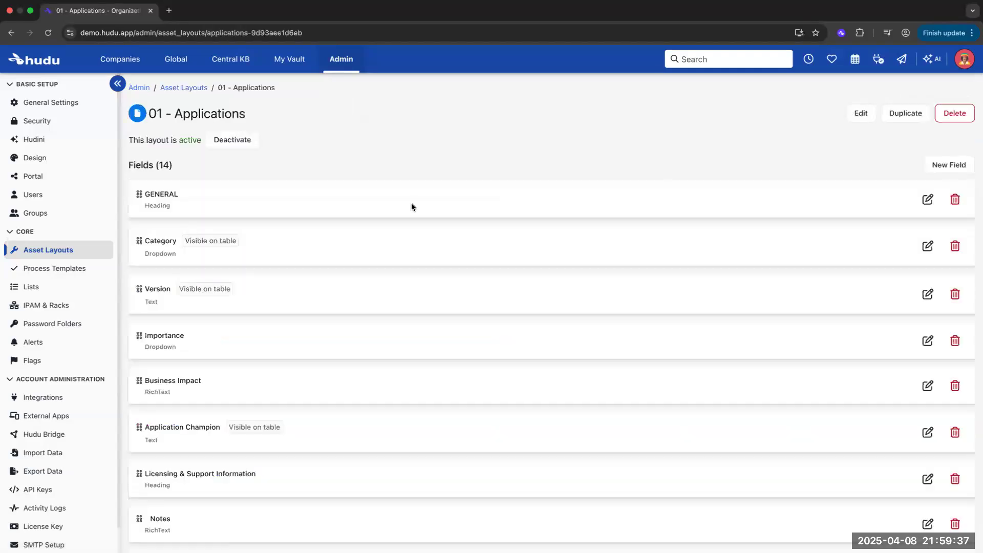
mouse_move(949, 164)
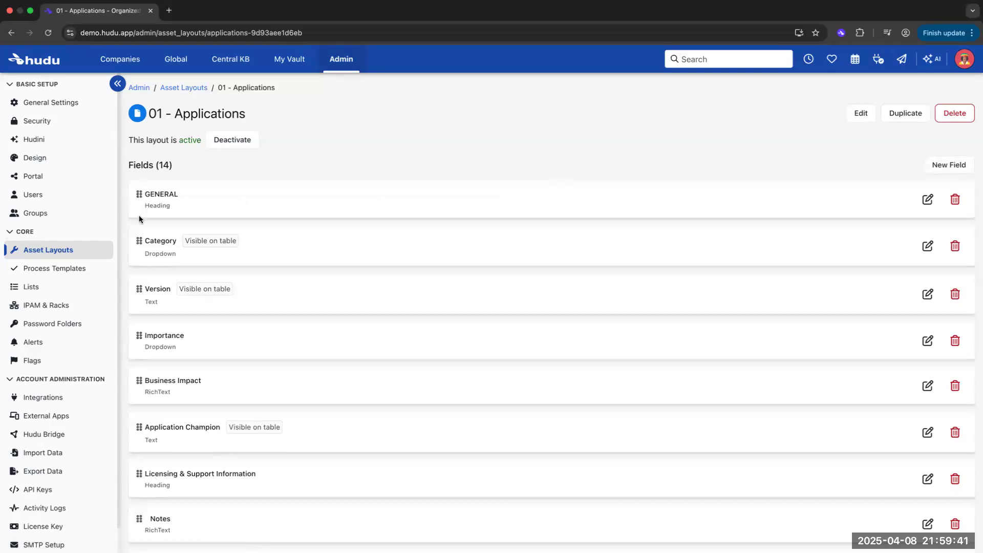
mouse_move(139, 289)
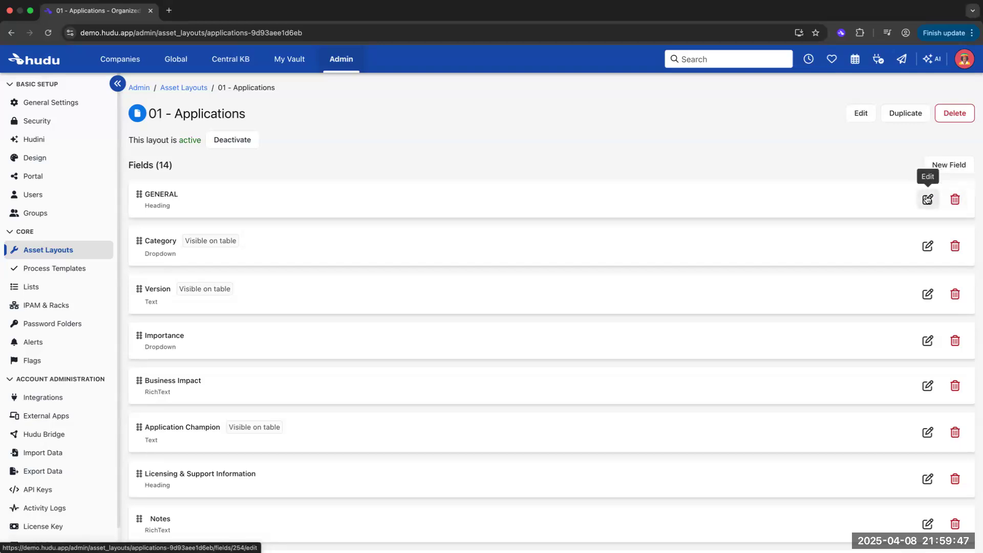
Edit the GENERAL field to Date type with Add to expirations ticked
click(927, 199)
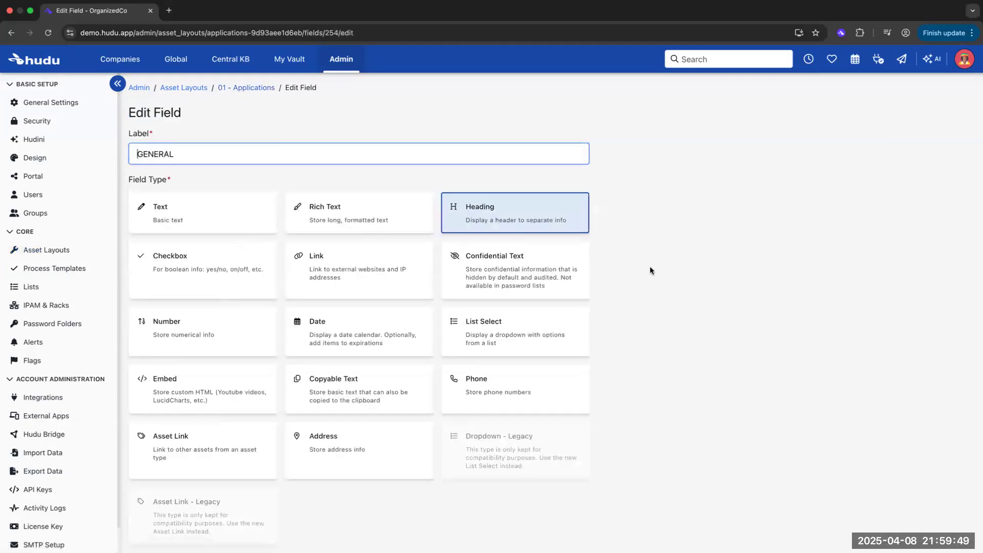
scroll(down, 3)
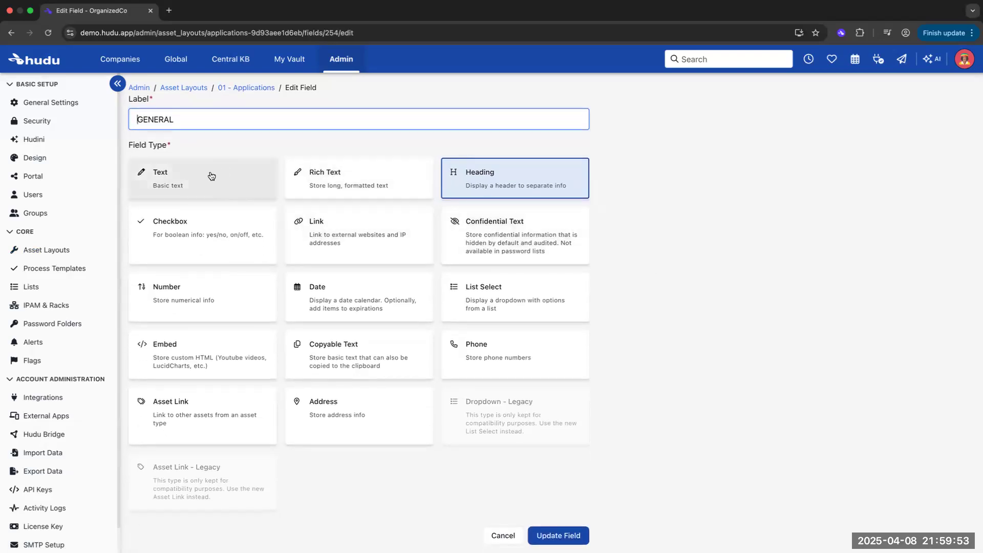
click(202, 178)
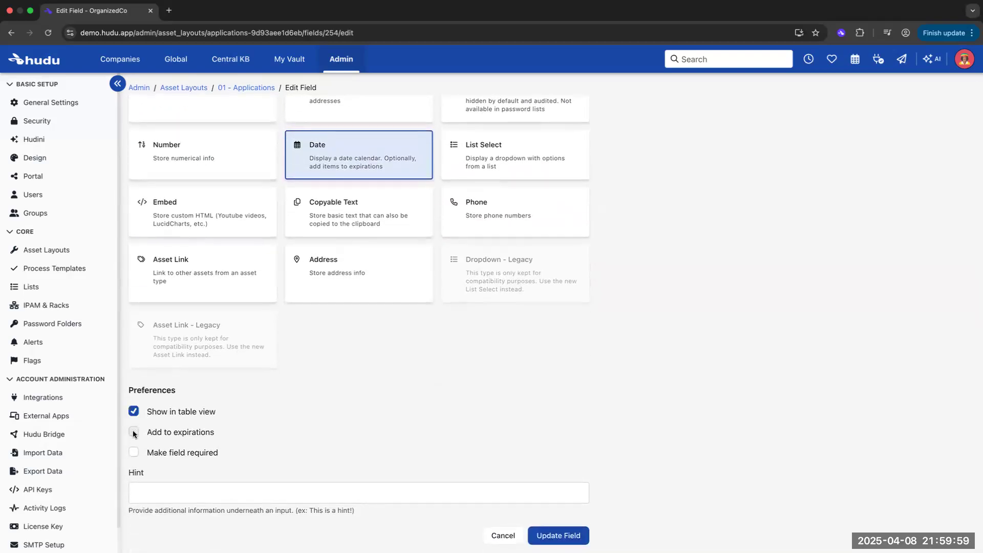
click(134, 432)
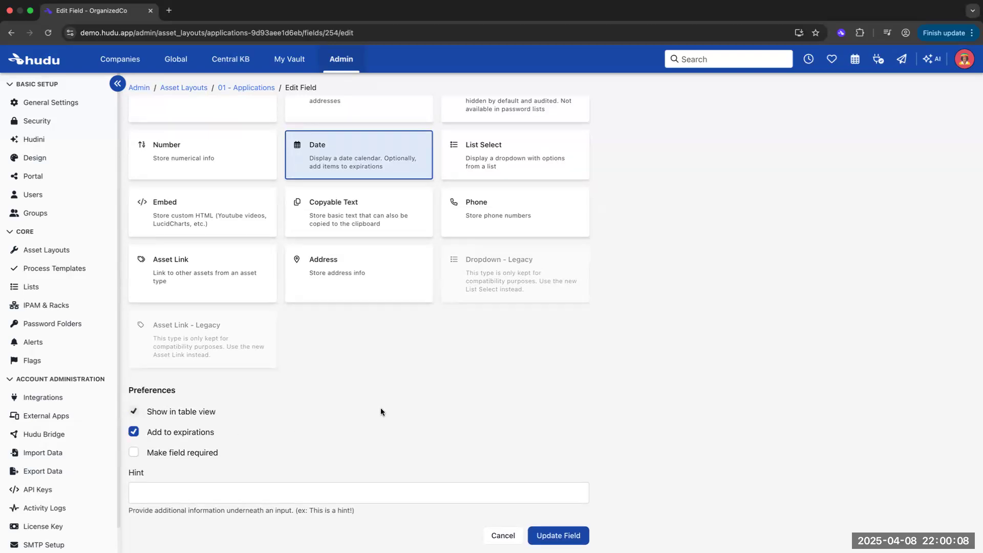
click(134, 411)
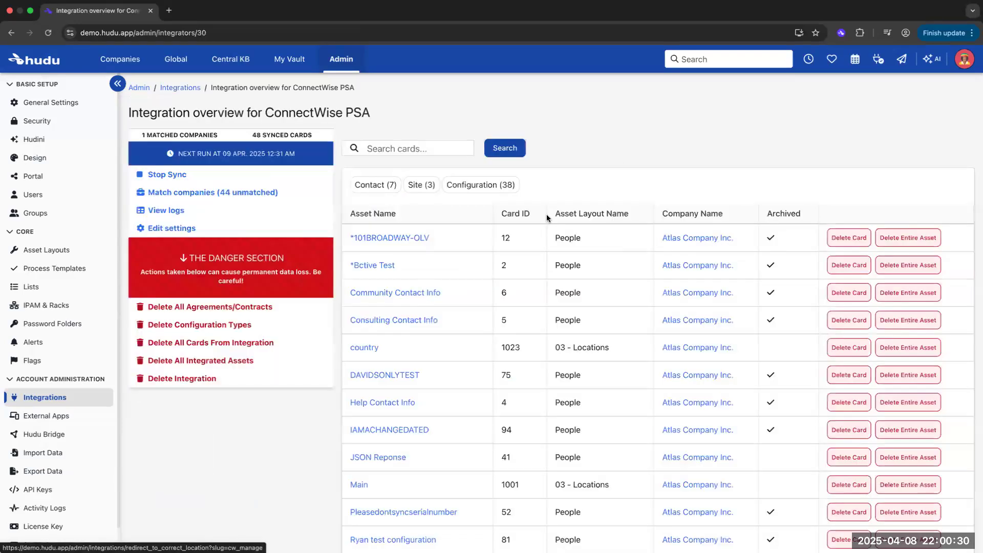
In ConnectWise PSA settings, check the contacts layout options and keep People
click(170, 227)
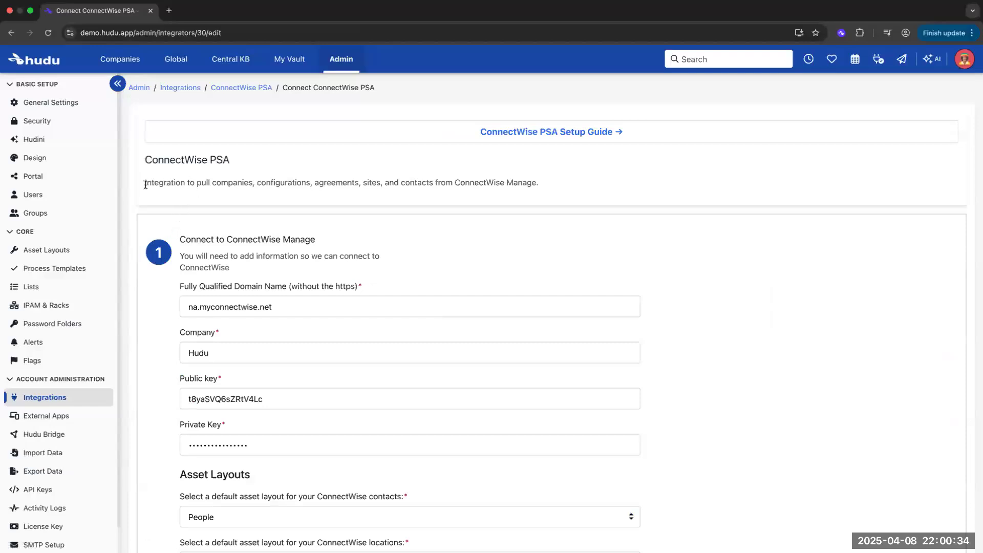
mouse_move(494, 195)
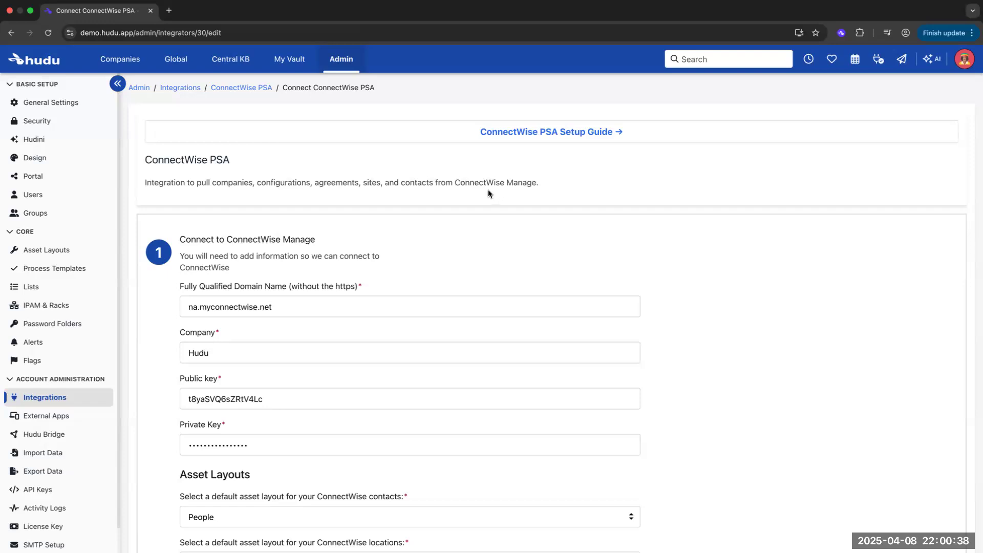
scroll(down, 3)
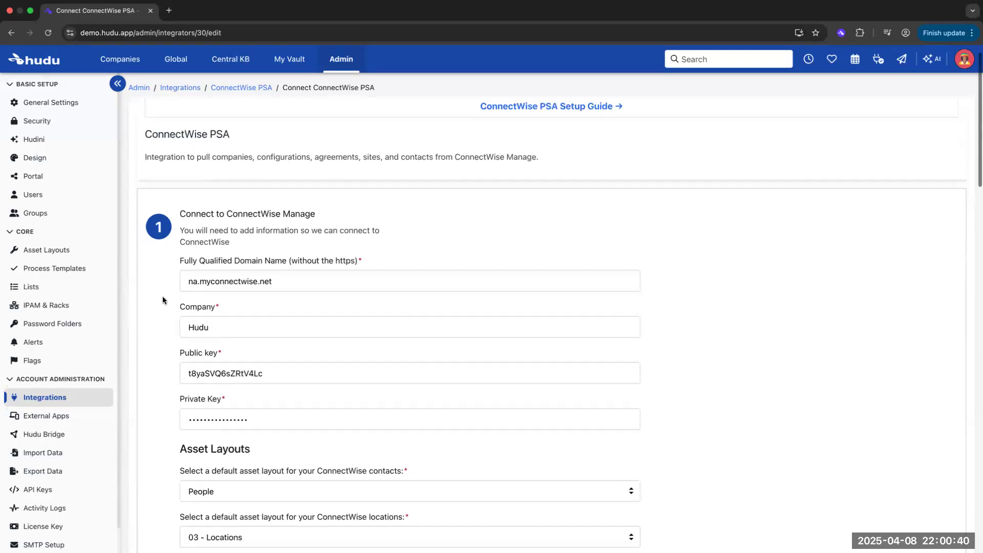
scroll(down, 3)
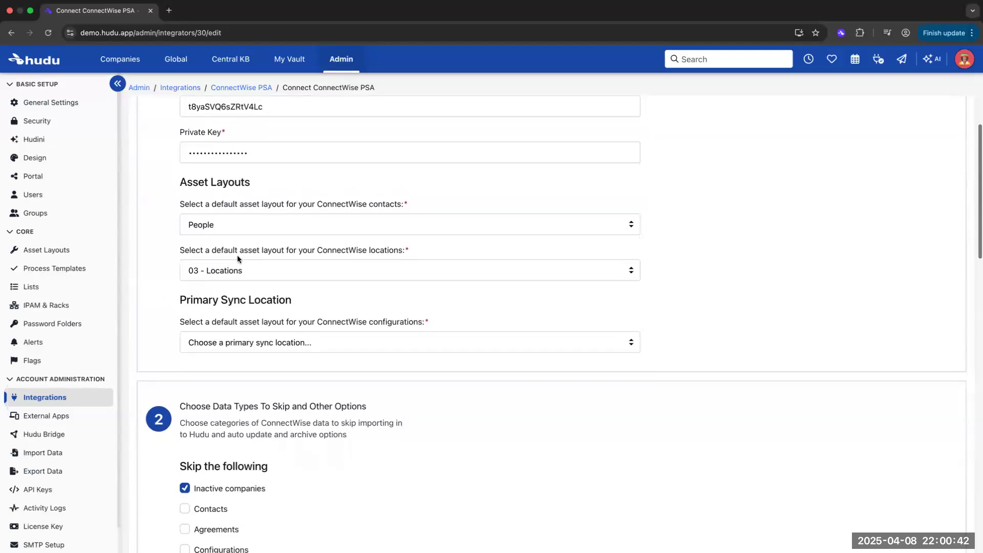
double_click(383, 204)
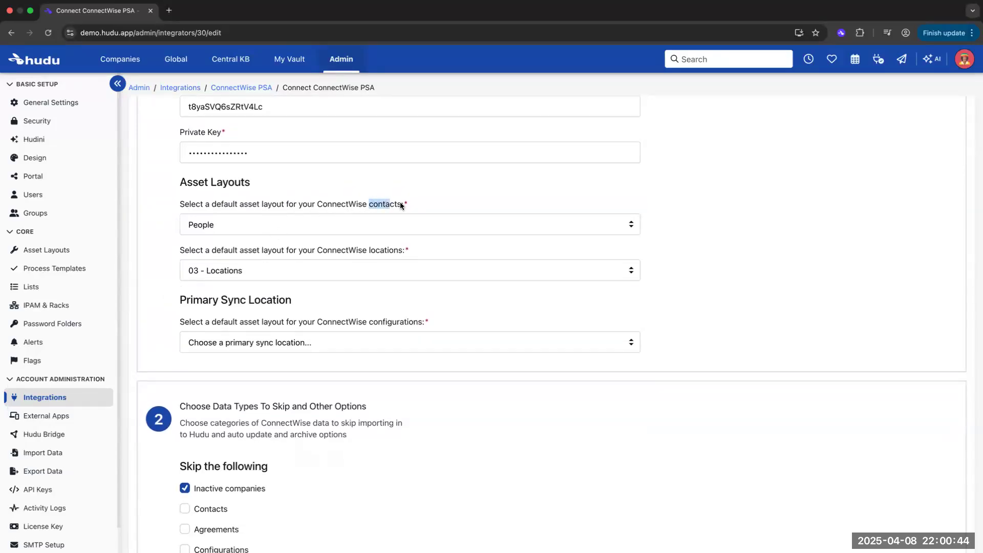
click(408, 224)
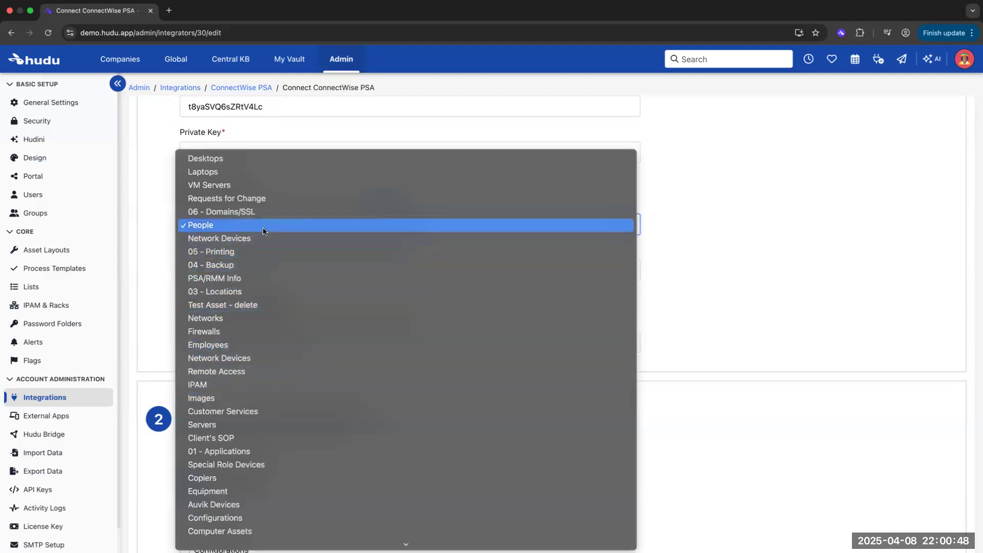
click(200, 224)
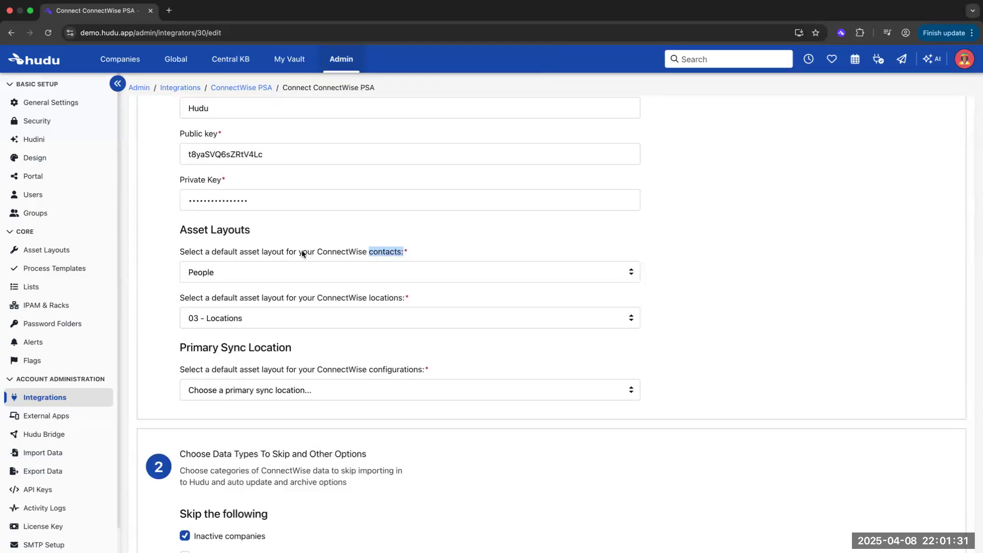
Add a sort rule placing Managed Workstation and Managed Server configurations into Desktops
scroll(down, 3)
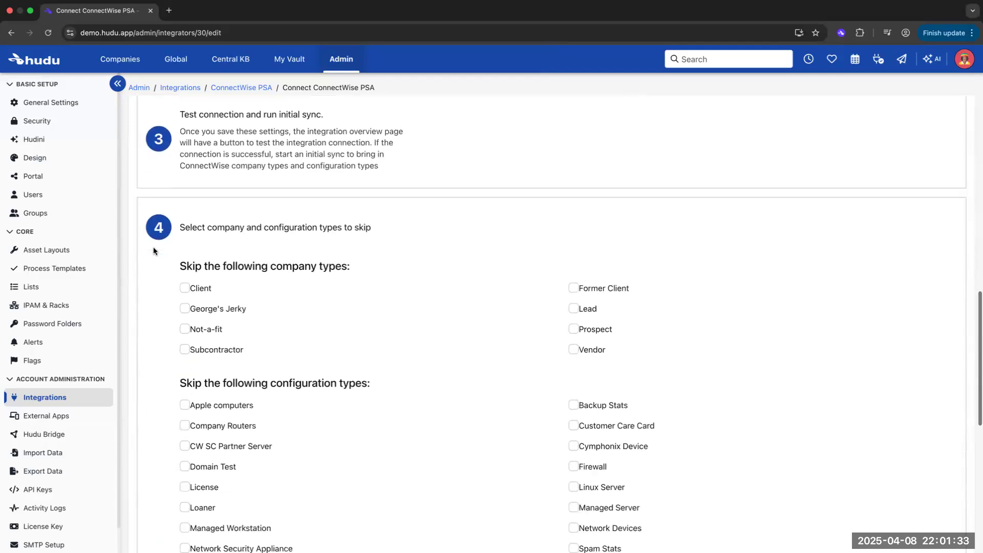
scroll(down, 3)
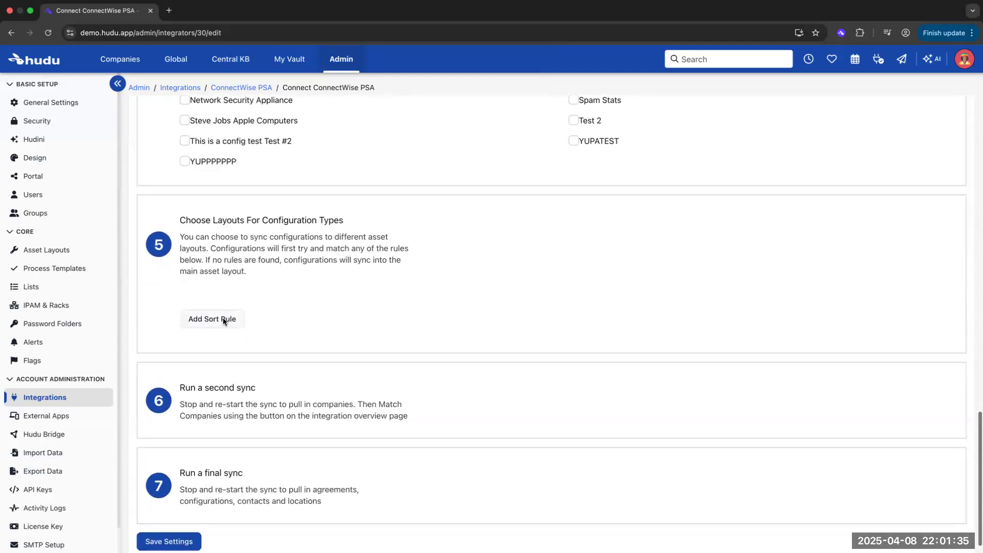
click(212, 319)
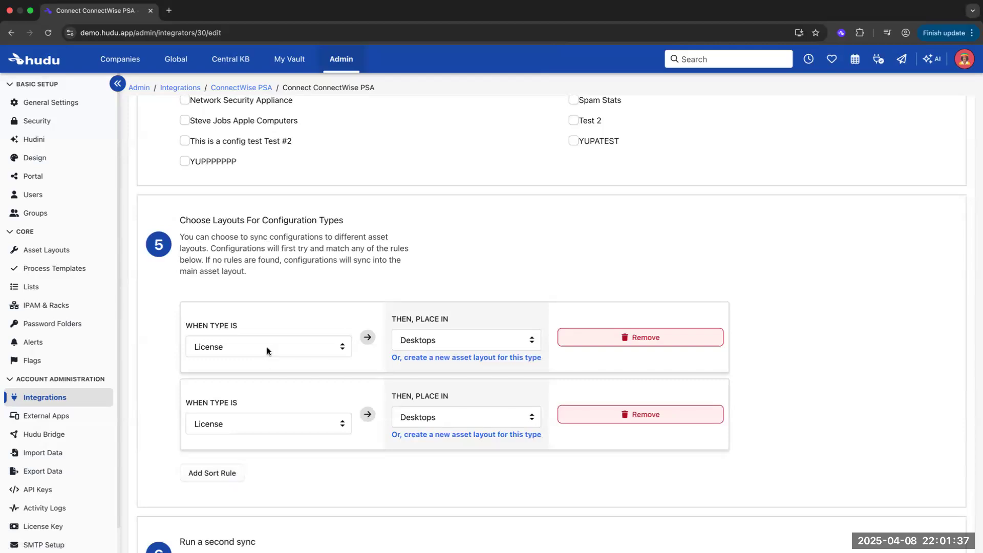
click(268, 347)
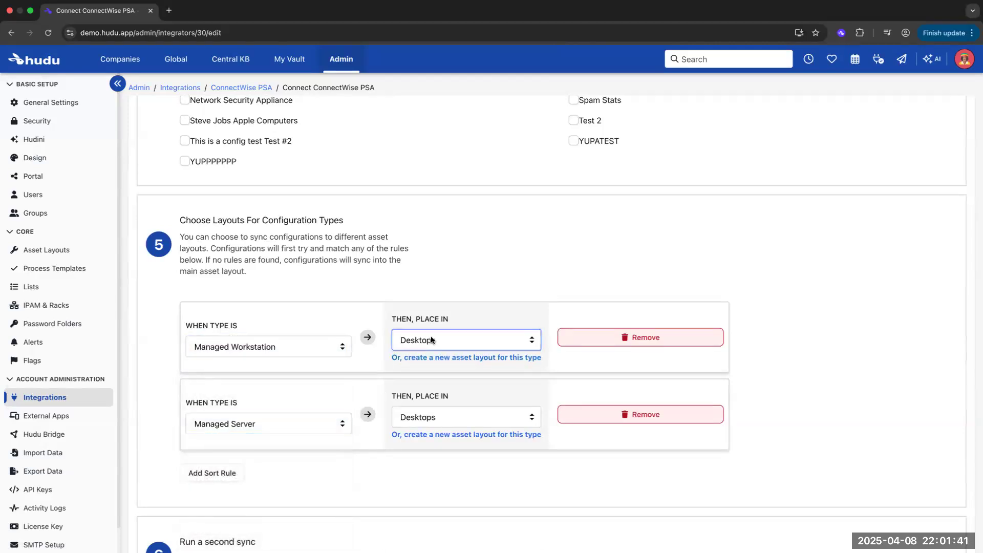
click(466, 340)
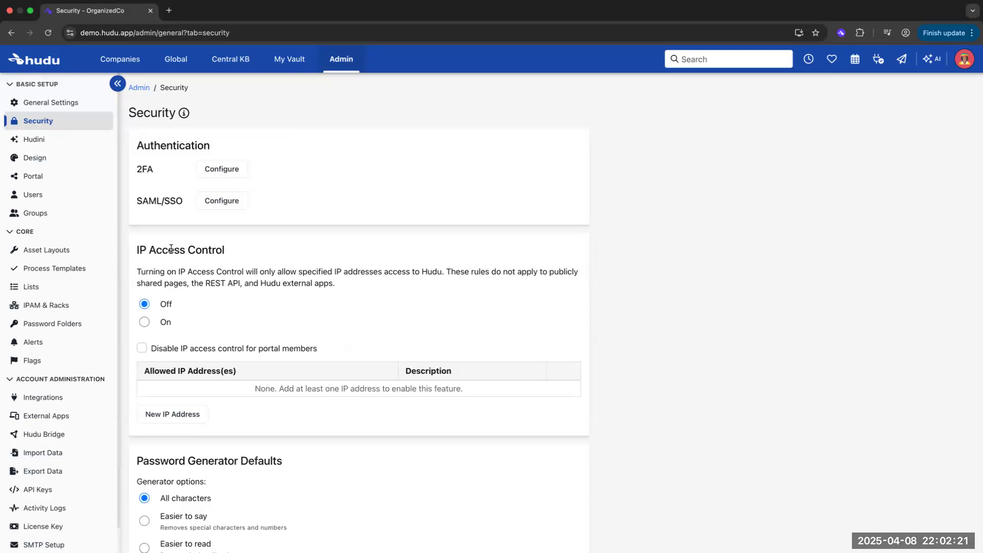
mouse_move(77, 209)
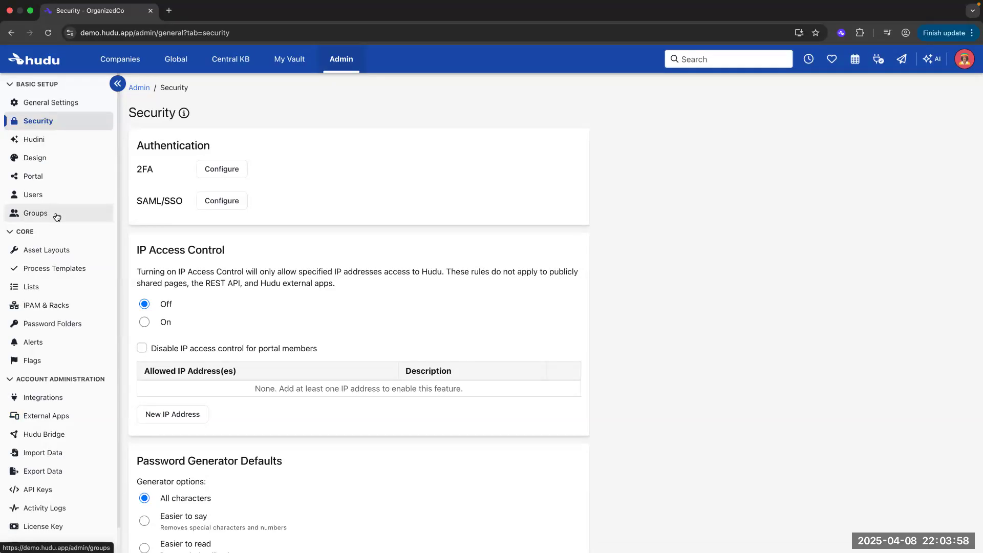
mouse_move(34, 139)
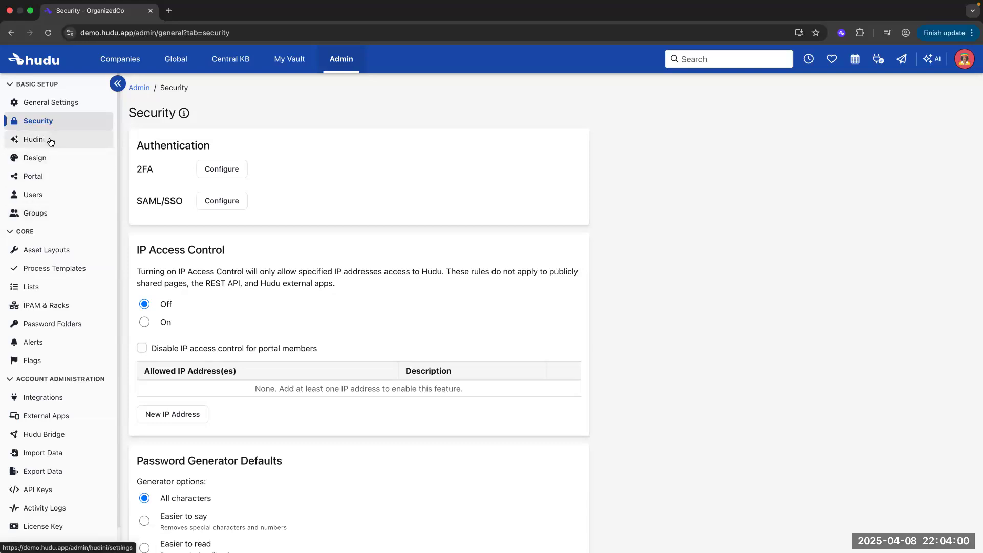
mouse_move(44, 416)
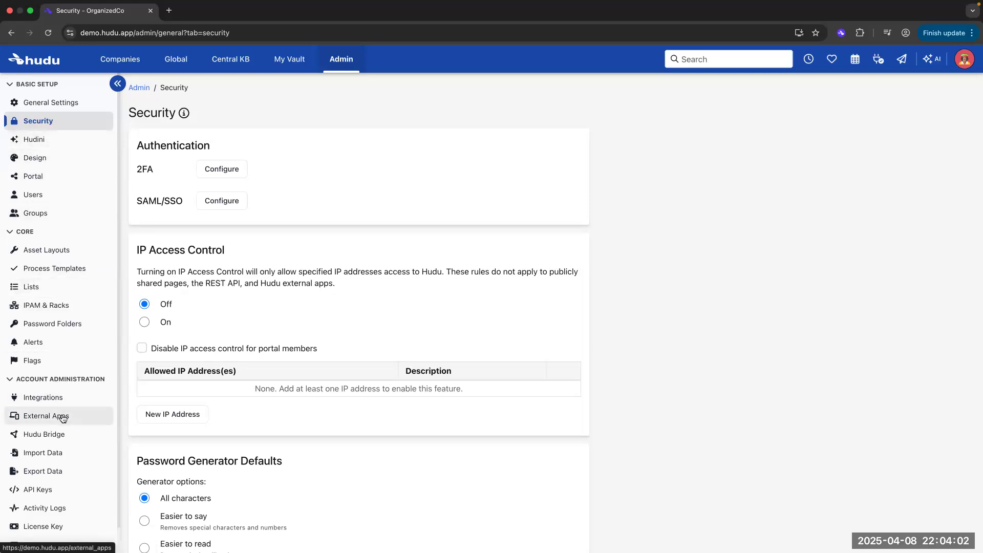
Review the External Apps settings, then go to the Hudu Bridge page with no bridges
click(44, 416)
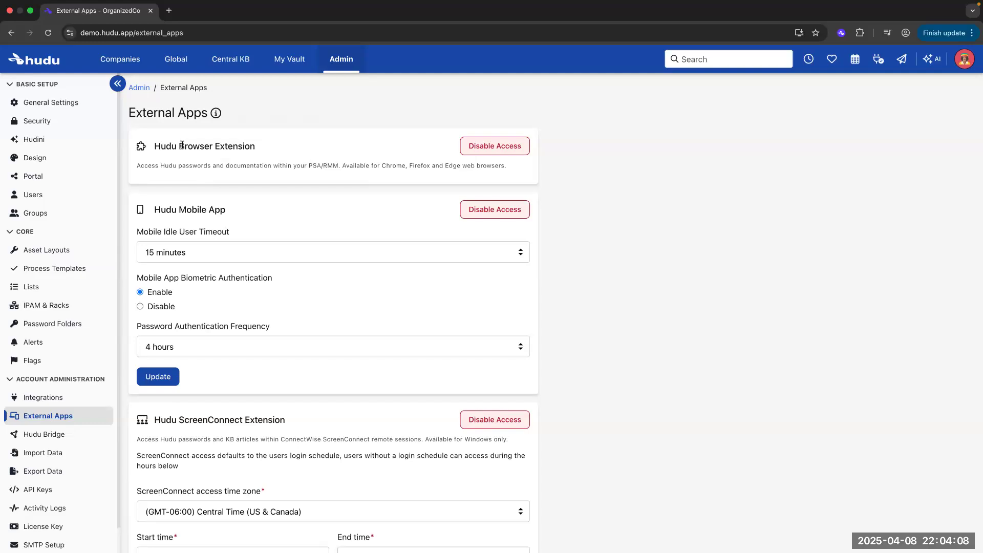
mouse_move(218, 218)
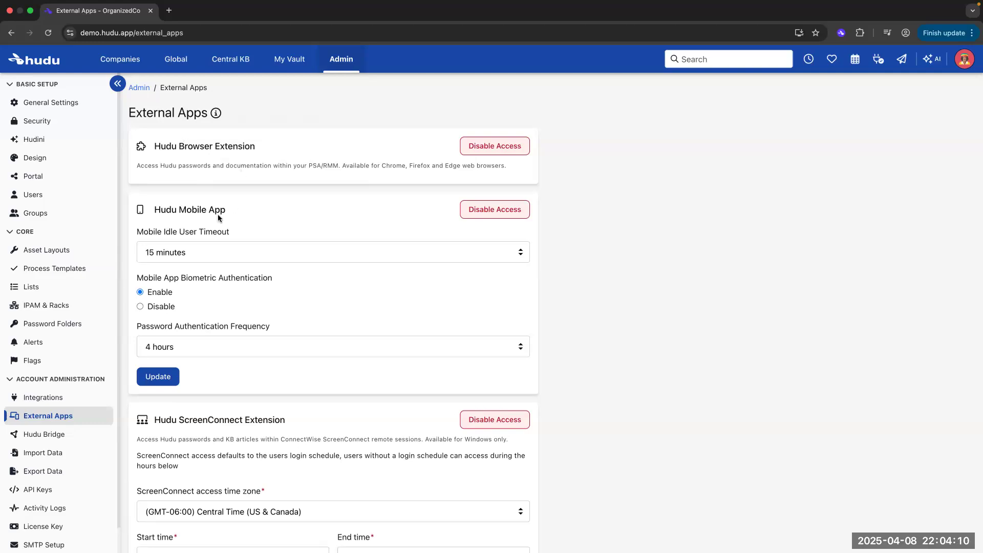
mouse_move(184, 207)
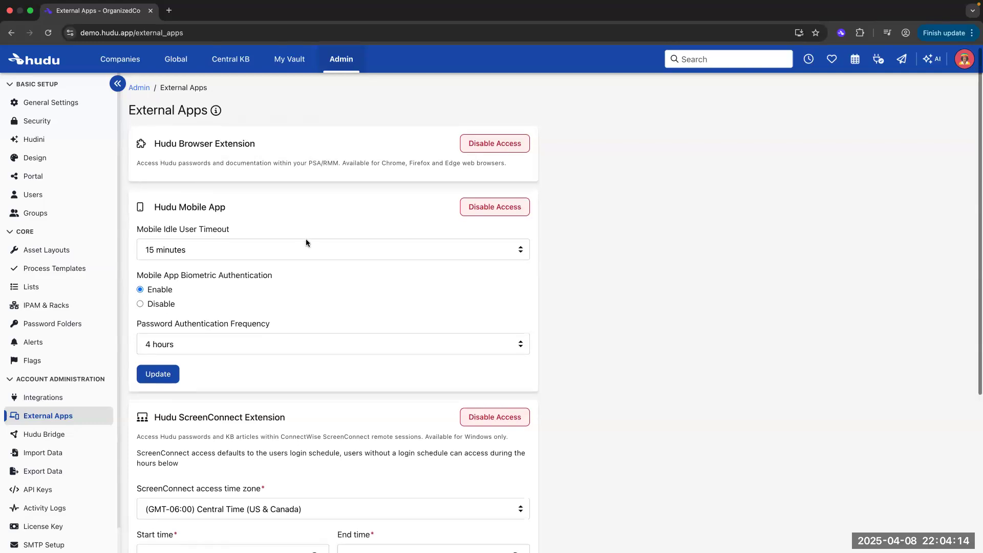
scroll(down, 3)
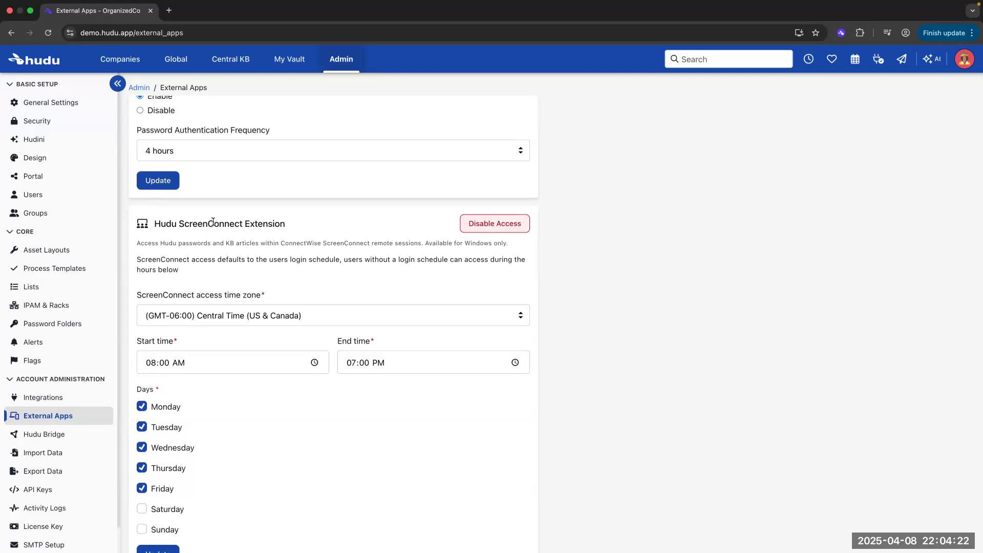
scroll(down, 3)
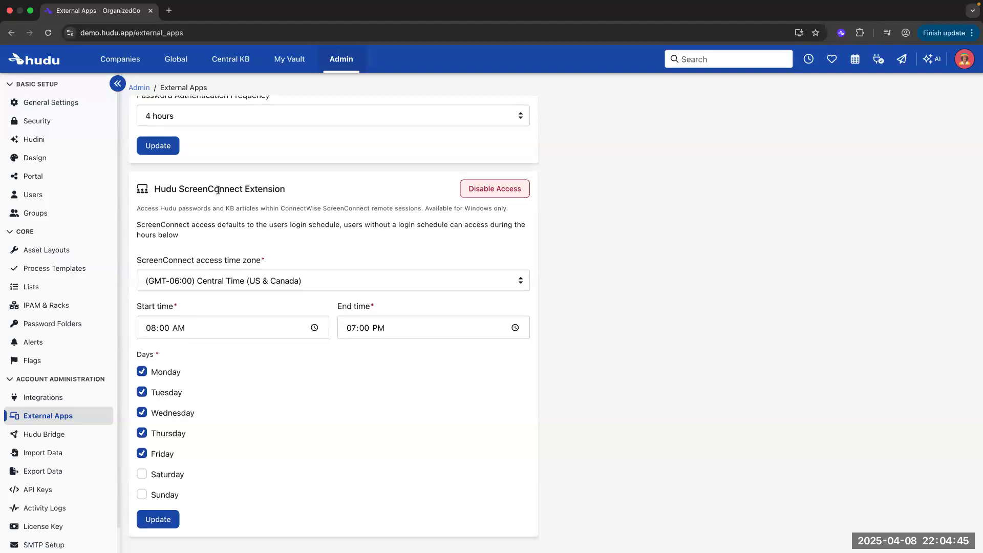
scroll(up, 3)
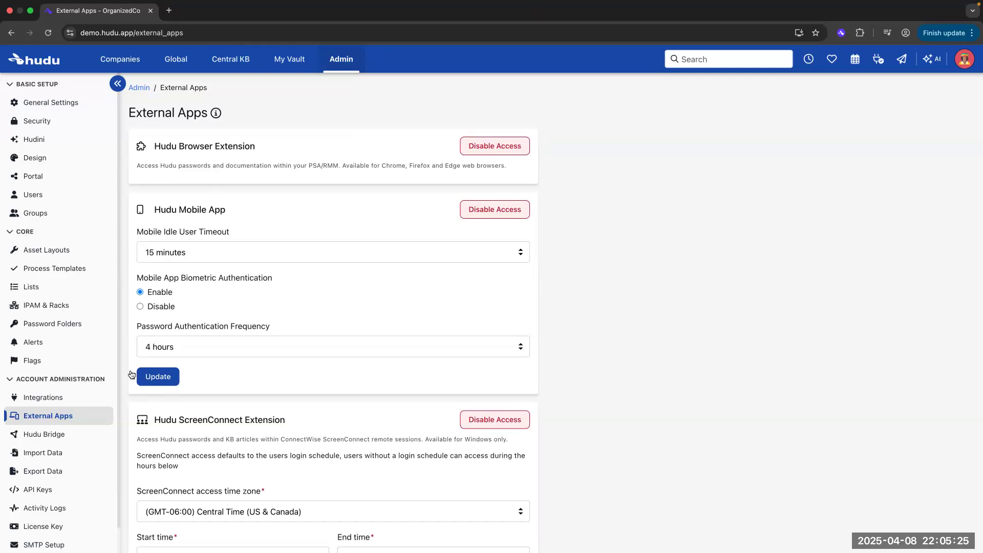
click(44, 434)
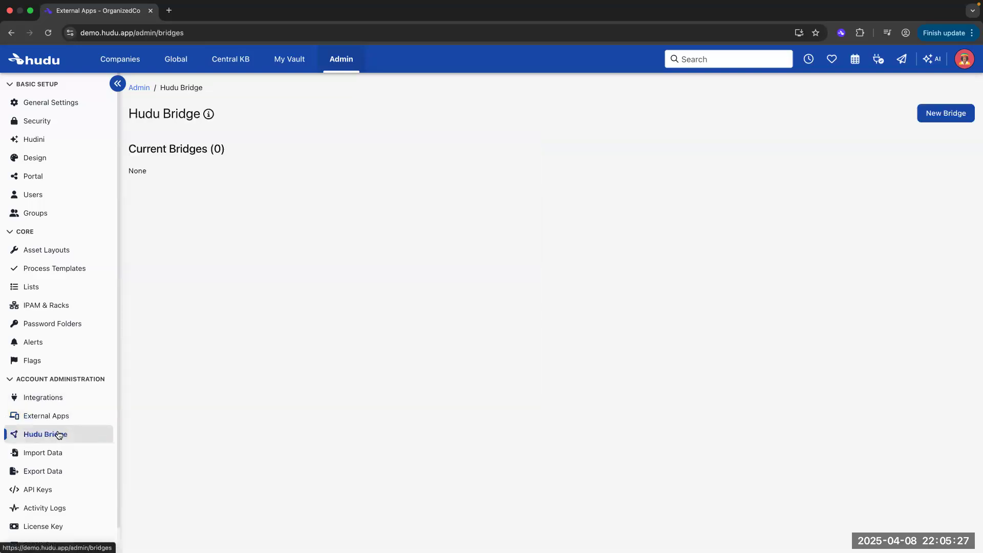